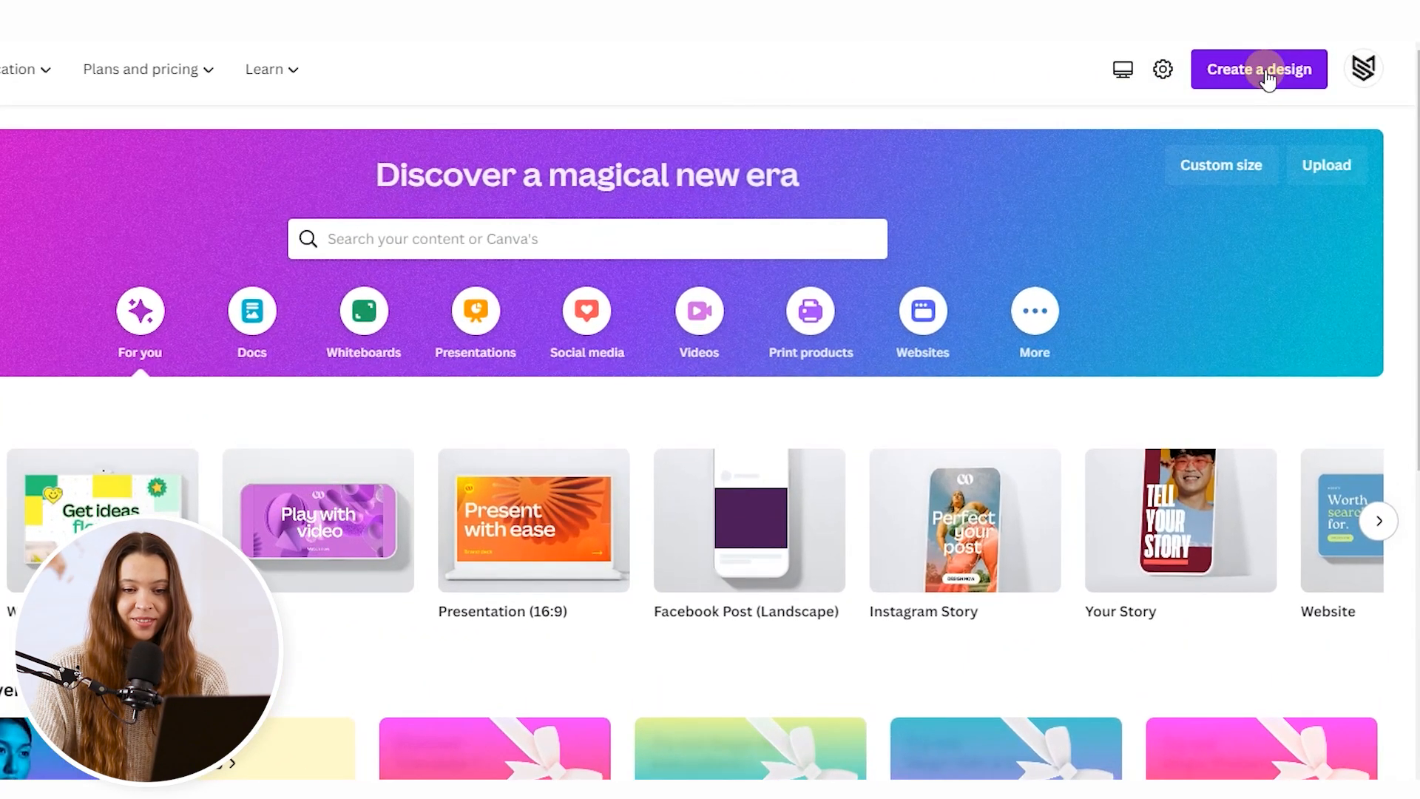
Create a custom-size blank design of 2160 × 2700 px.
left_click(1258, 68)
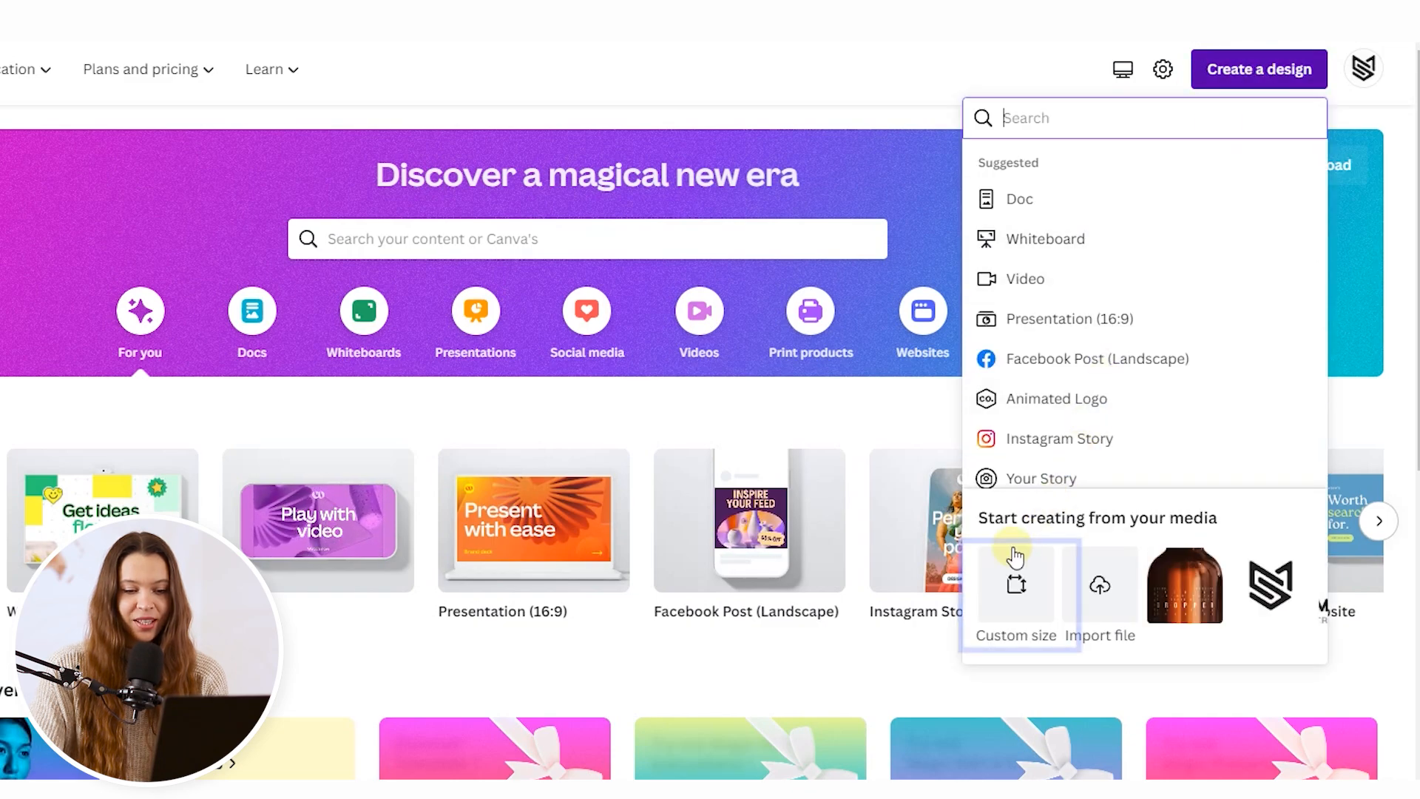
left_click(1016, 597)
type("2160")
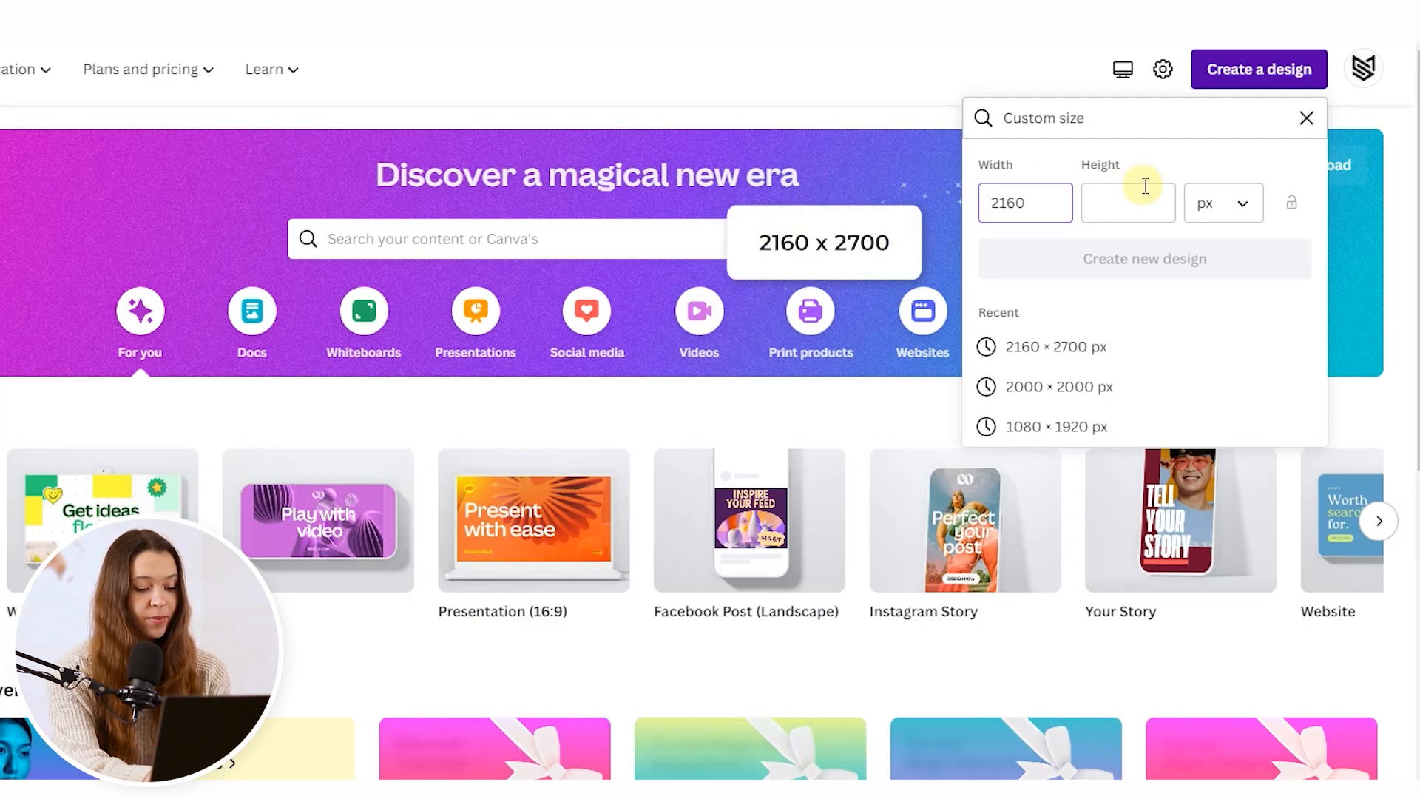
type("2700")
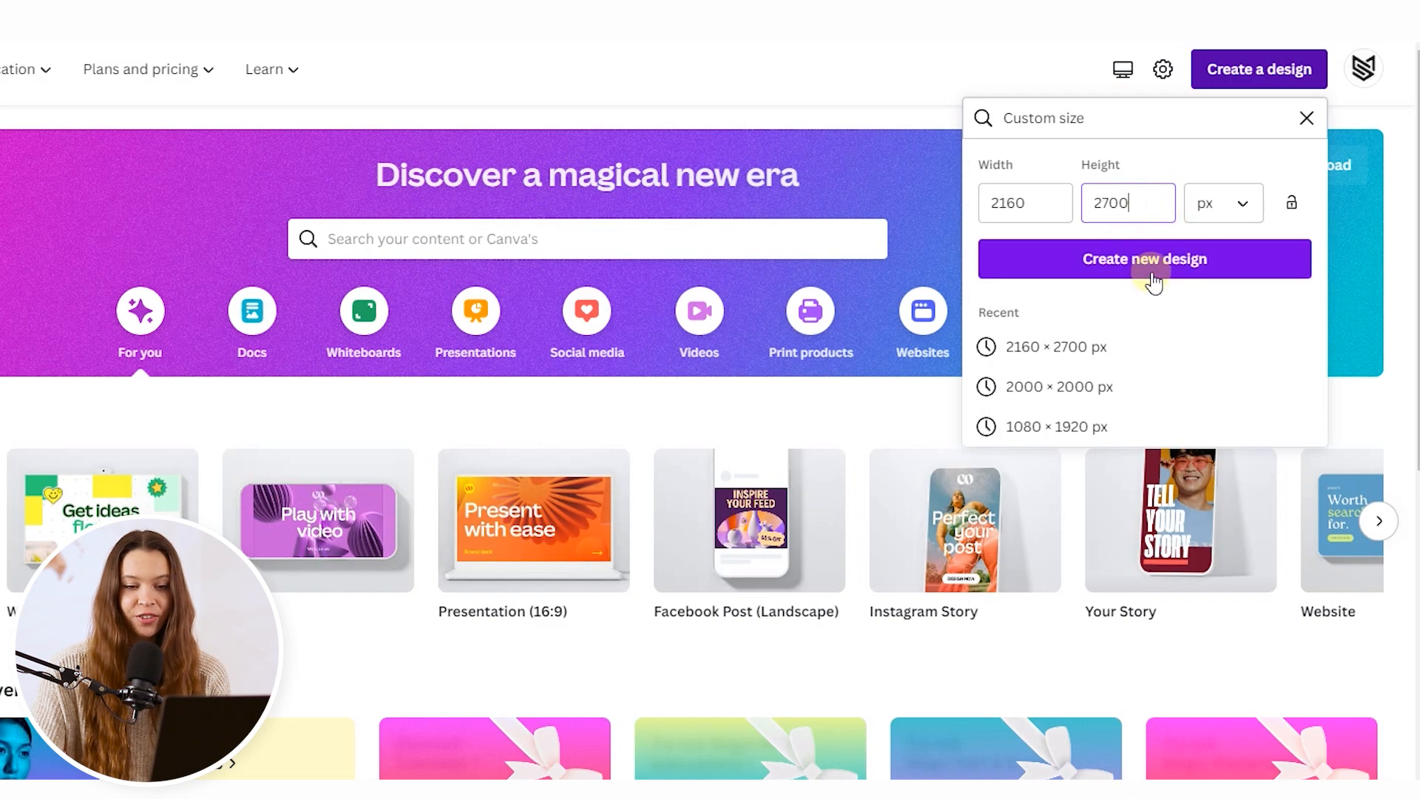
left_click(1145, 259)
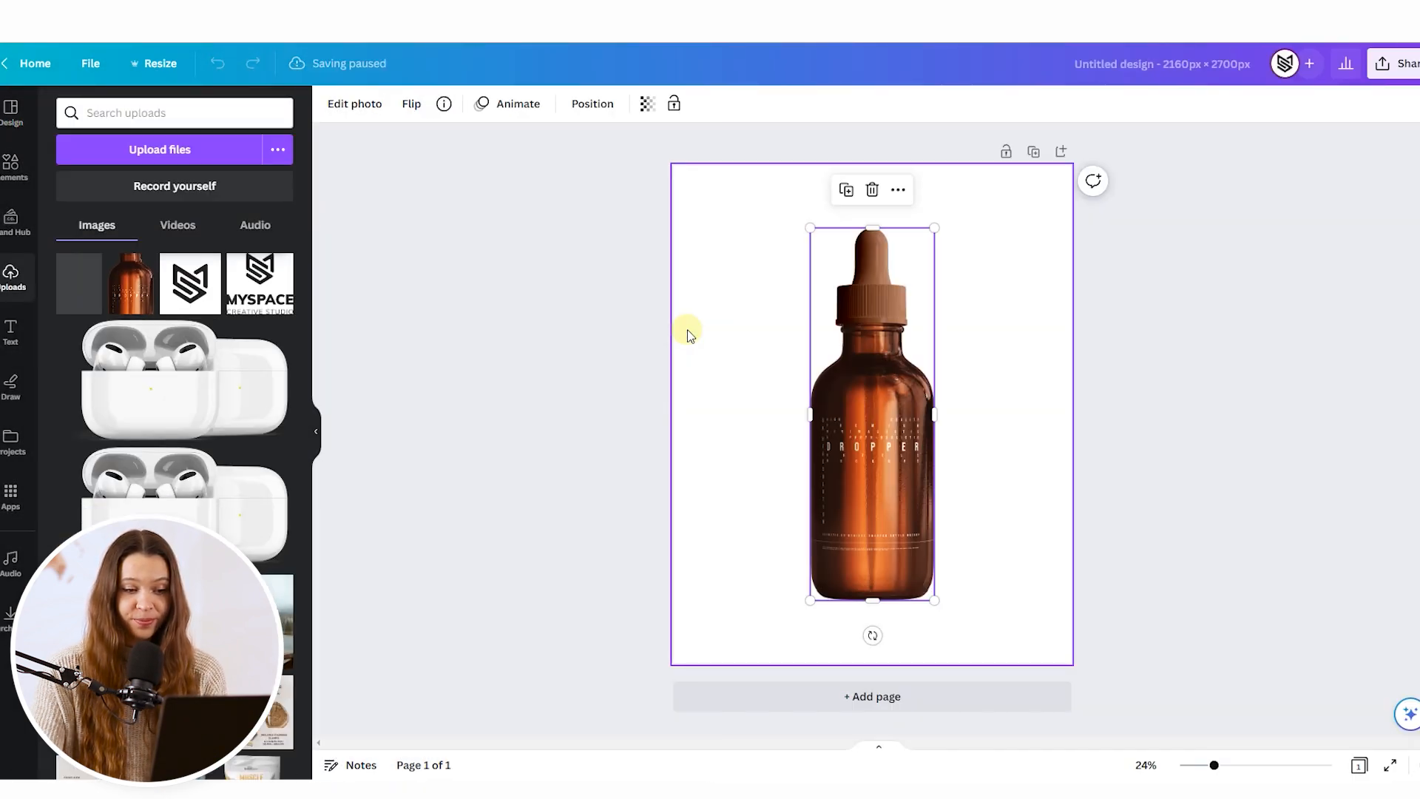
Add the amber dropper bottle from Uploads, shrink it and drag it to the page centre.
left_click(12, 106)
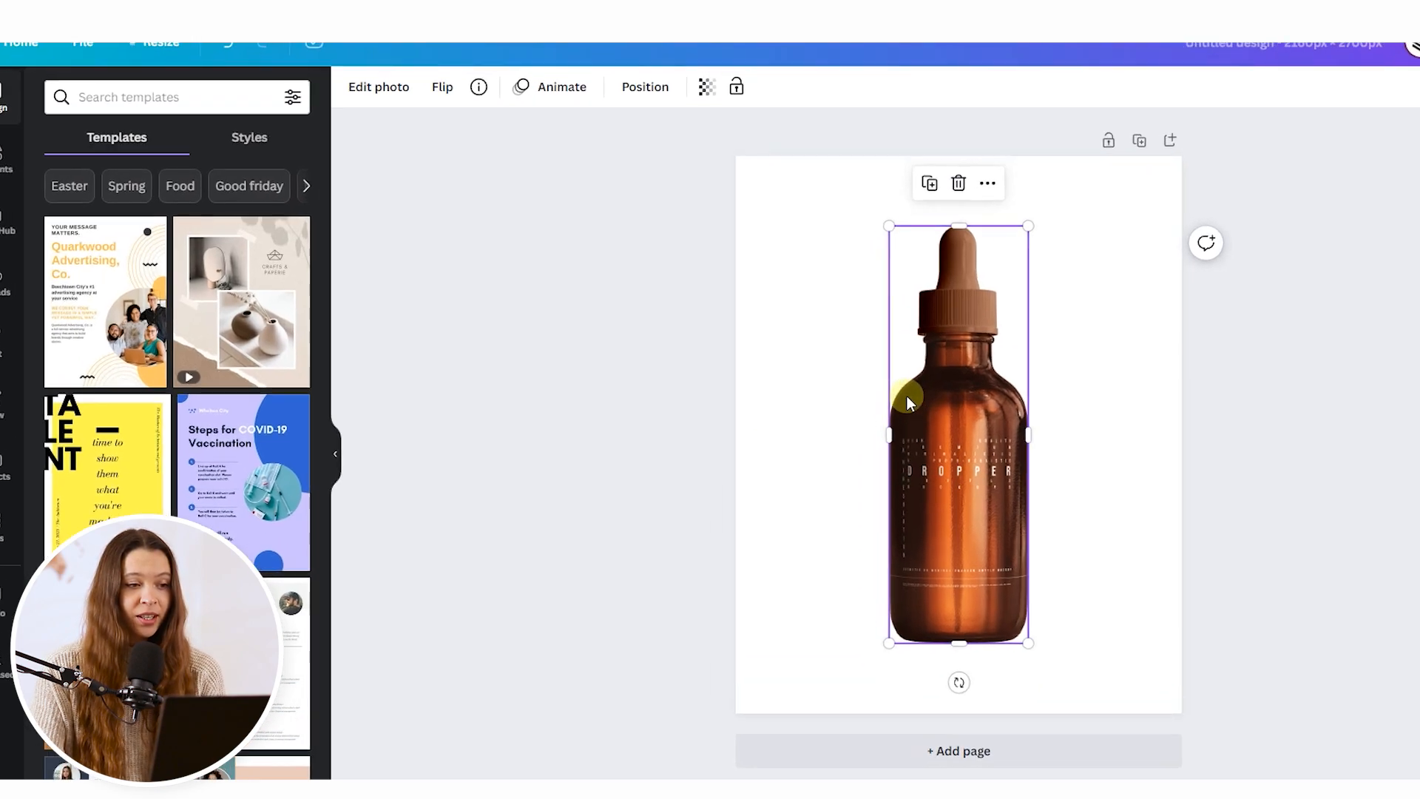
left_click(379, 88)
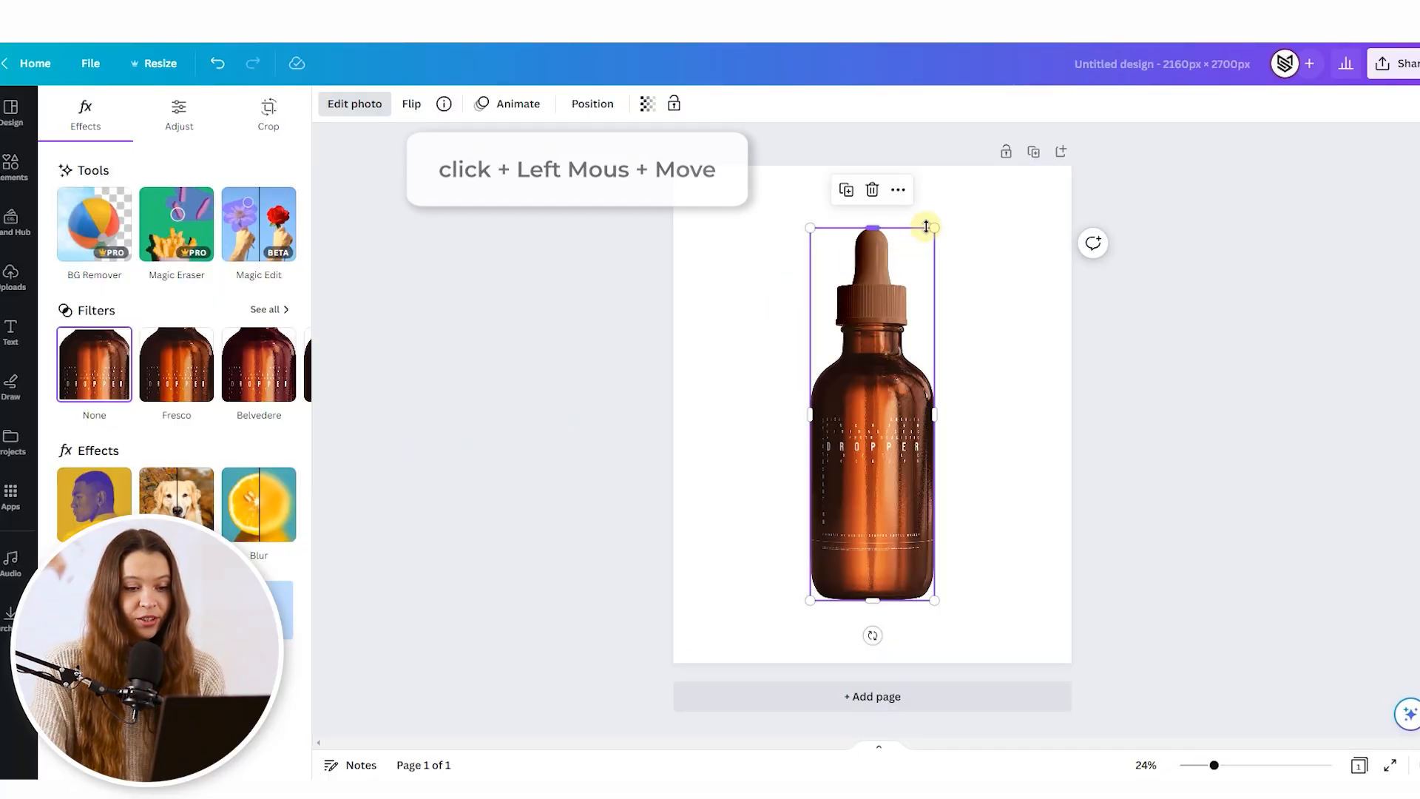
left_click_drag(935, 227, 928, 238)
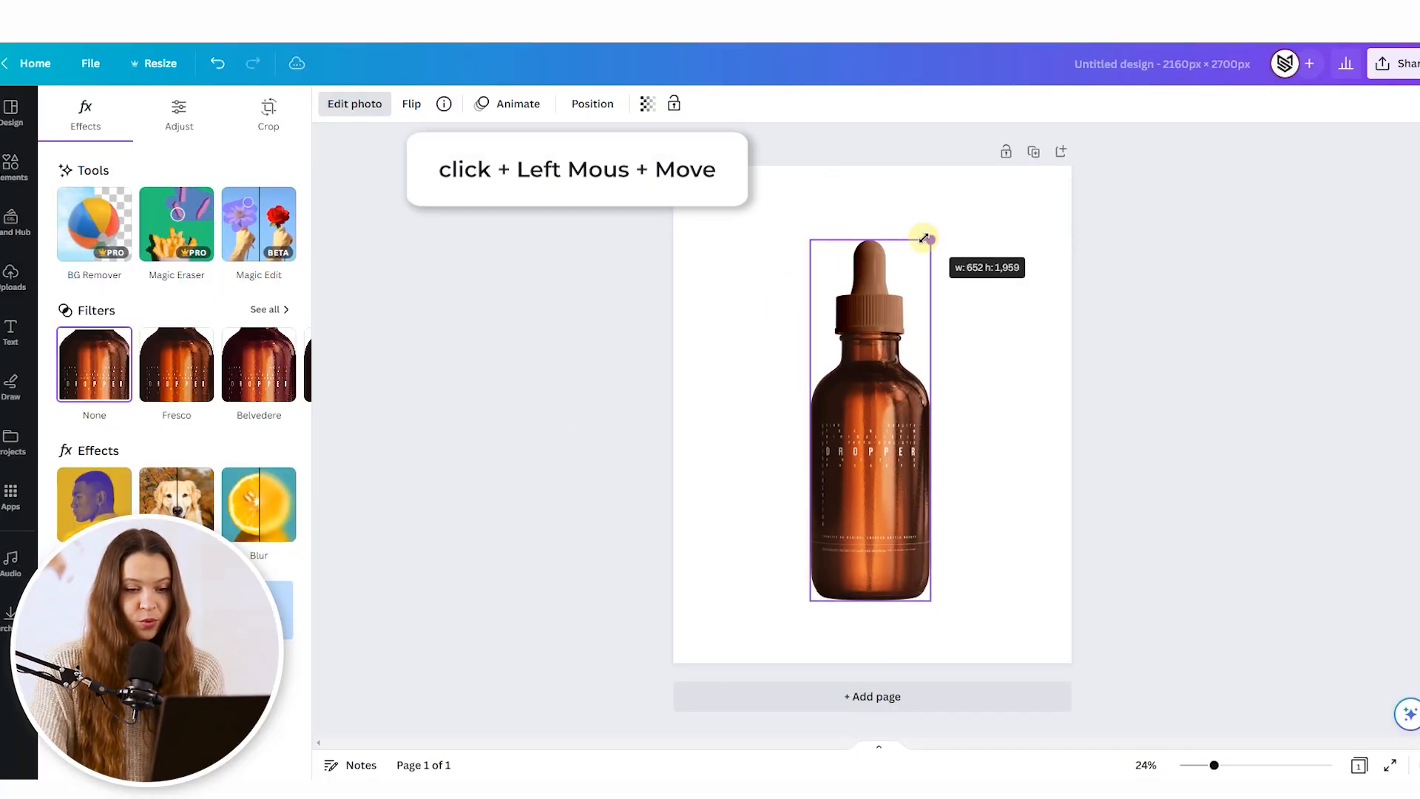
left_click_drag(925, 235, 905, 314)
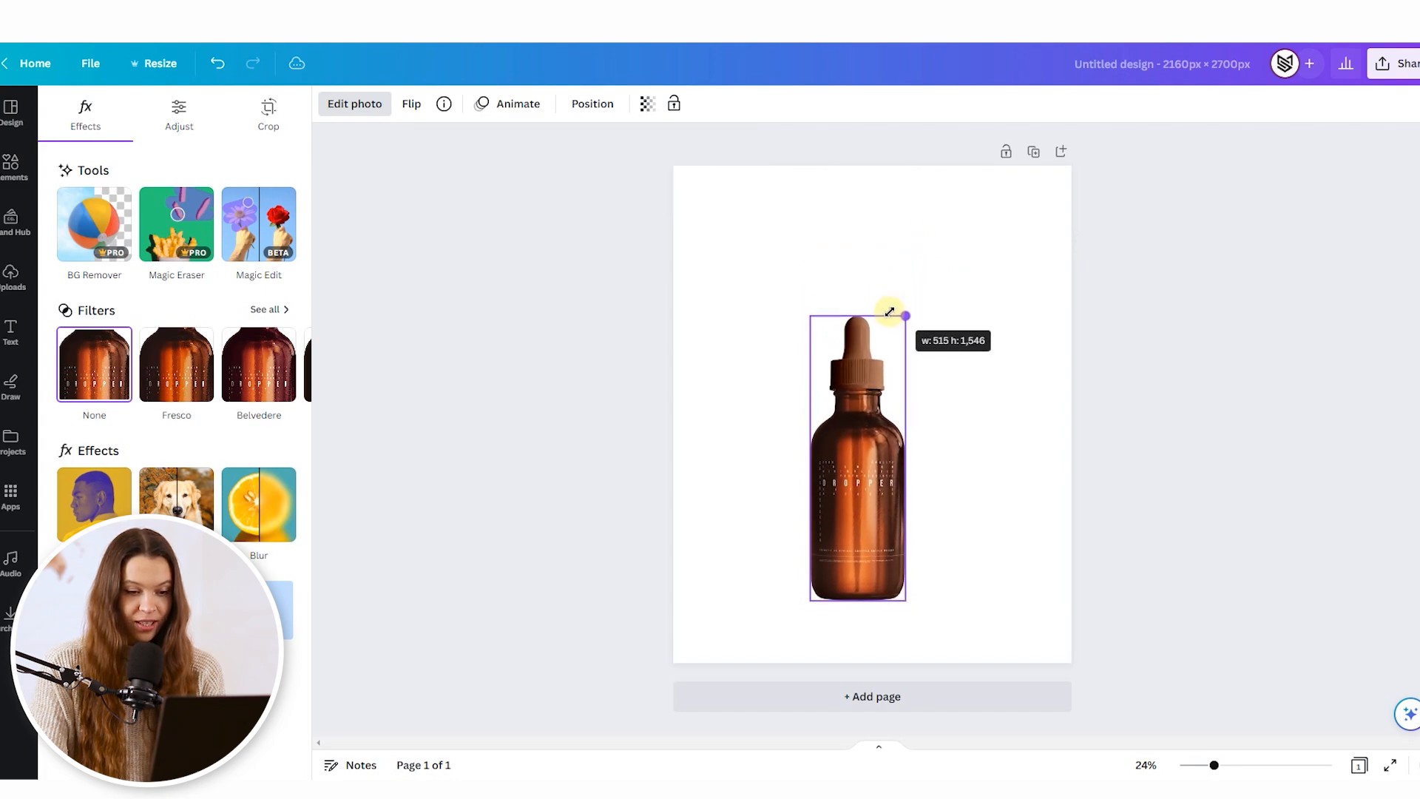
left_click_drag(904, 314, 865, 417)
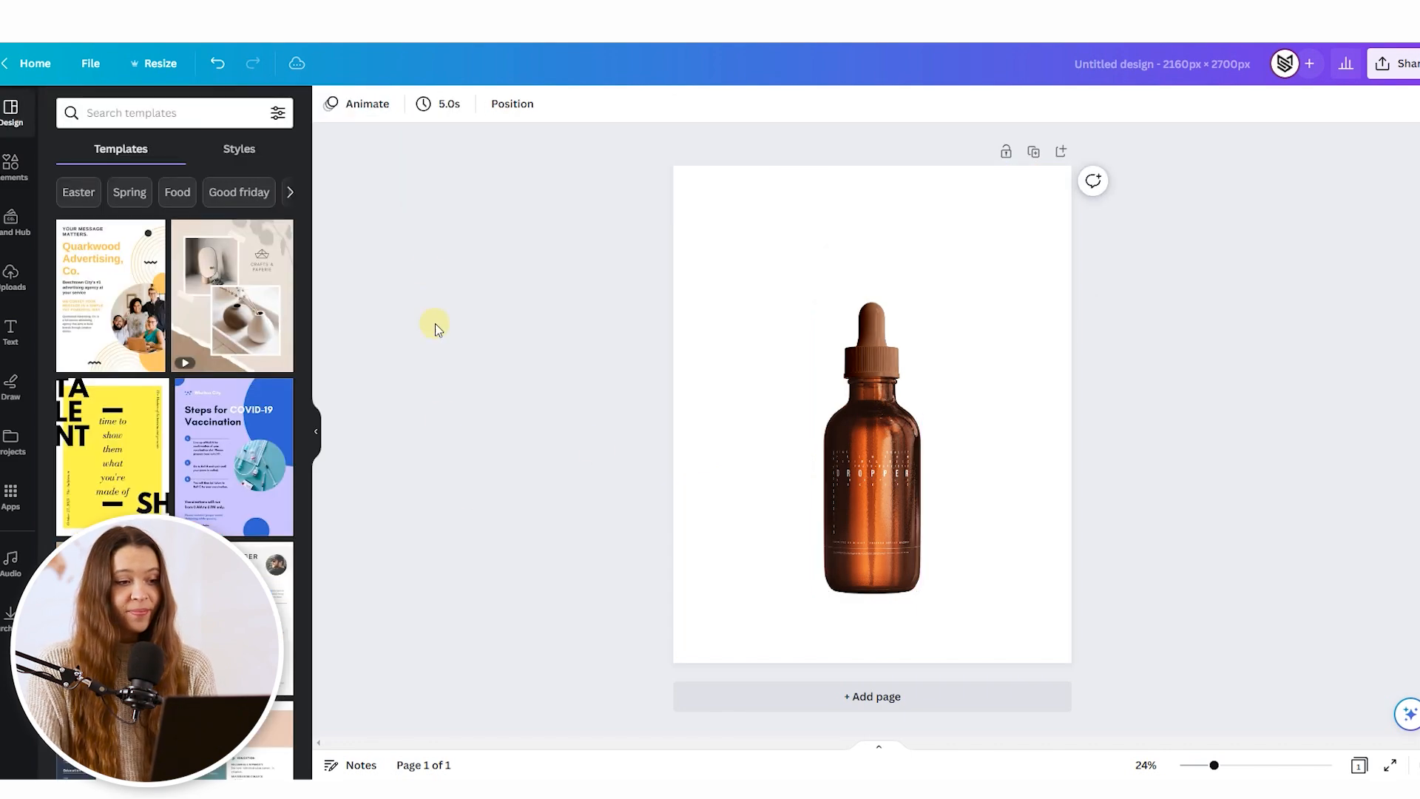
mouse_move(371, 312)
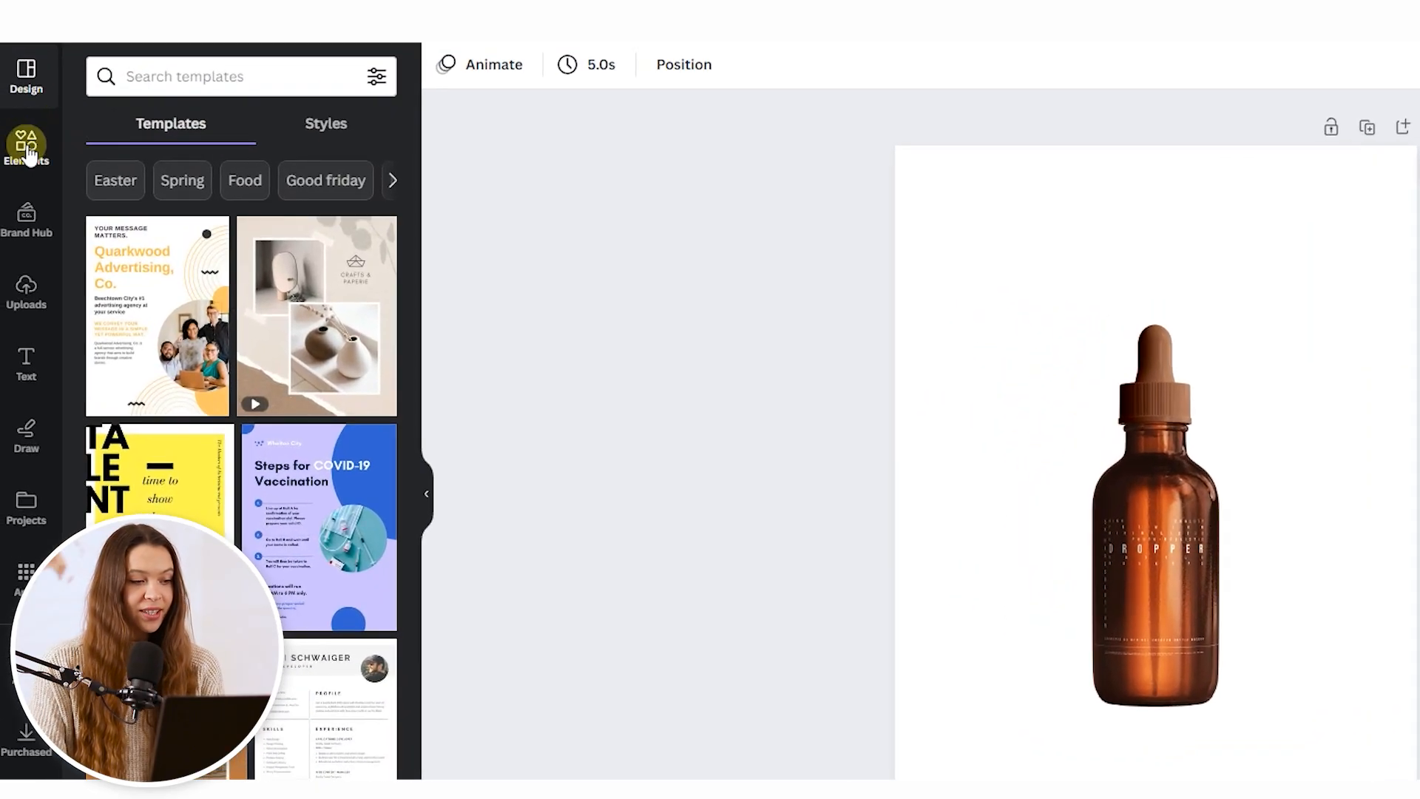
Search Elements for 'Orange' and filter the Photos results to cut-outs only.
left_click(26, 150)
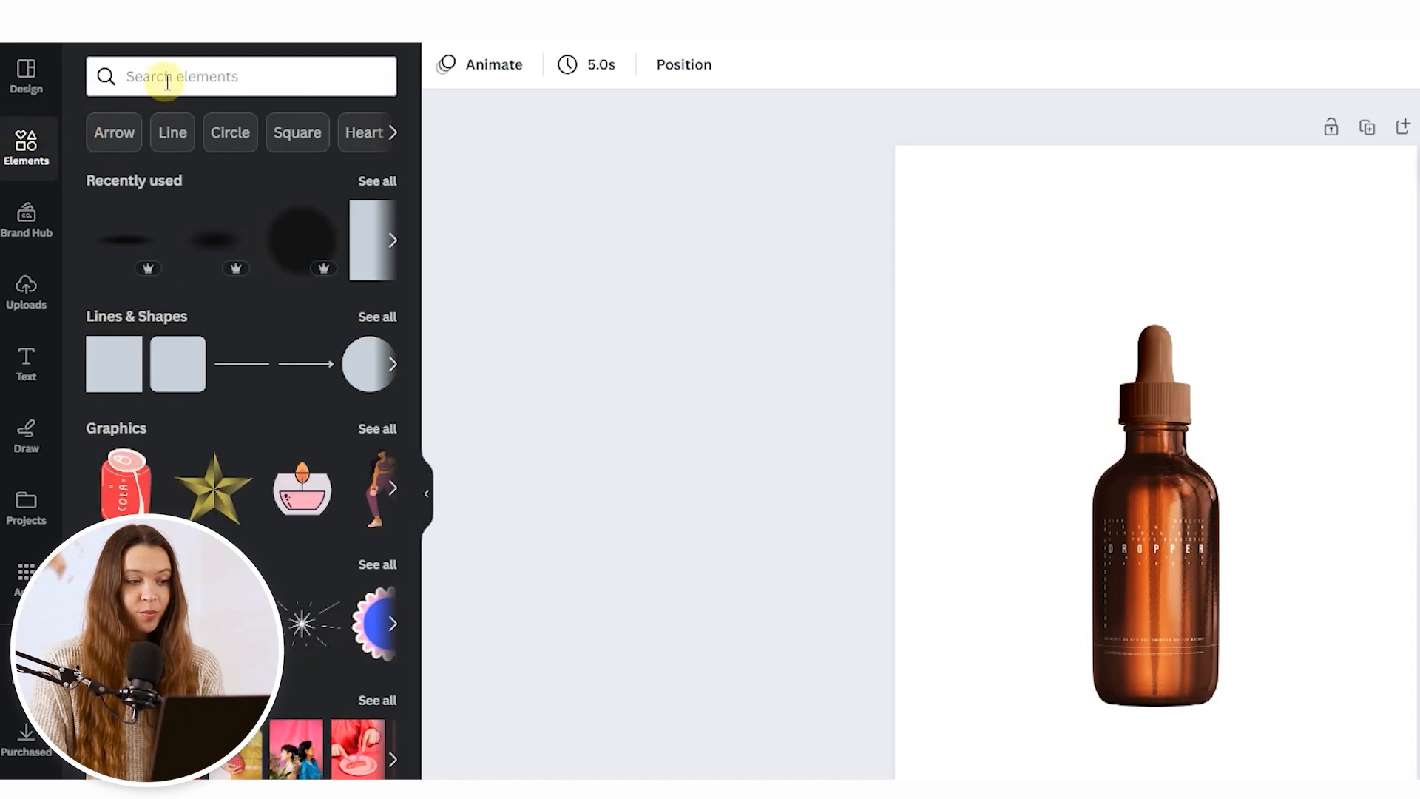
left_click(241, 76)
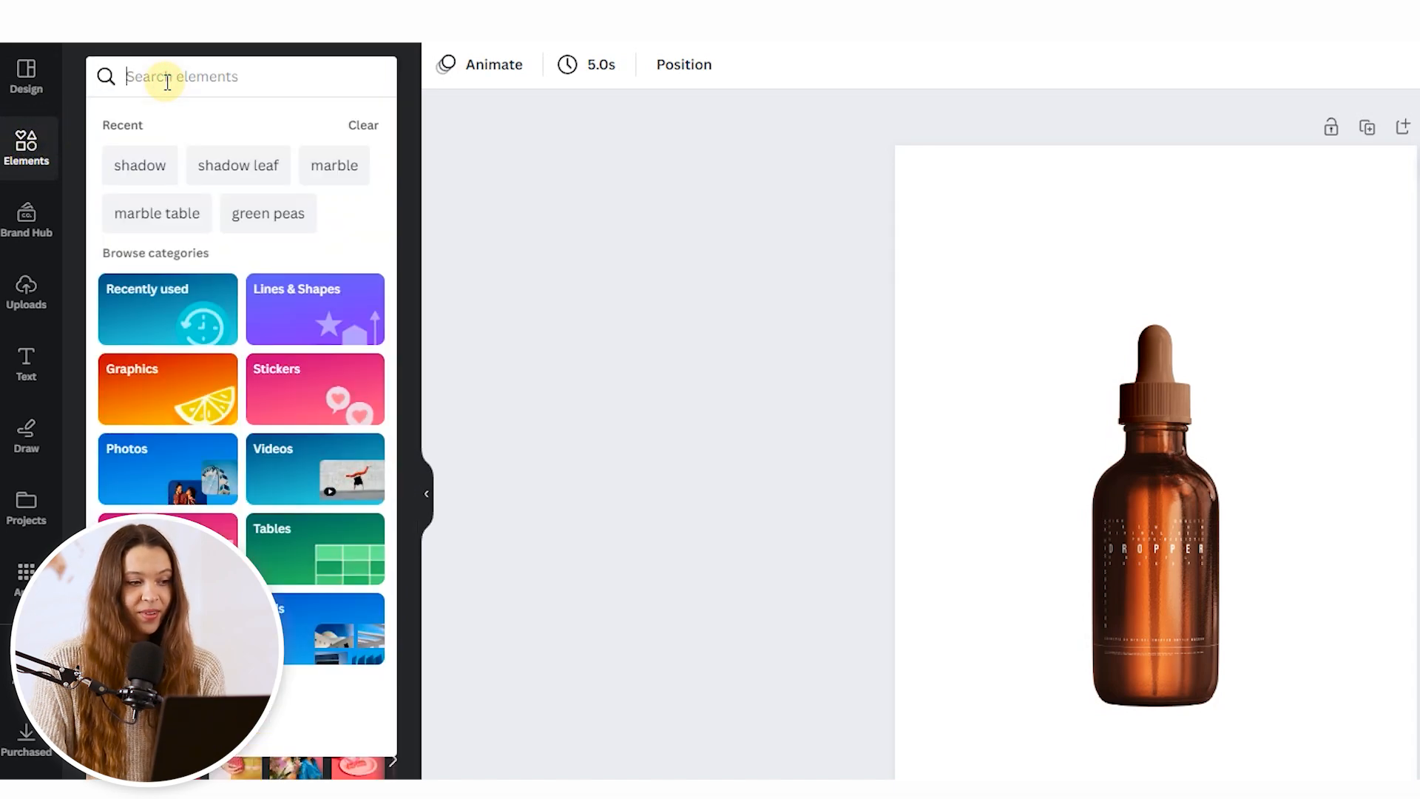
type("o")
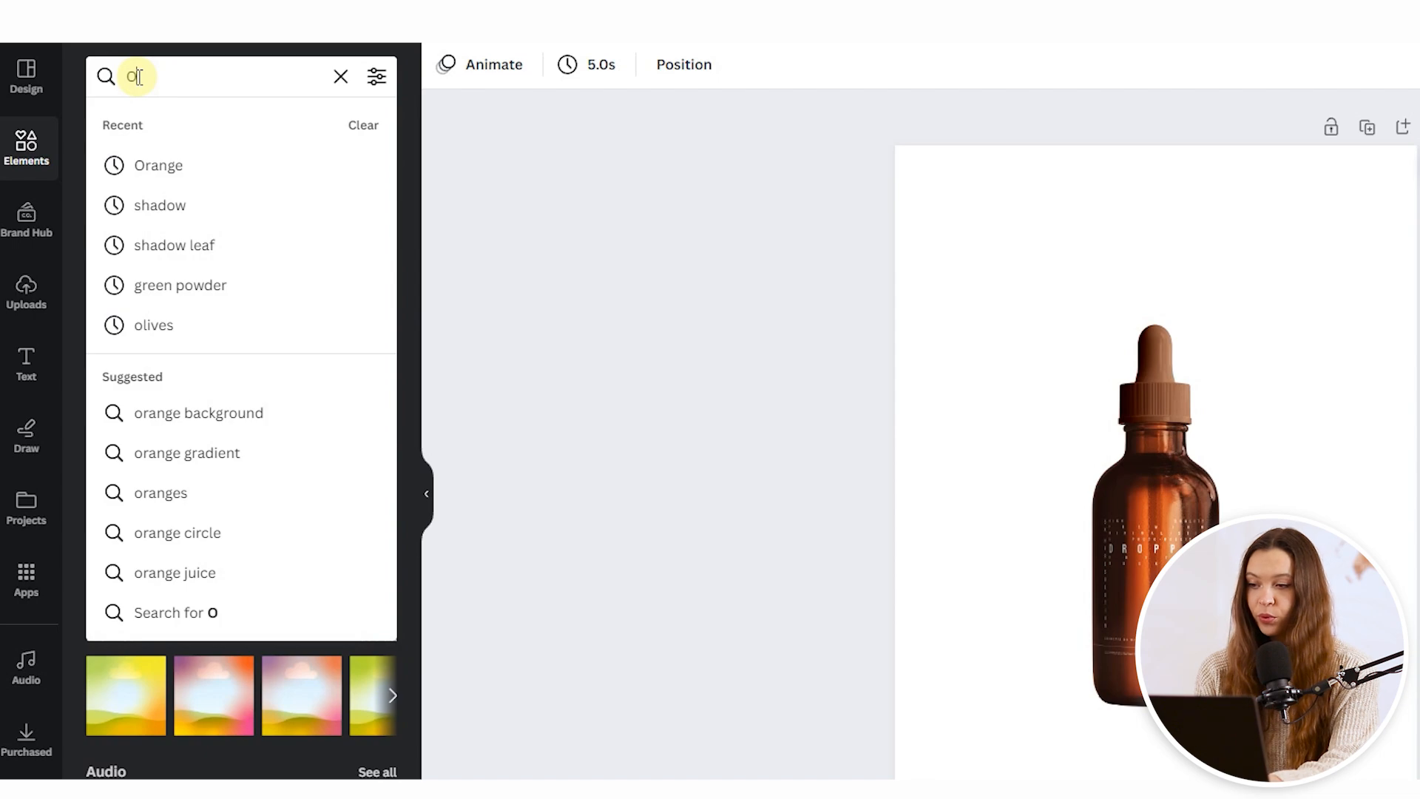
type("r")
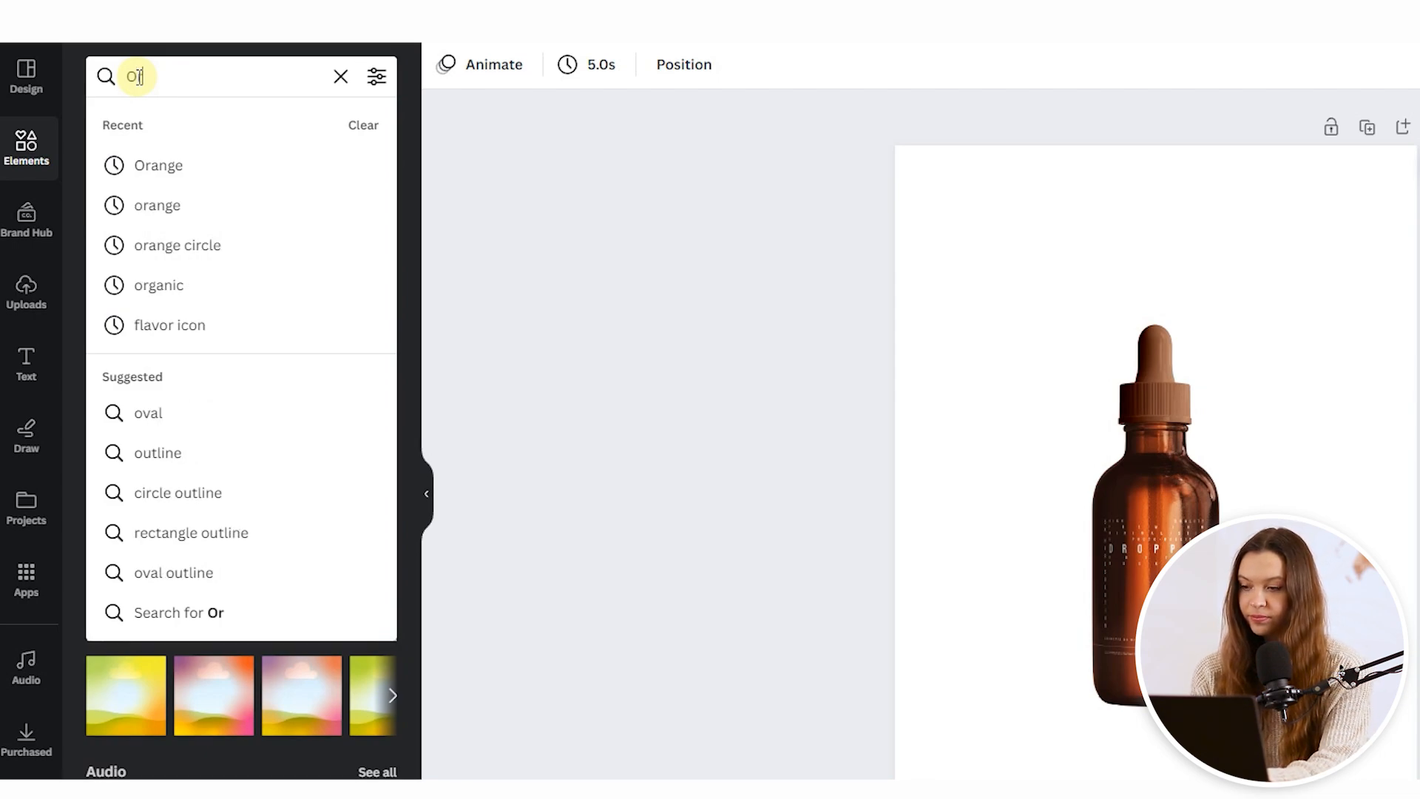
type("range")
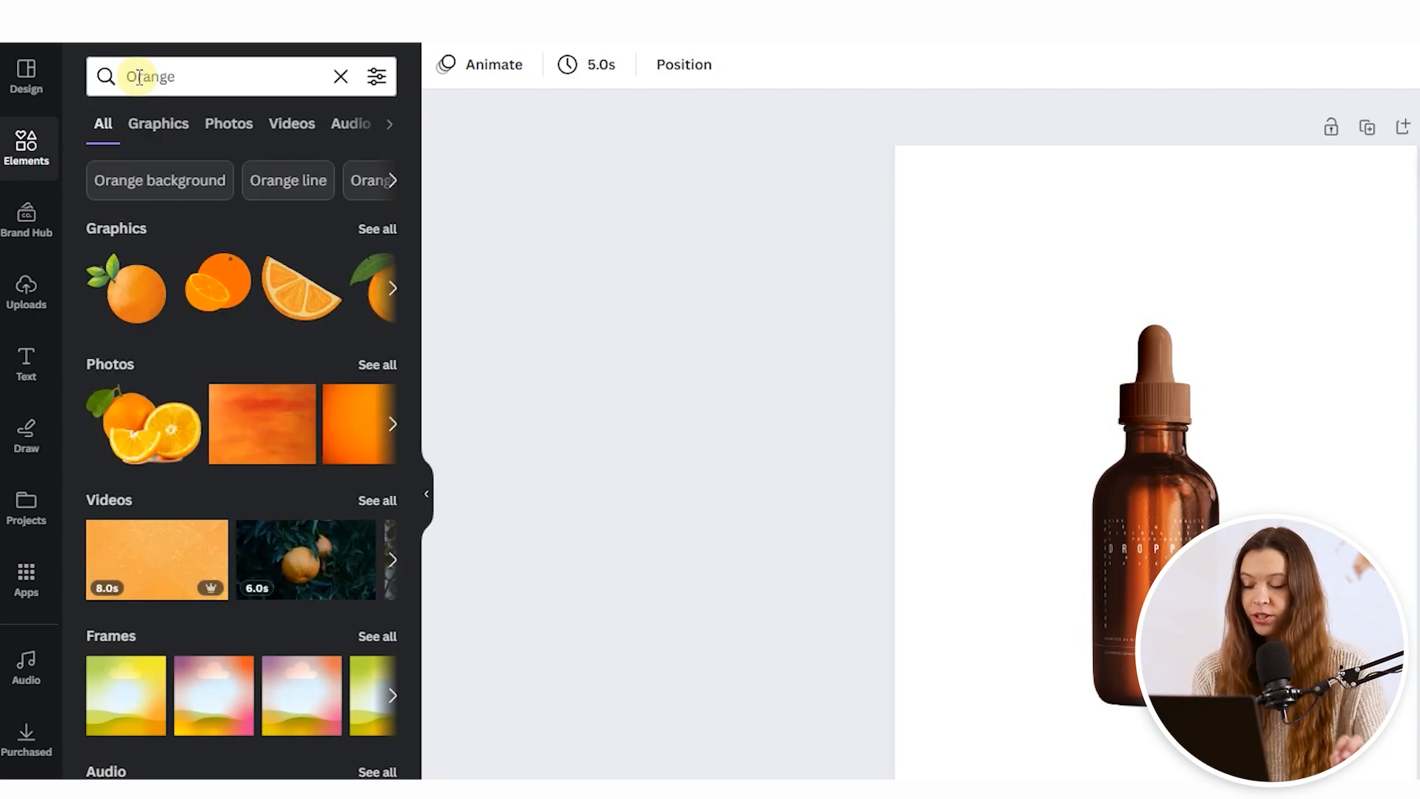
left_click(218, 123)
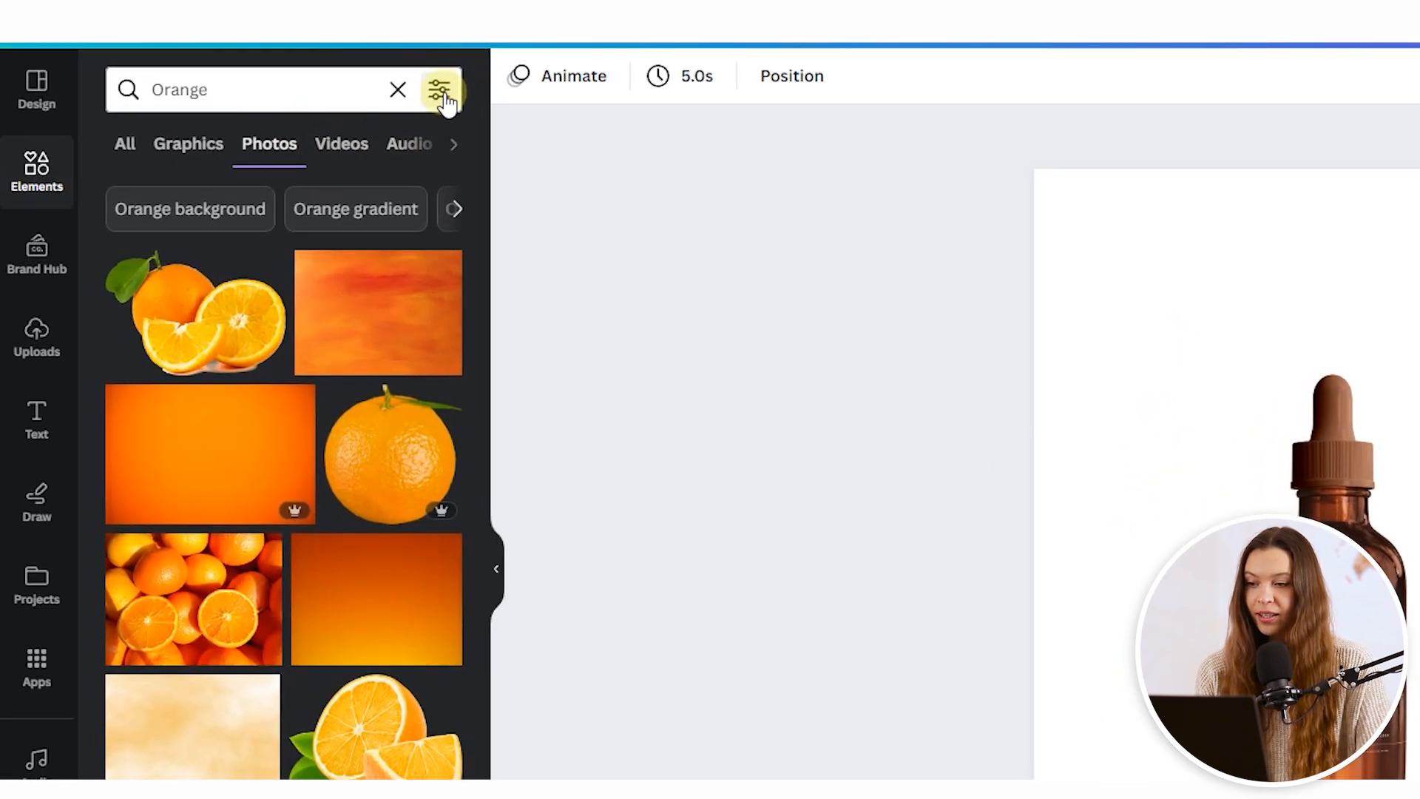
left_click(443, 90)
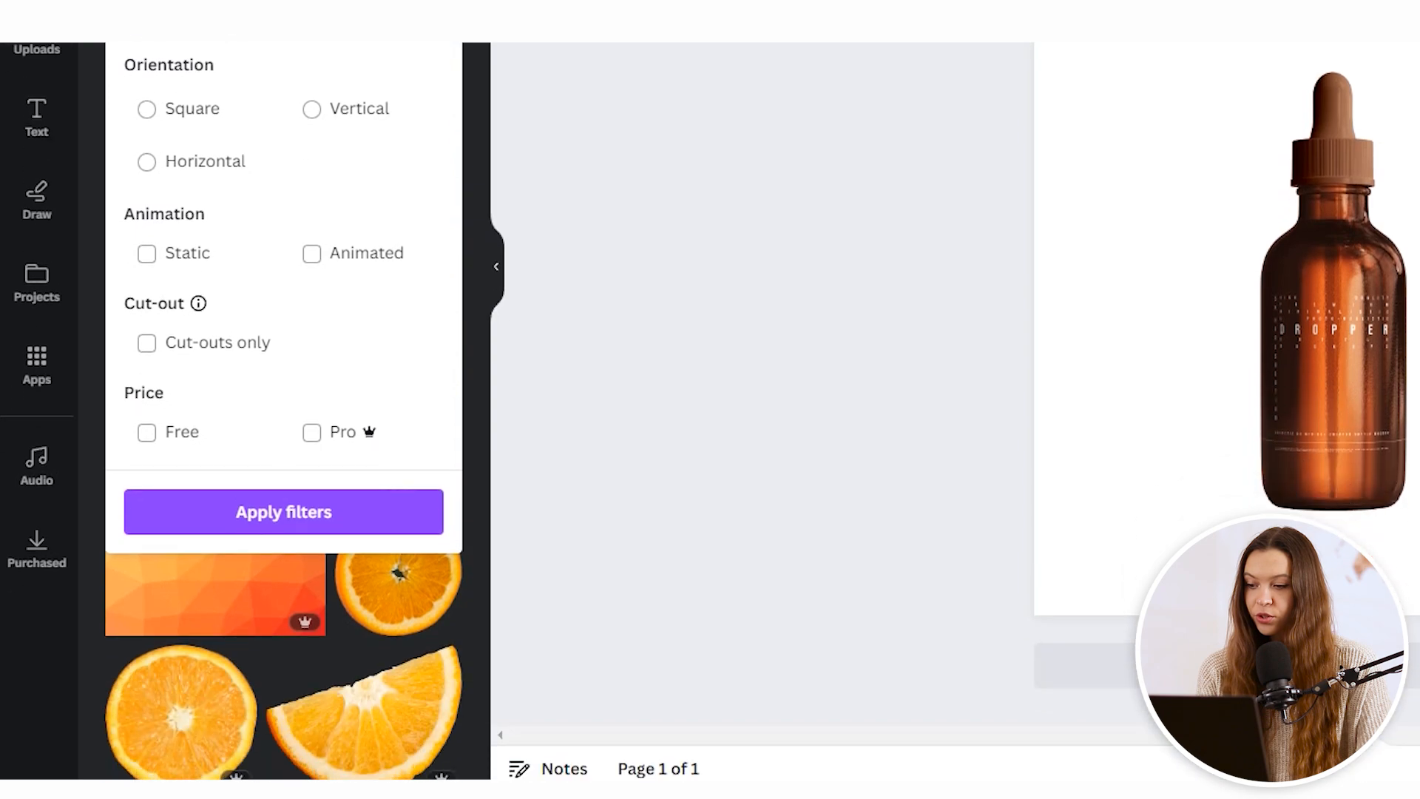
left_click(146, 342)
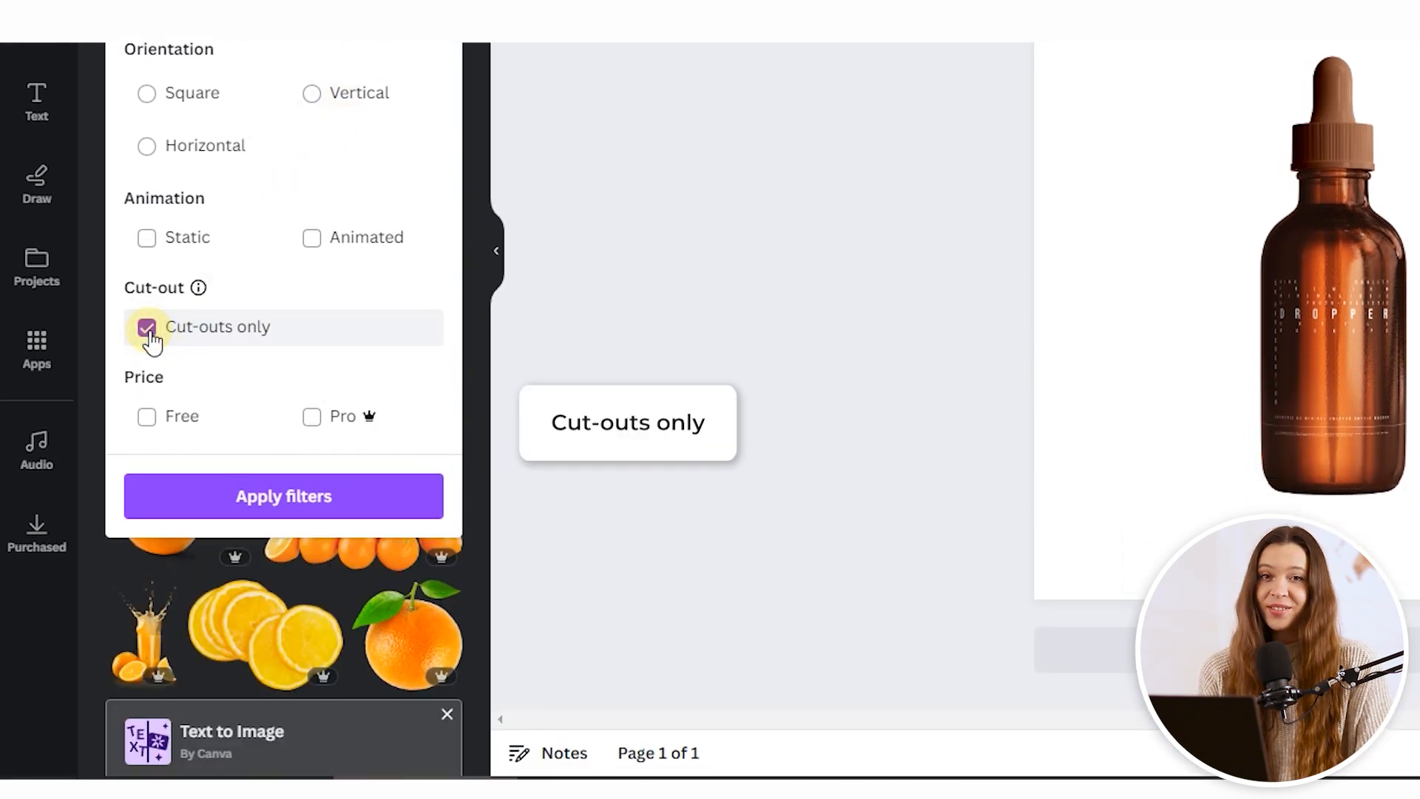
left_click(283, 495)
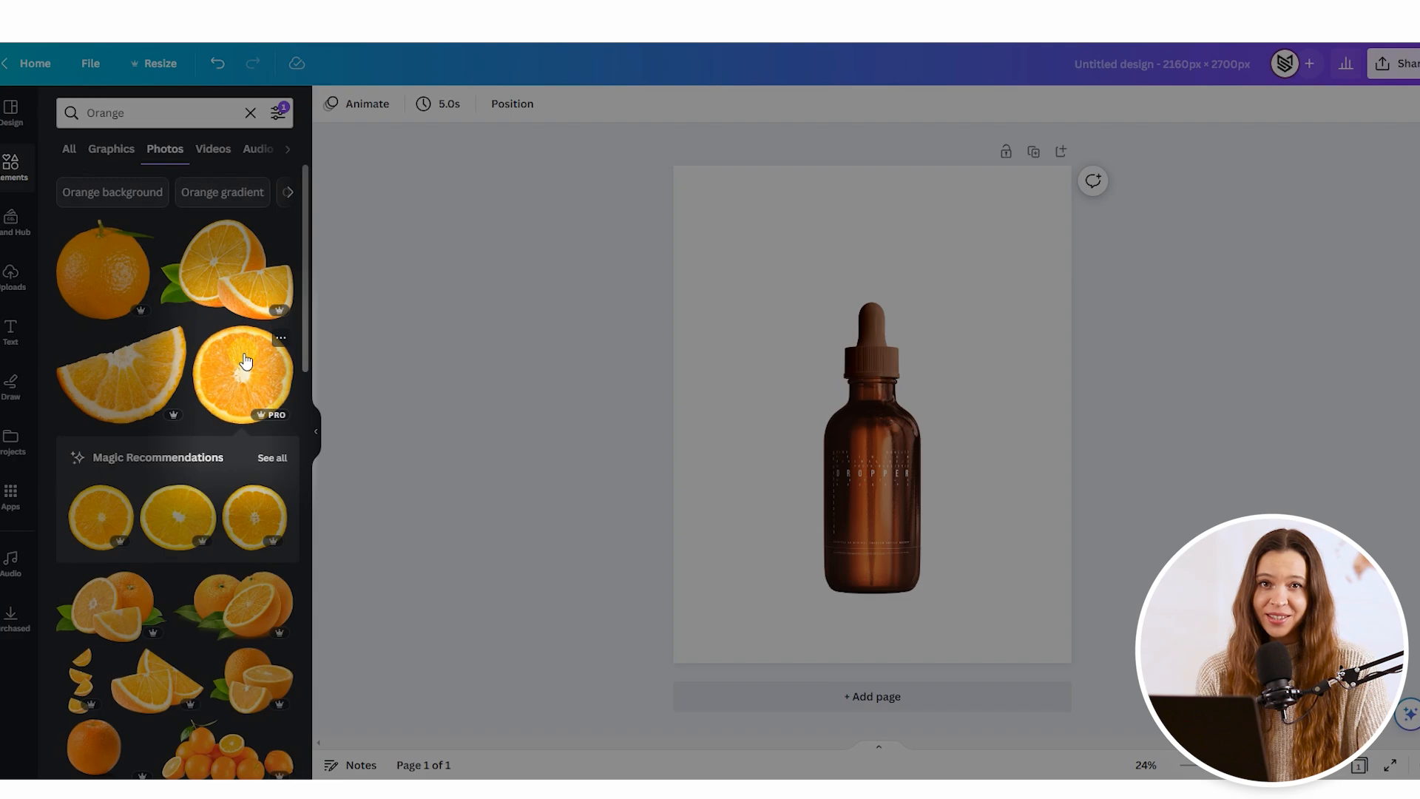
Add the round orange slice, shrink it and move it over the bottle's top.
left_click(242, 374)
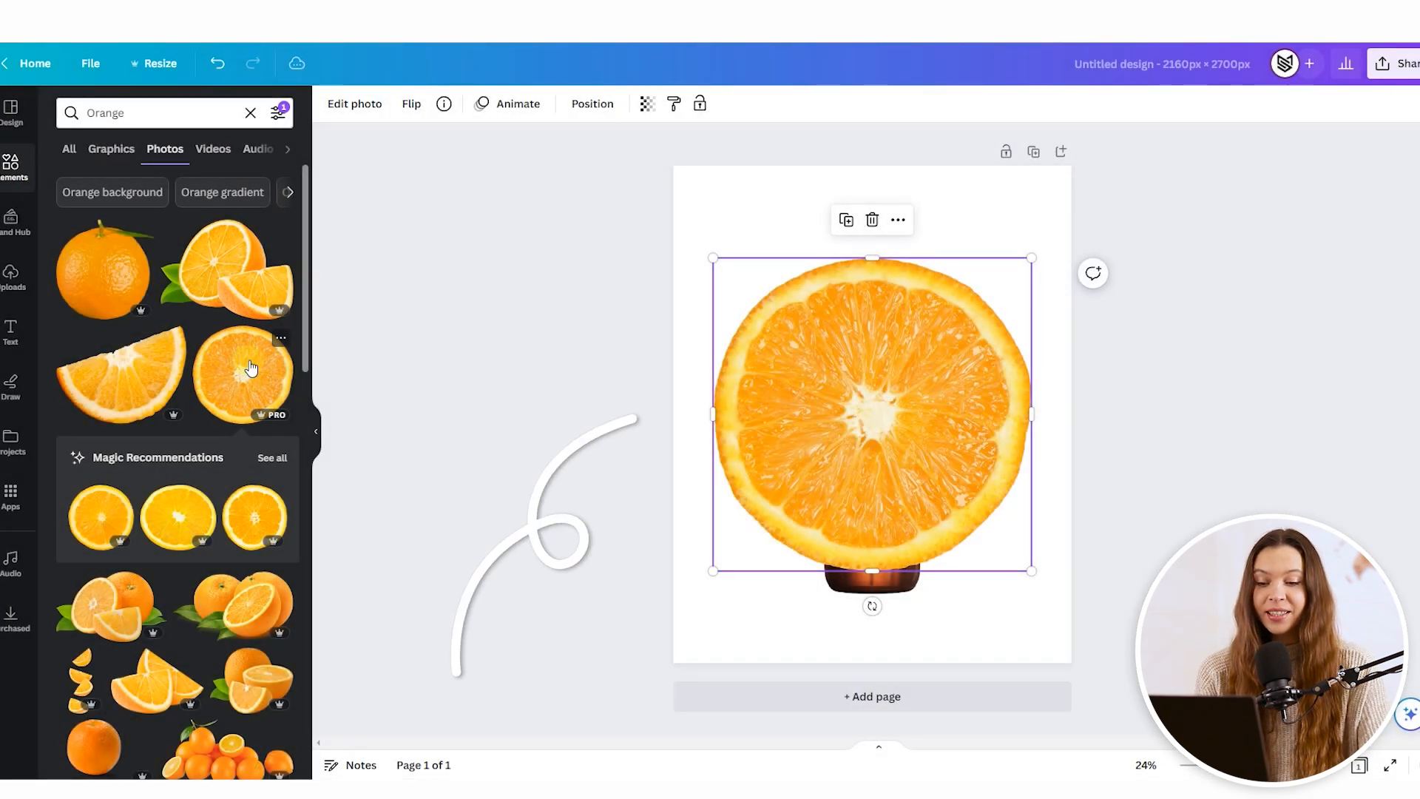
left_click_drag(1030, 258, 1014, 274)
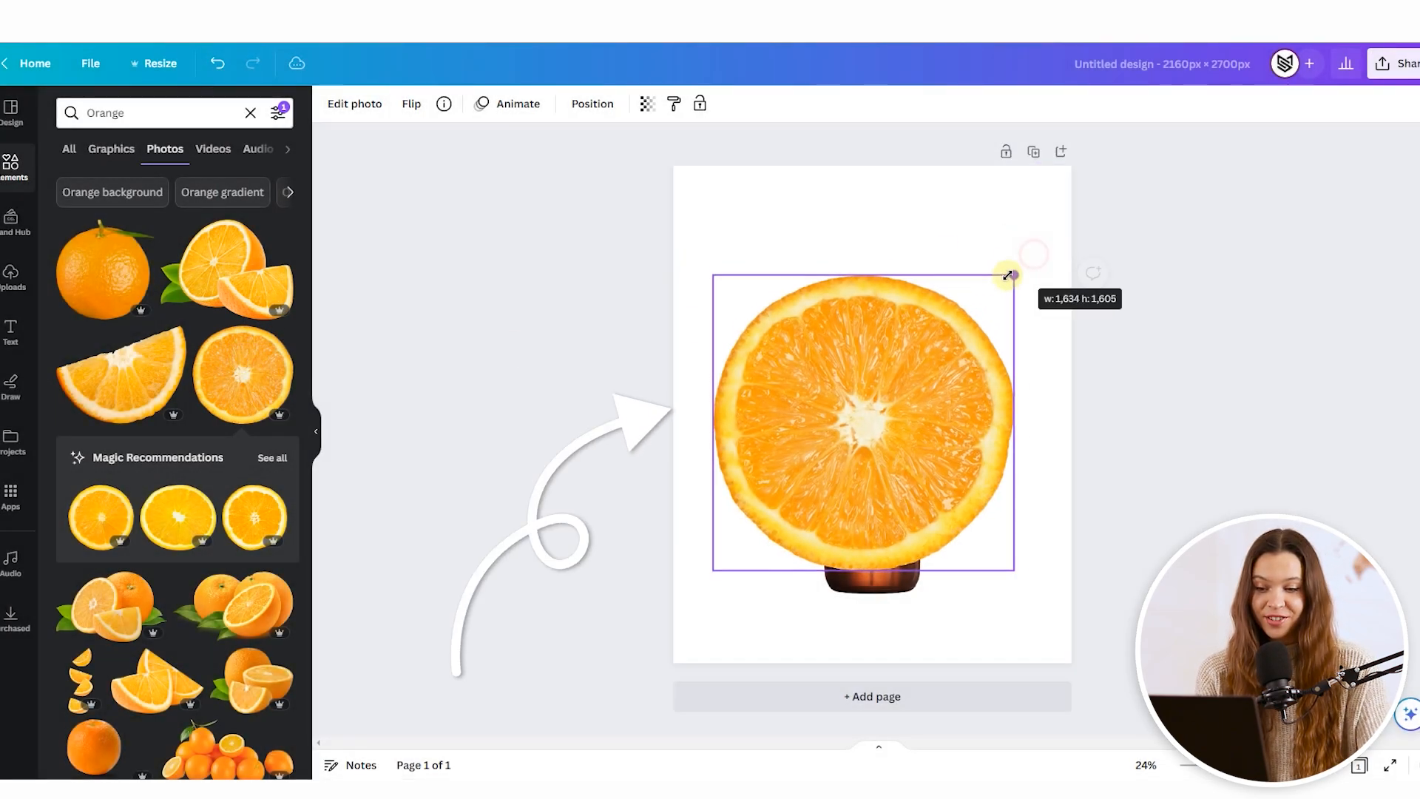
left_click_drag(1008, 275, 971, 318)
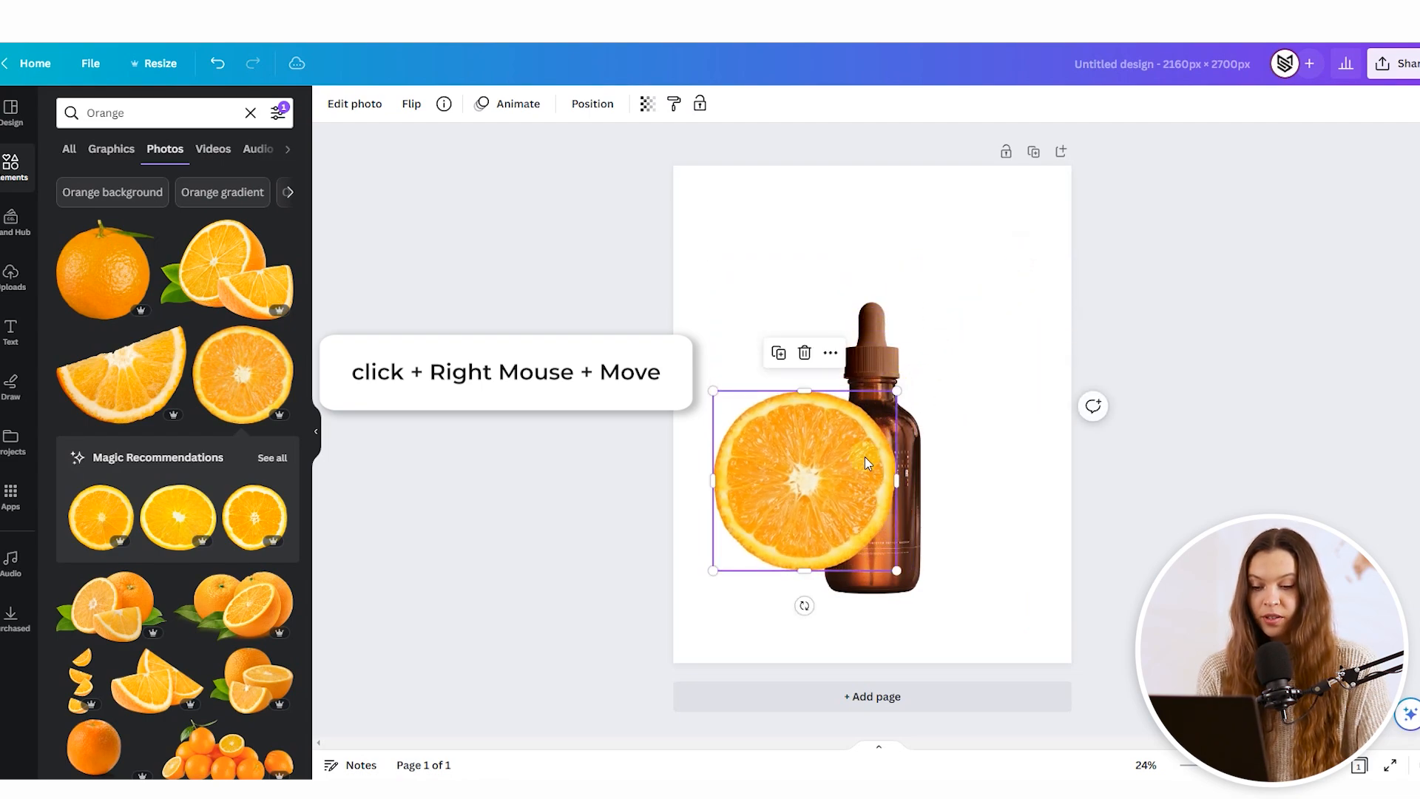
left_click_drag(801, 480, 872, 335)
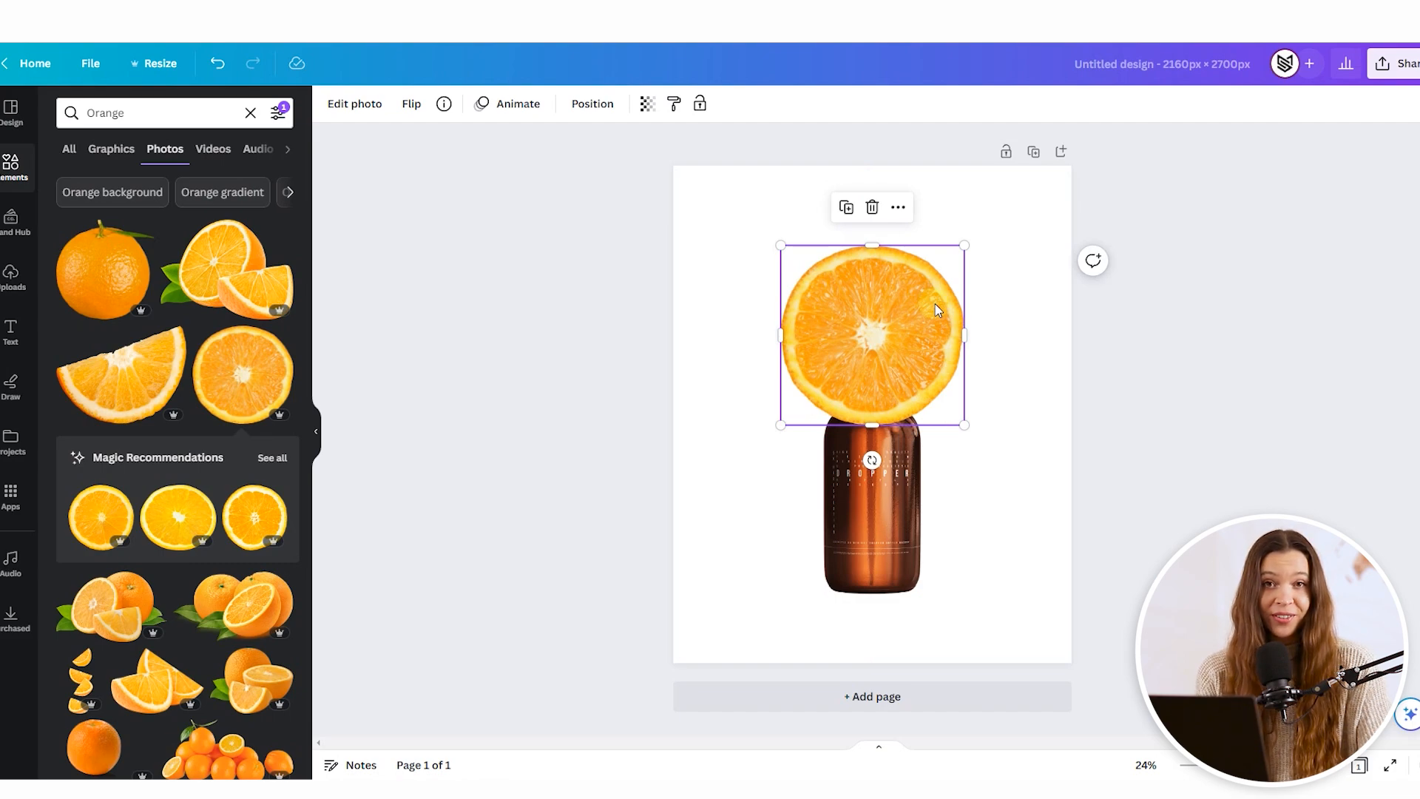
mouse_move(928, 317)
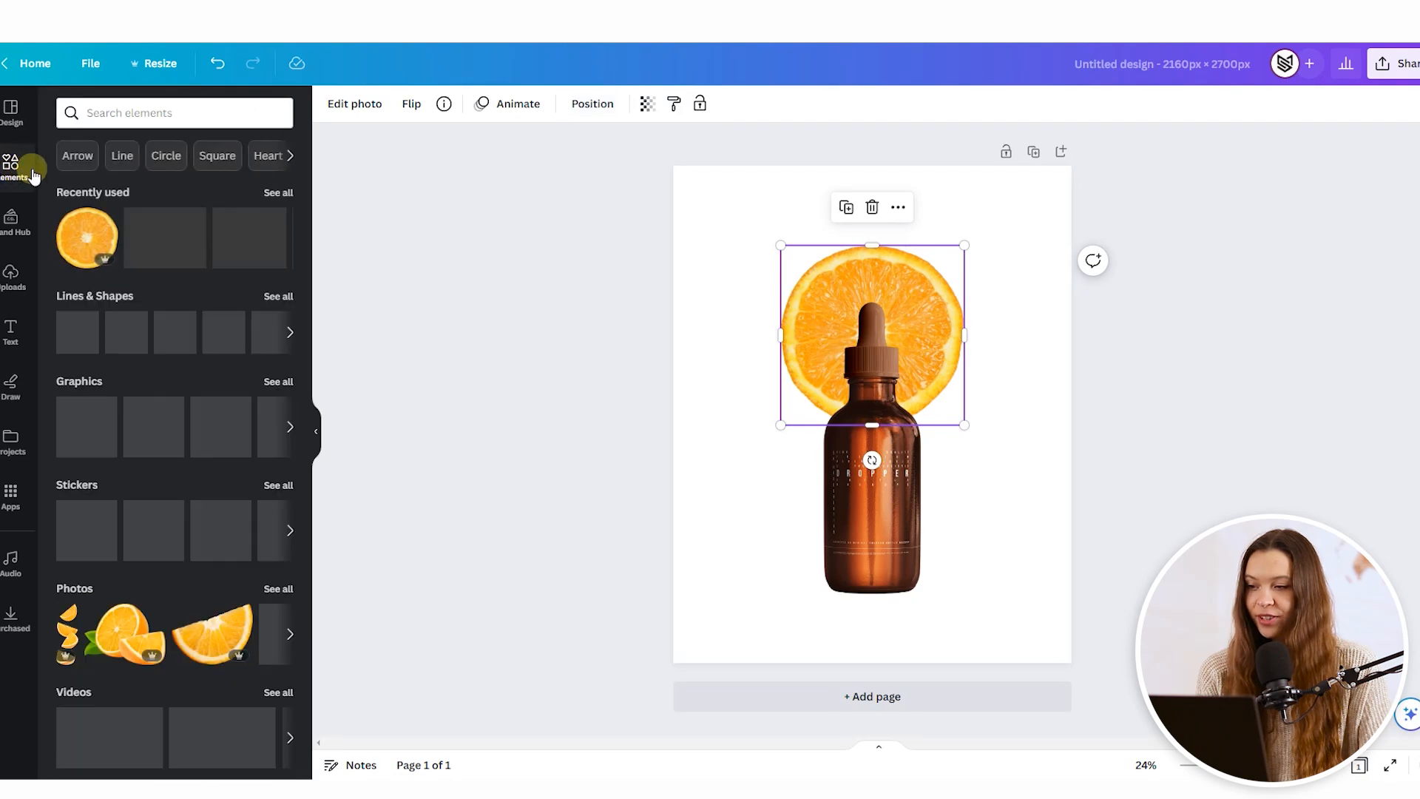
Search 'lemon' and filter the Photos results to cut-outs only.
type("lemon")
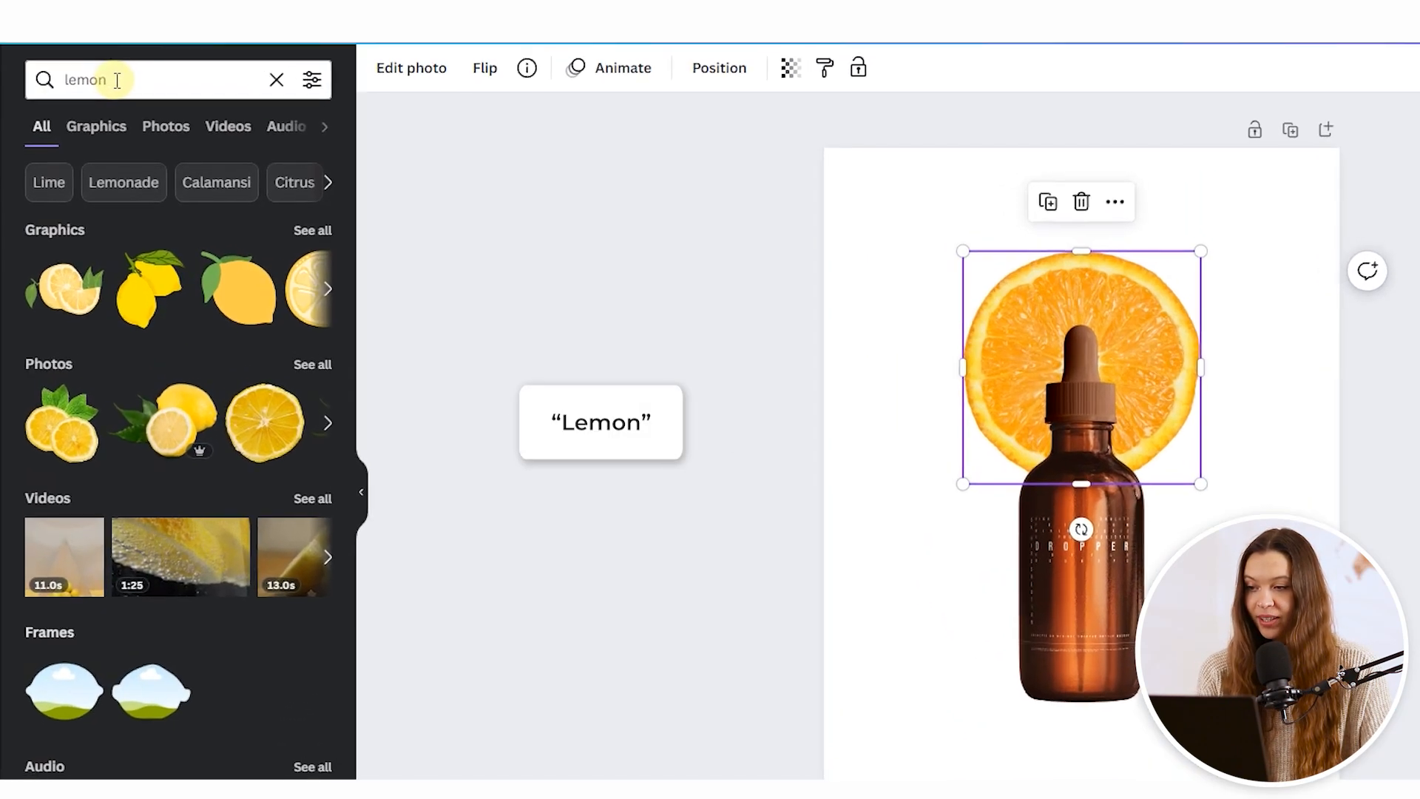
left_click(166, 125)
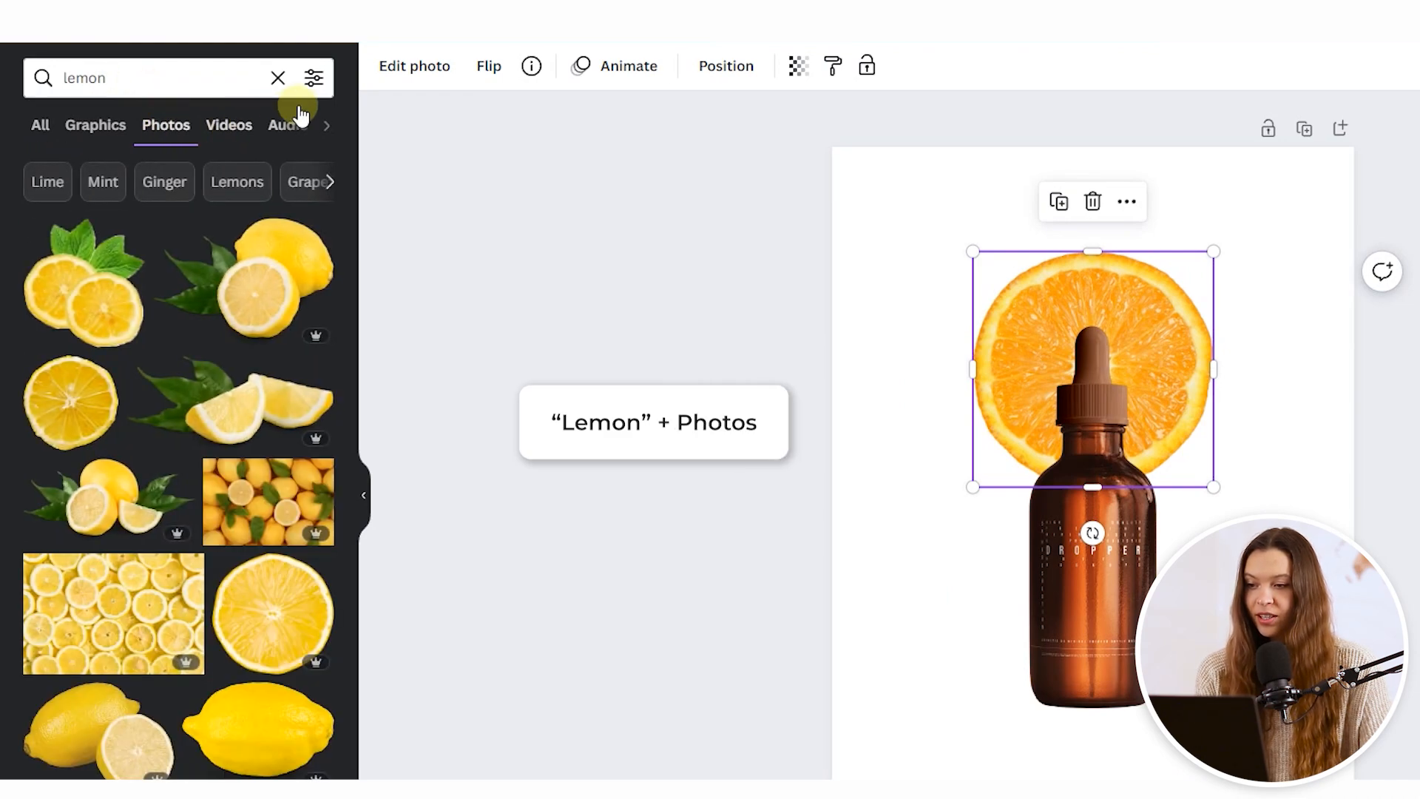
left_click(315, 77)
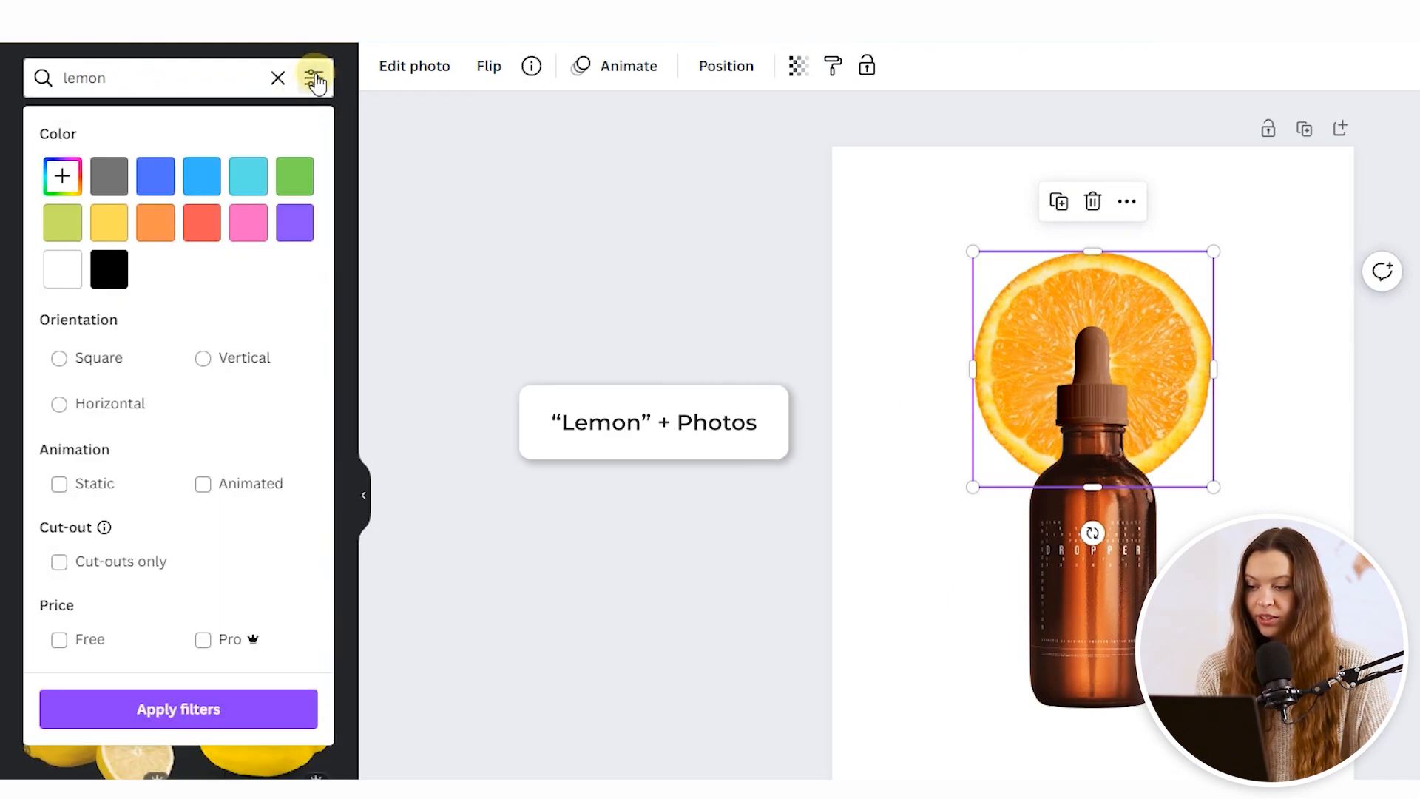
left_click(58, 561)
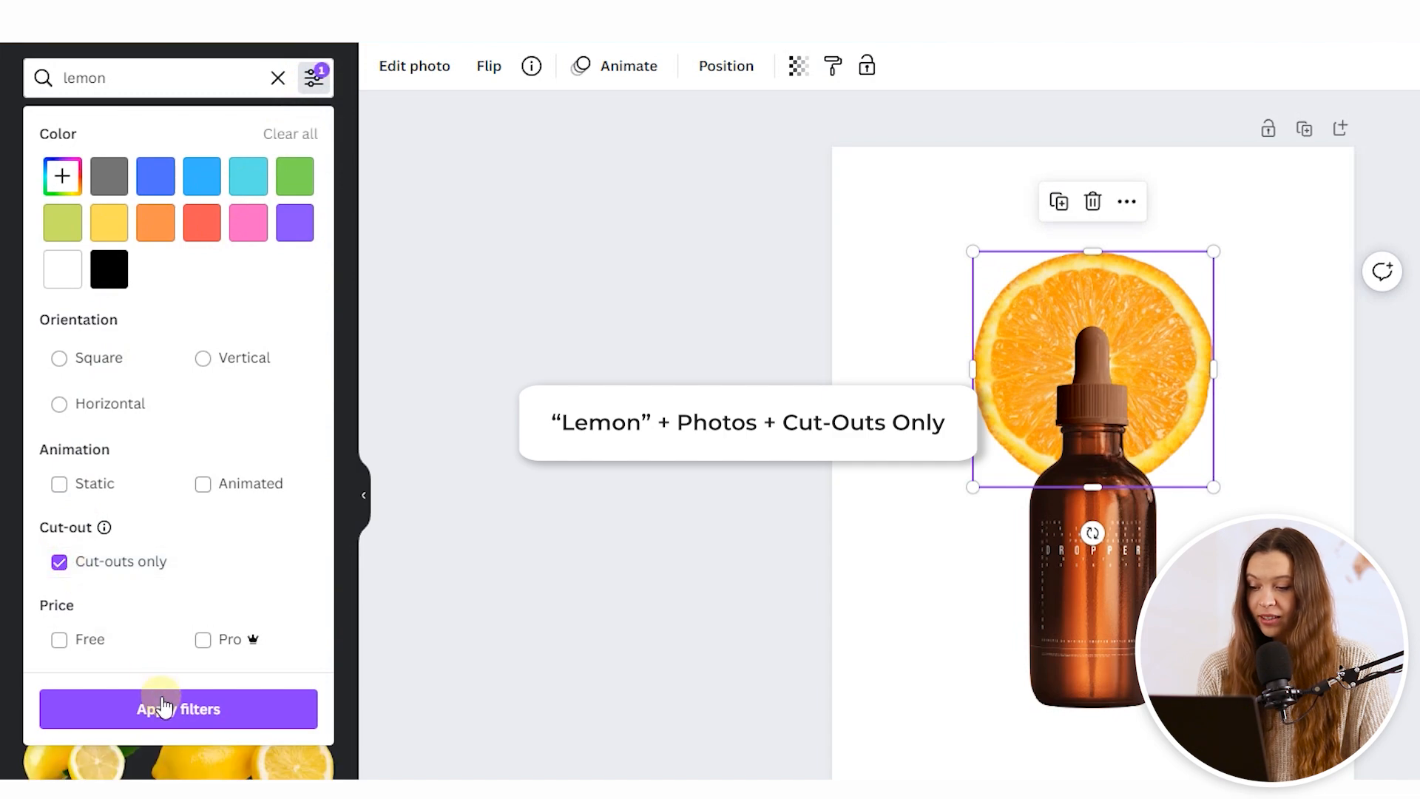
left_click(178, 709)
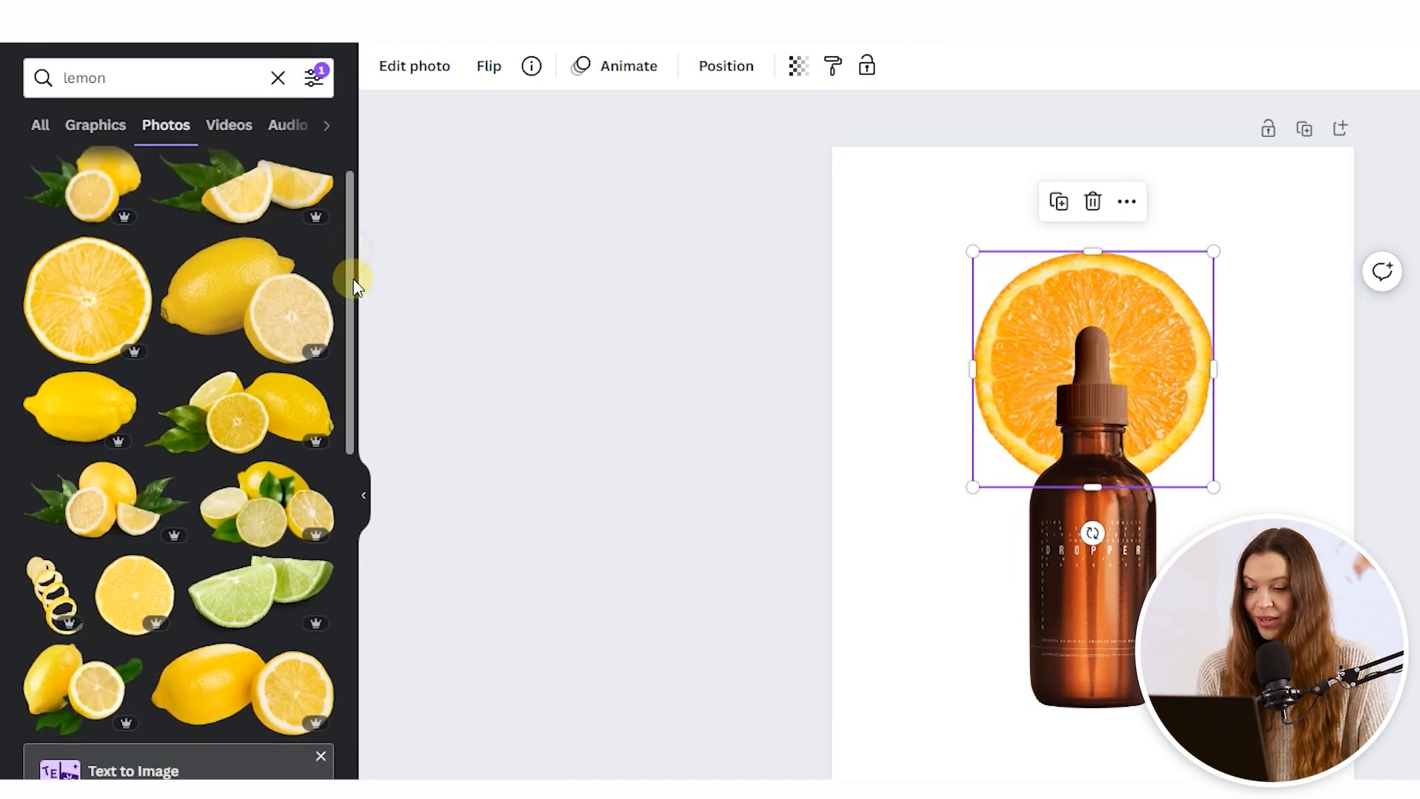
Shrink the added lemon slice and move it to the bottle's lower left.
scroll("down", 3)
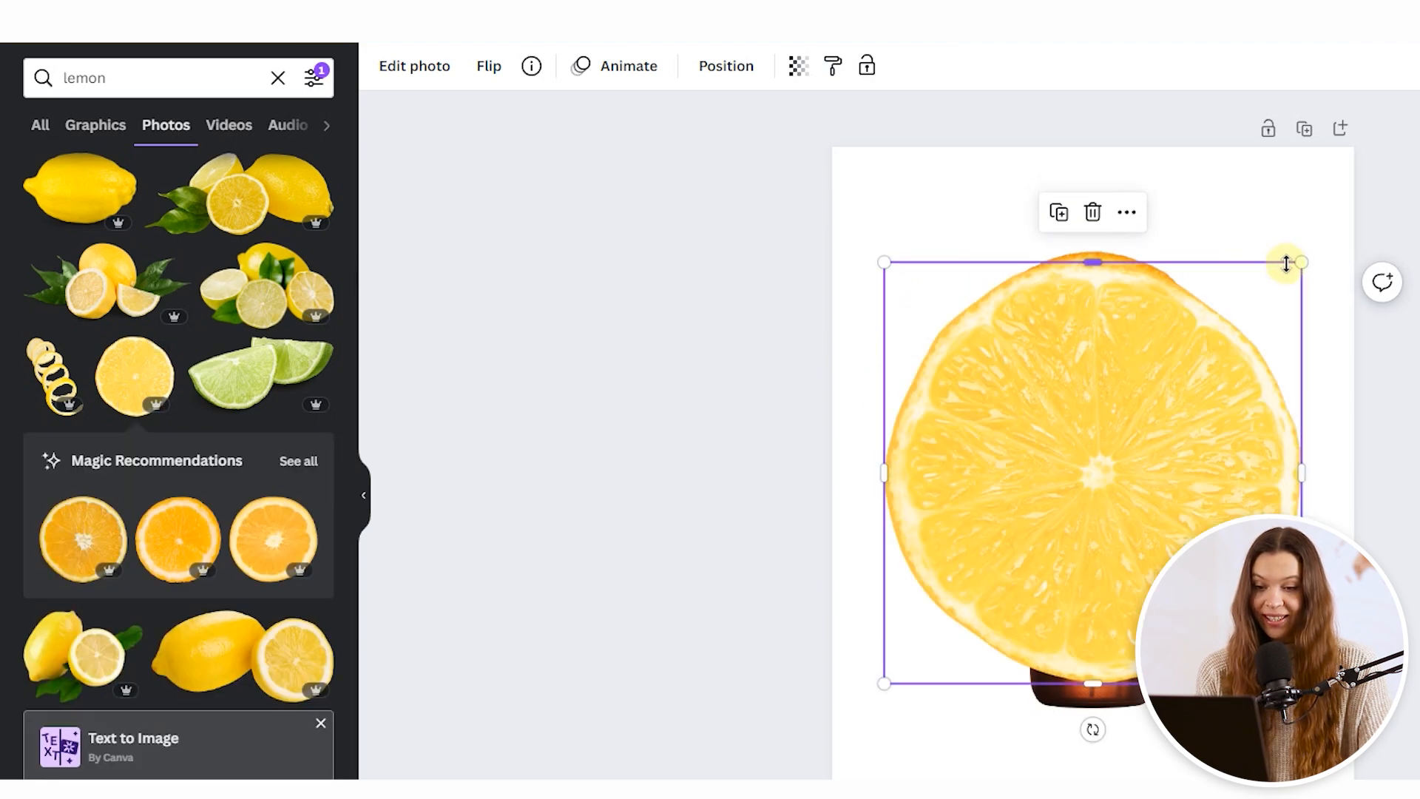
left_click_drag(1286, 262, 1259, 306)
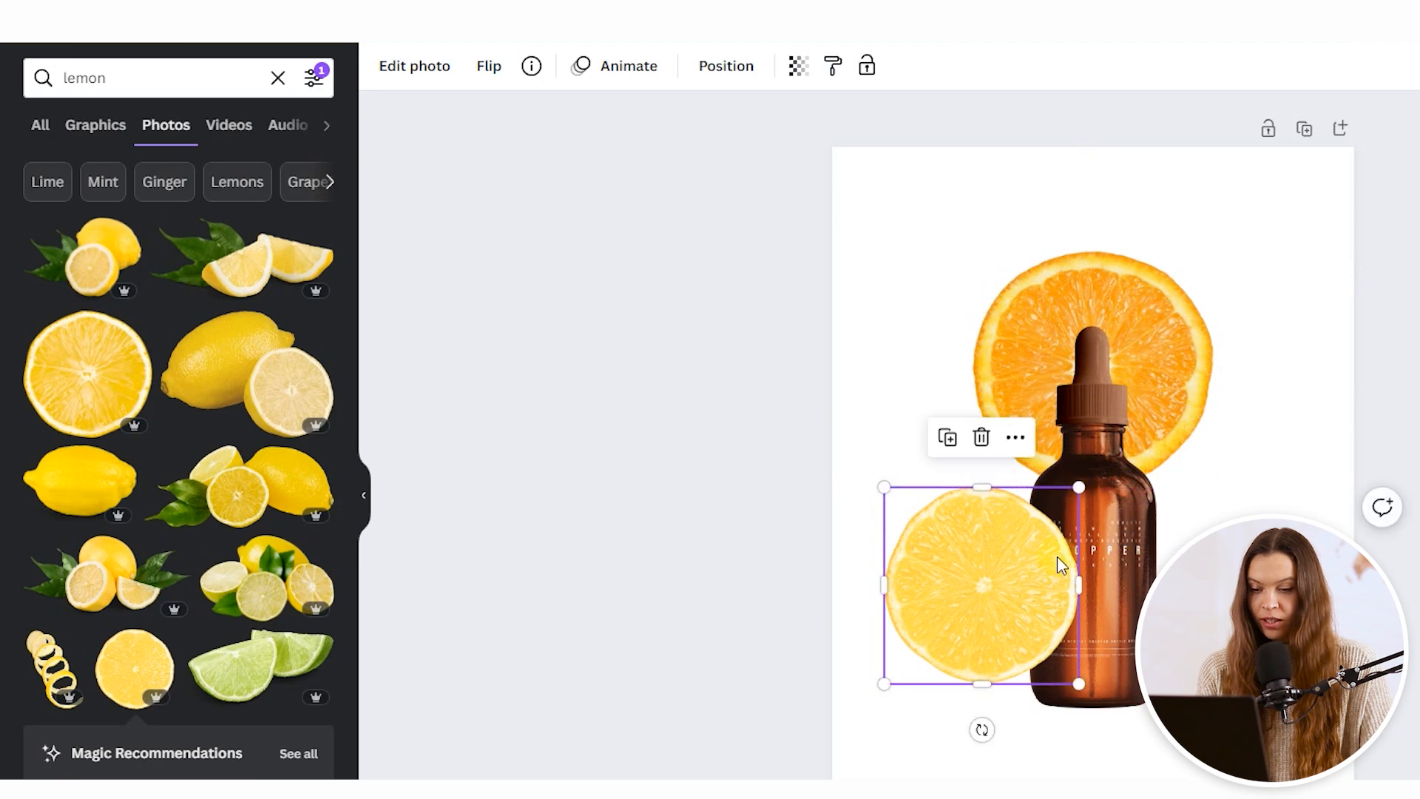
left_click_drag(981, 584, 1212, 286)
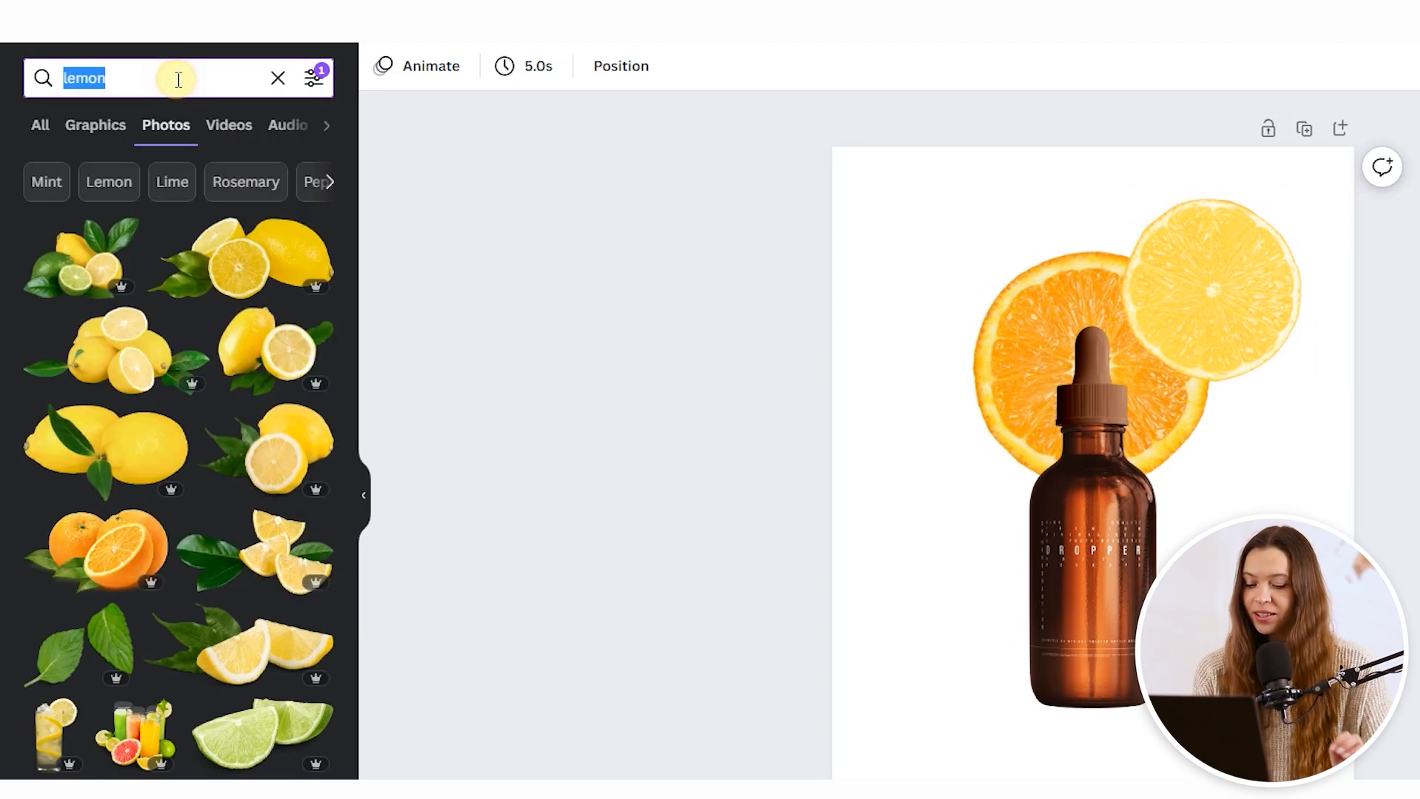
Search for a tea-leaf sprig and position it beside the bottle's neck.
type("tea")
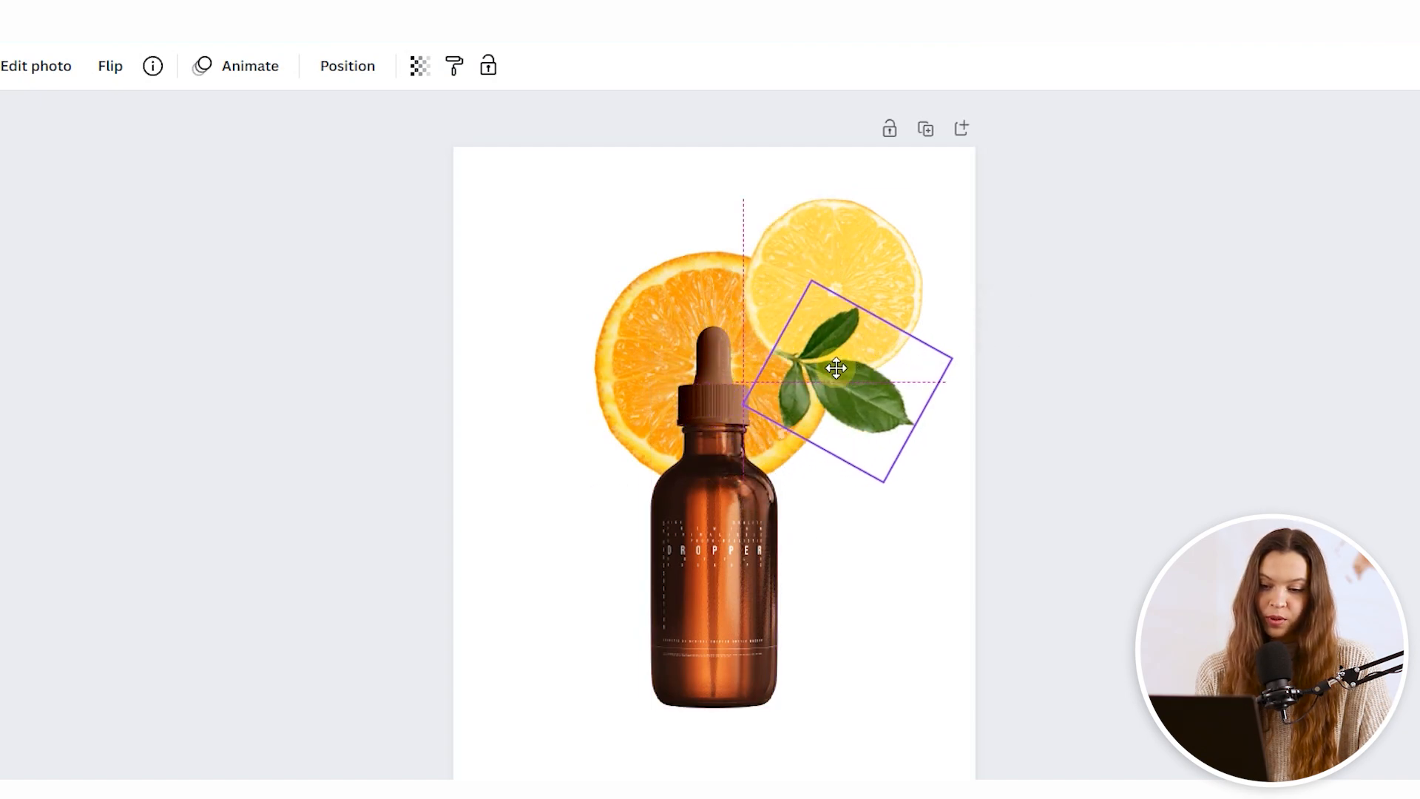
left_click_drag(836, 370, 847, 389)
type("seeds")
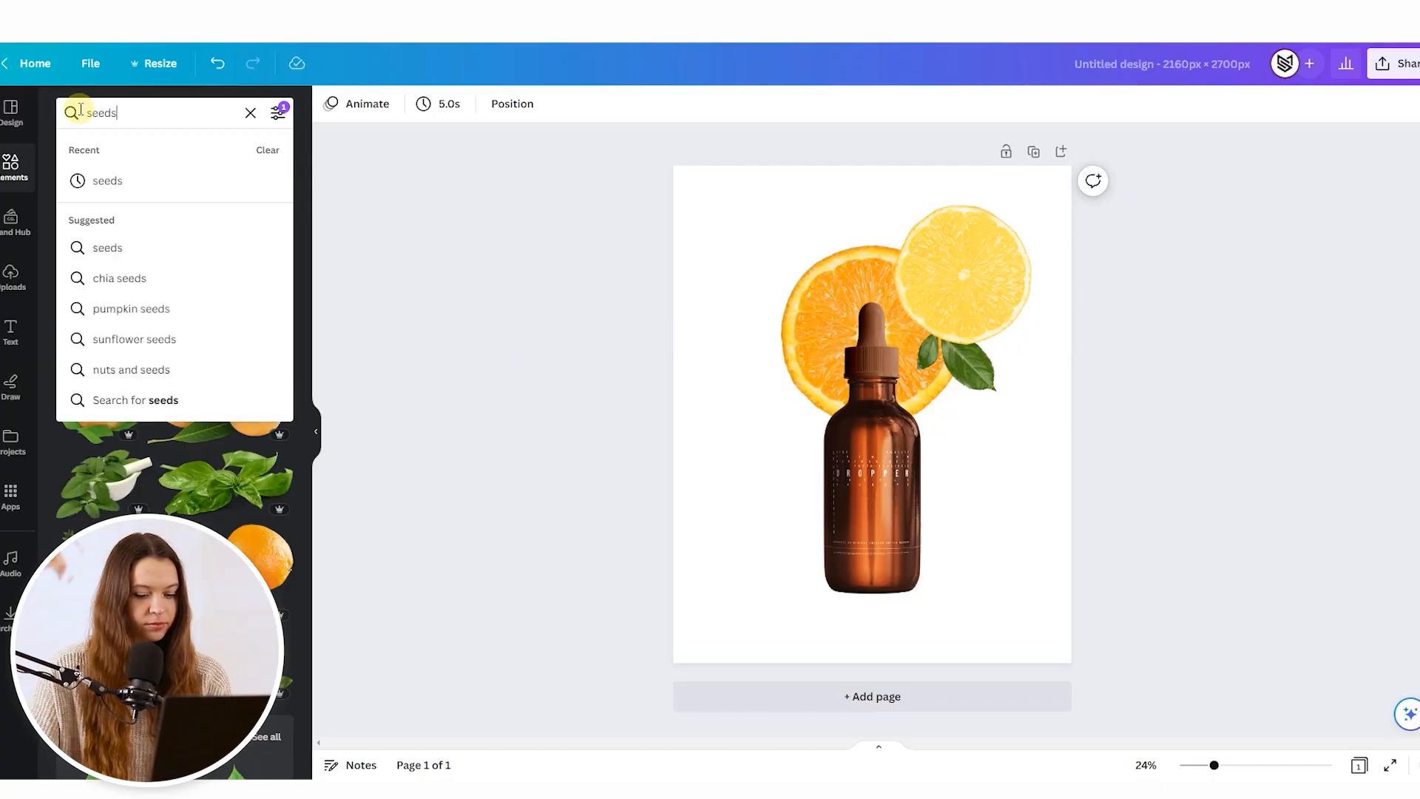
Add seeds, an olive sprig and green peas, shrinking the peas into a lower-left cluster.
key("Enter")
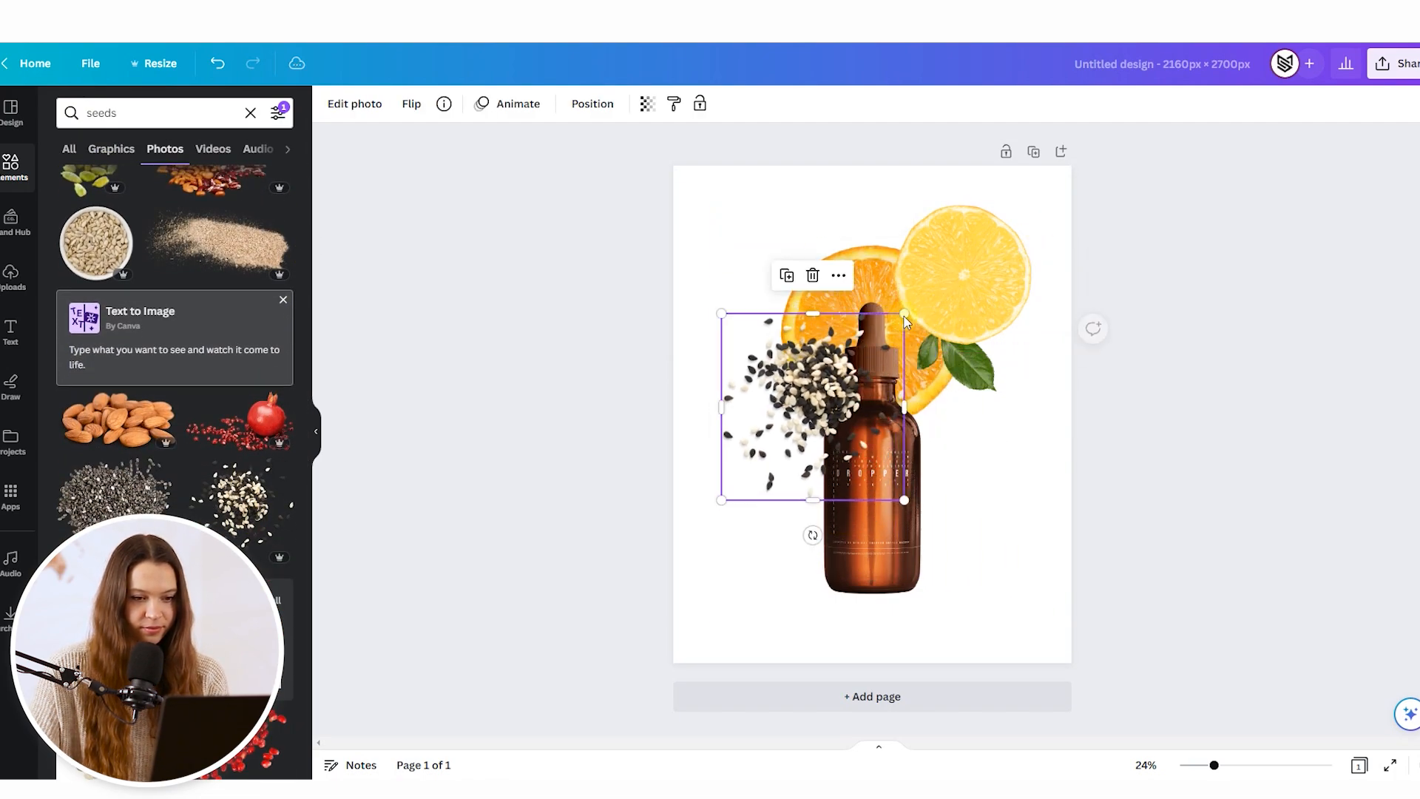
left_click(592, 104)
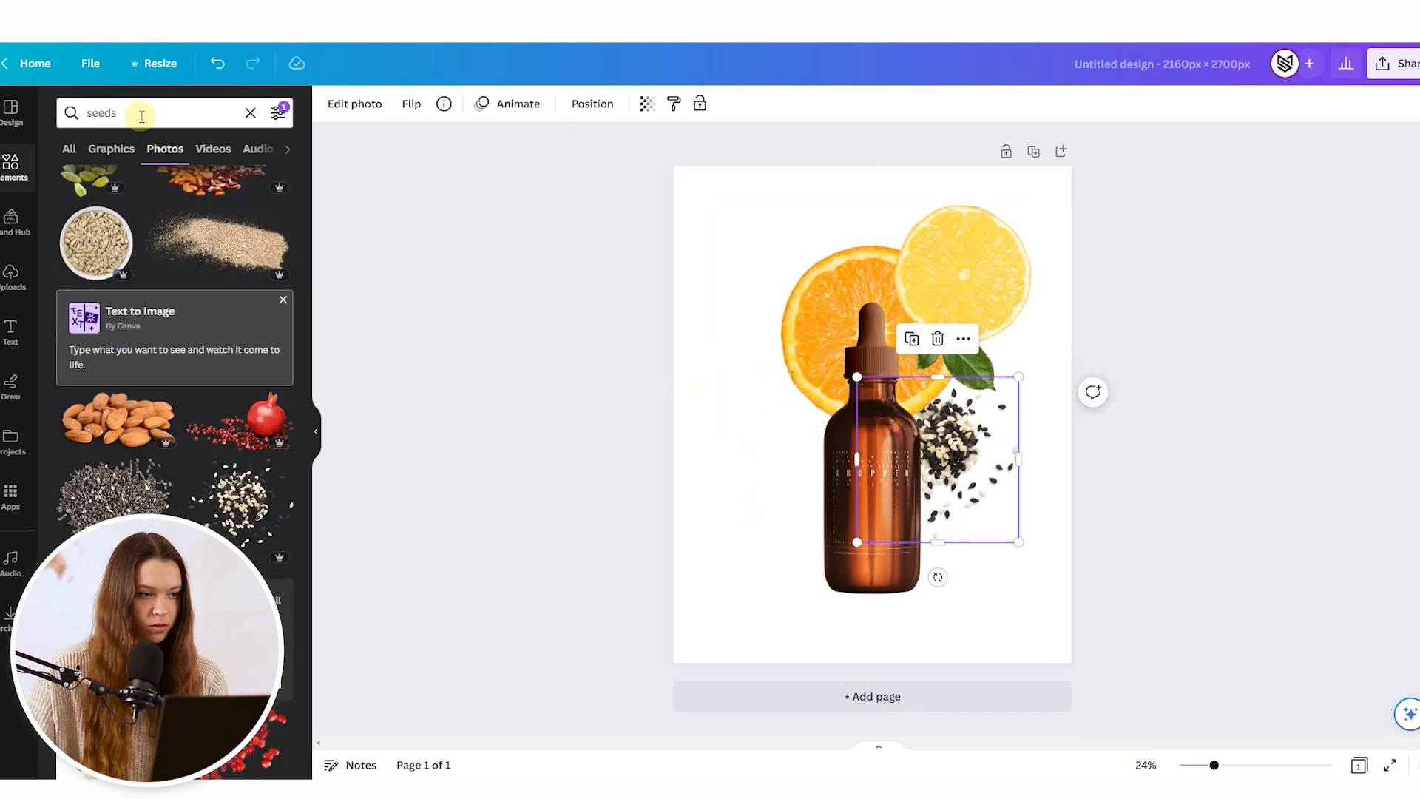
type("olives")
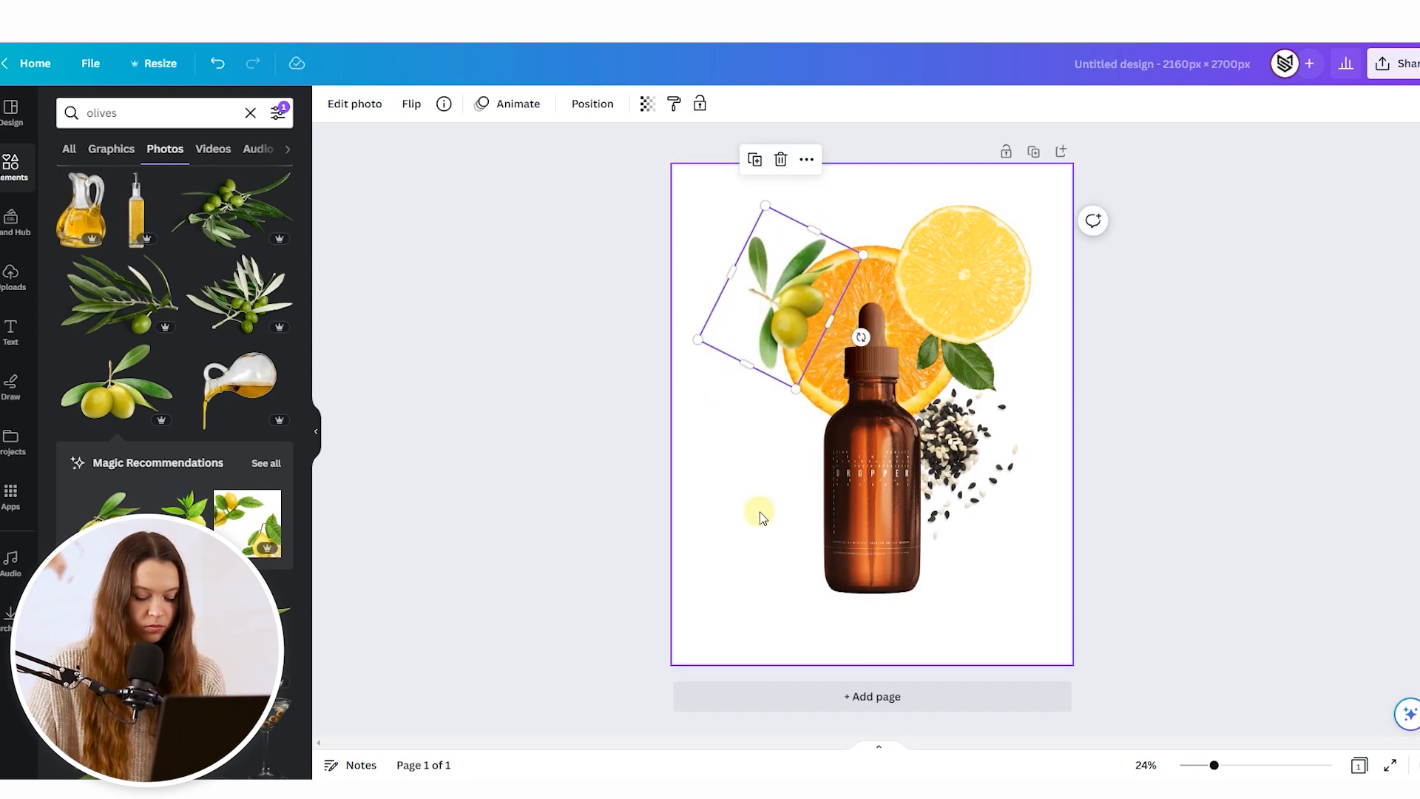
type("green peas")
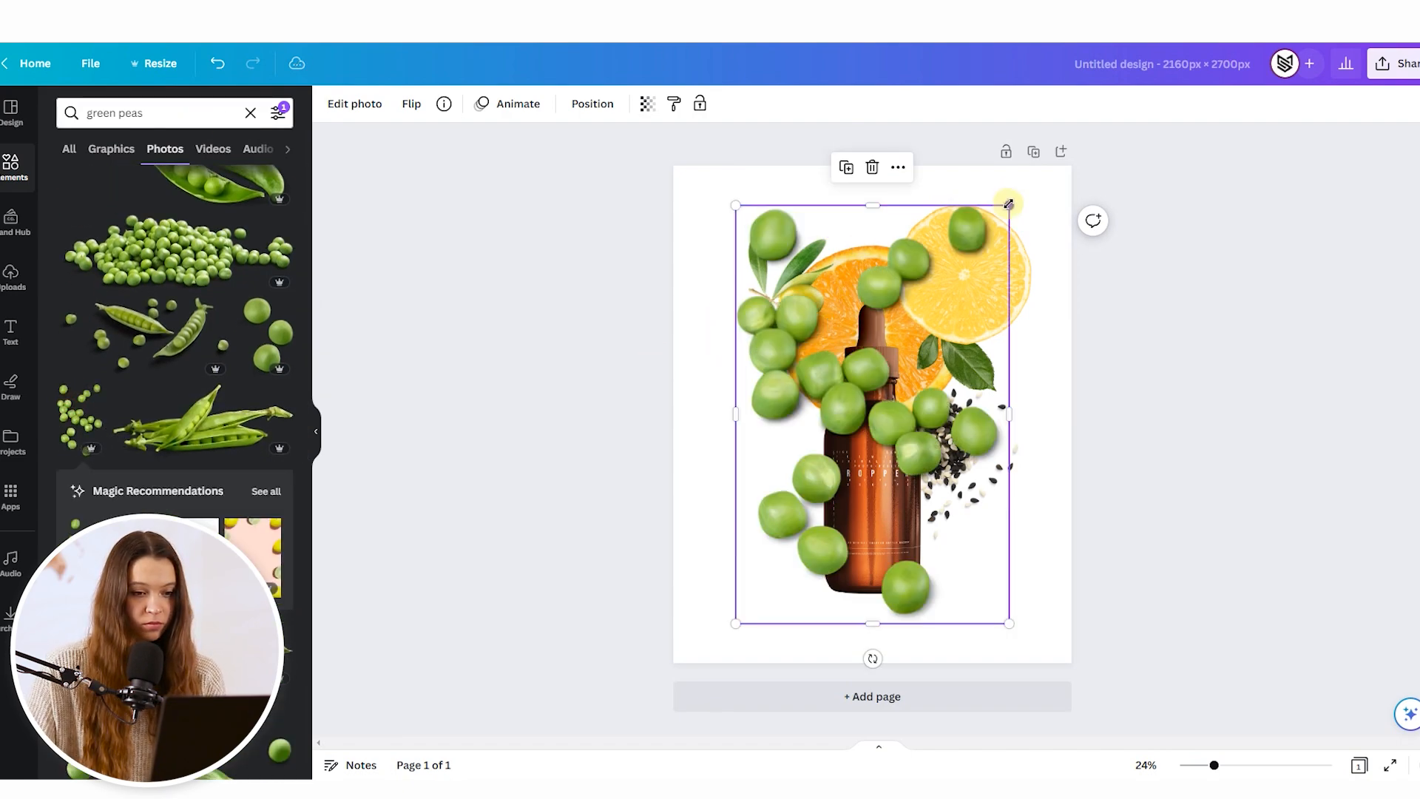
left_click_drag(1008, 202, 713, 392)
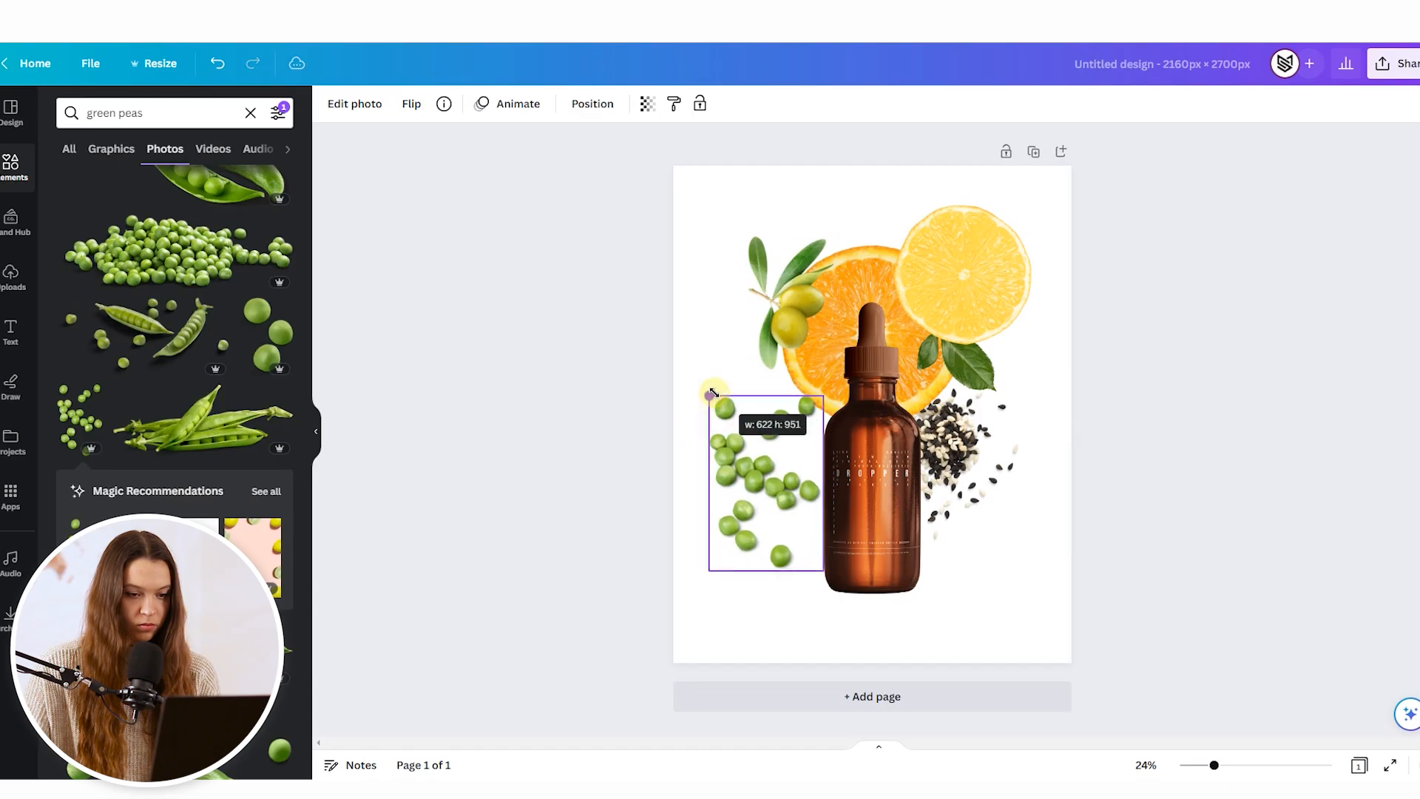
type("marble")
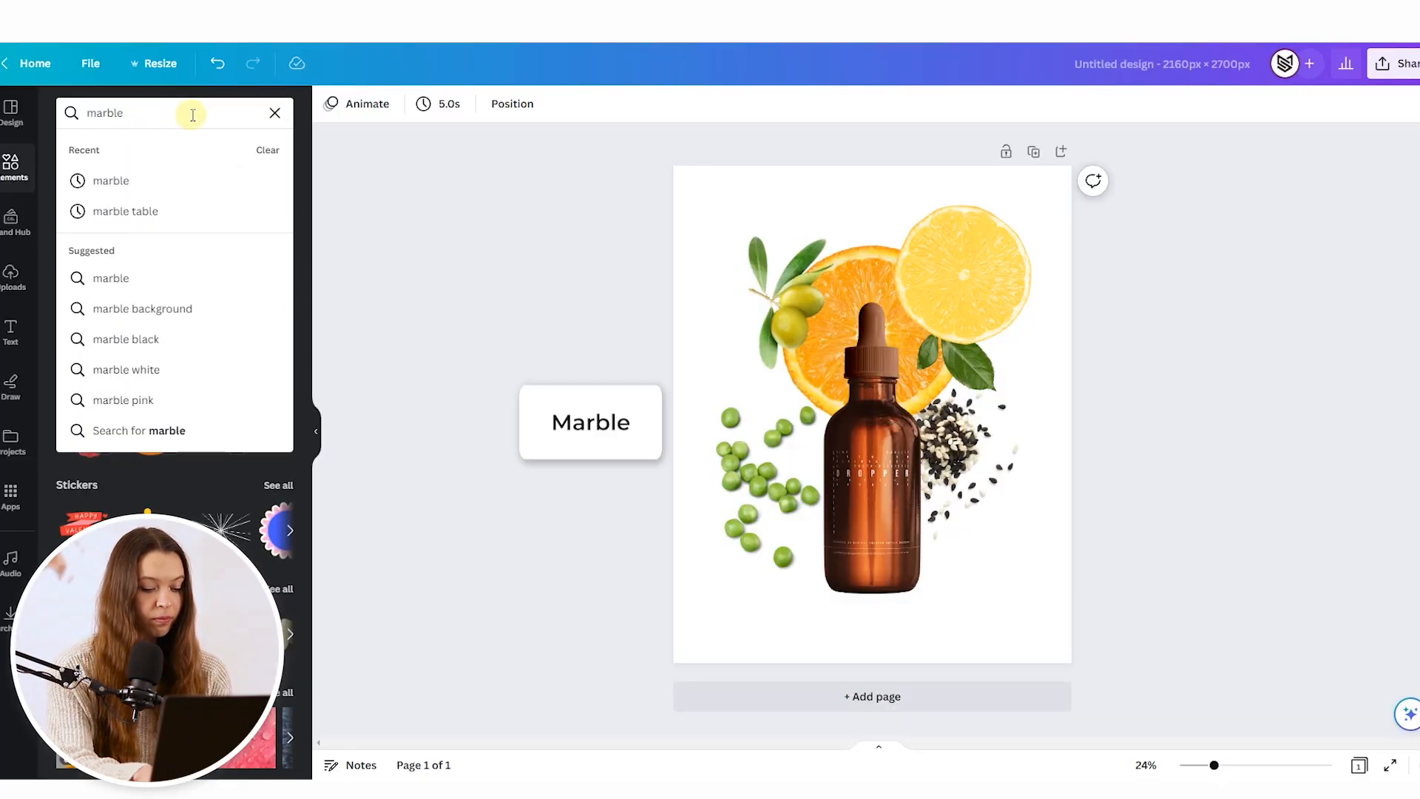
Add a white marble photo and stretch it to cover the page.
left_click(142, 152)
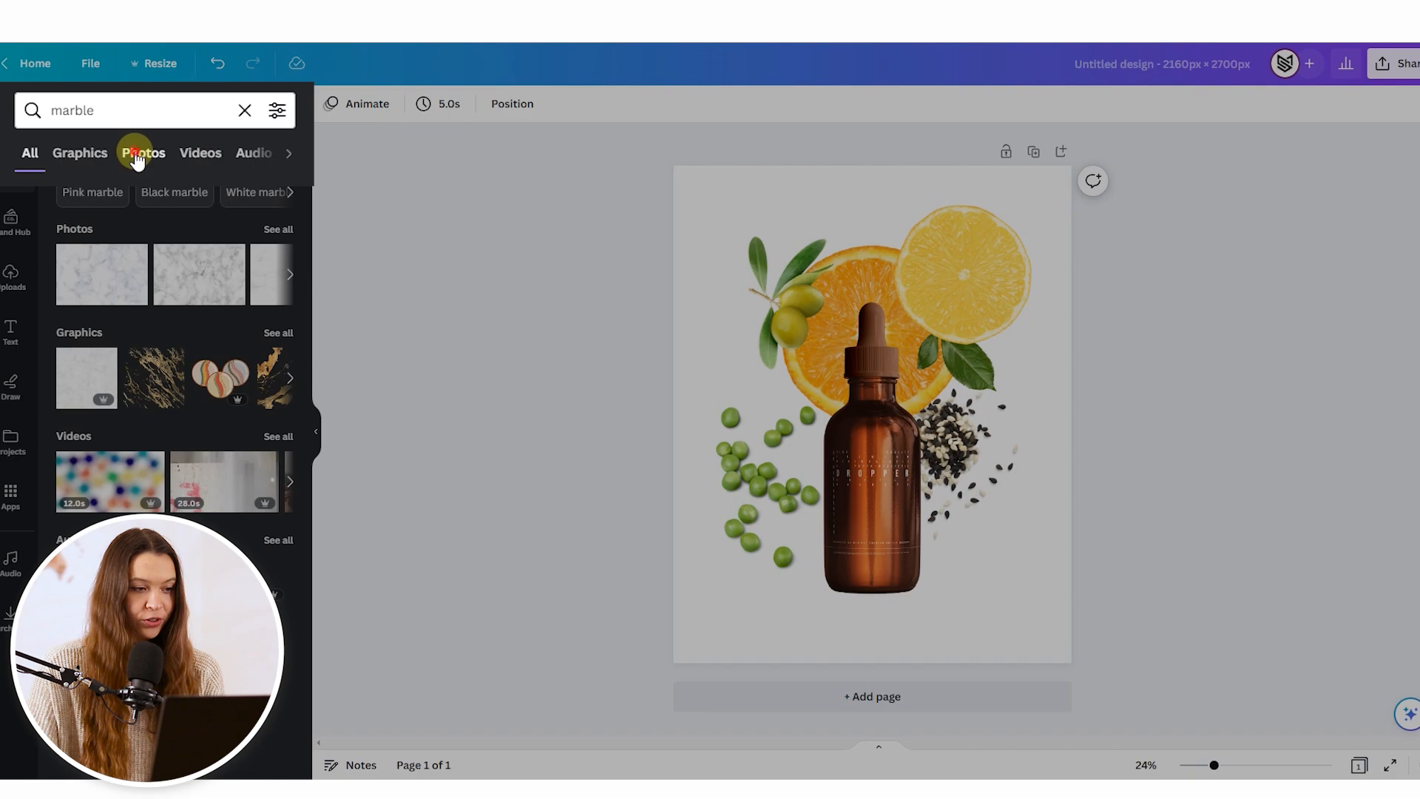
left_click(142, 152)
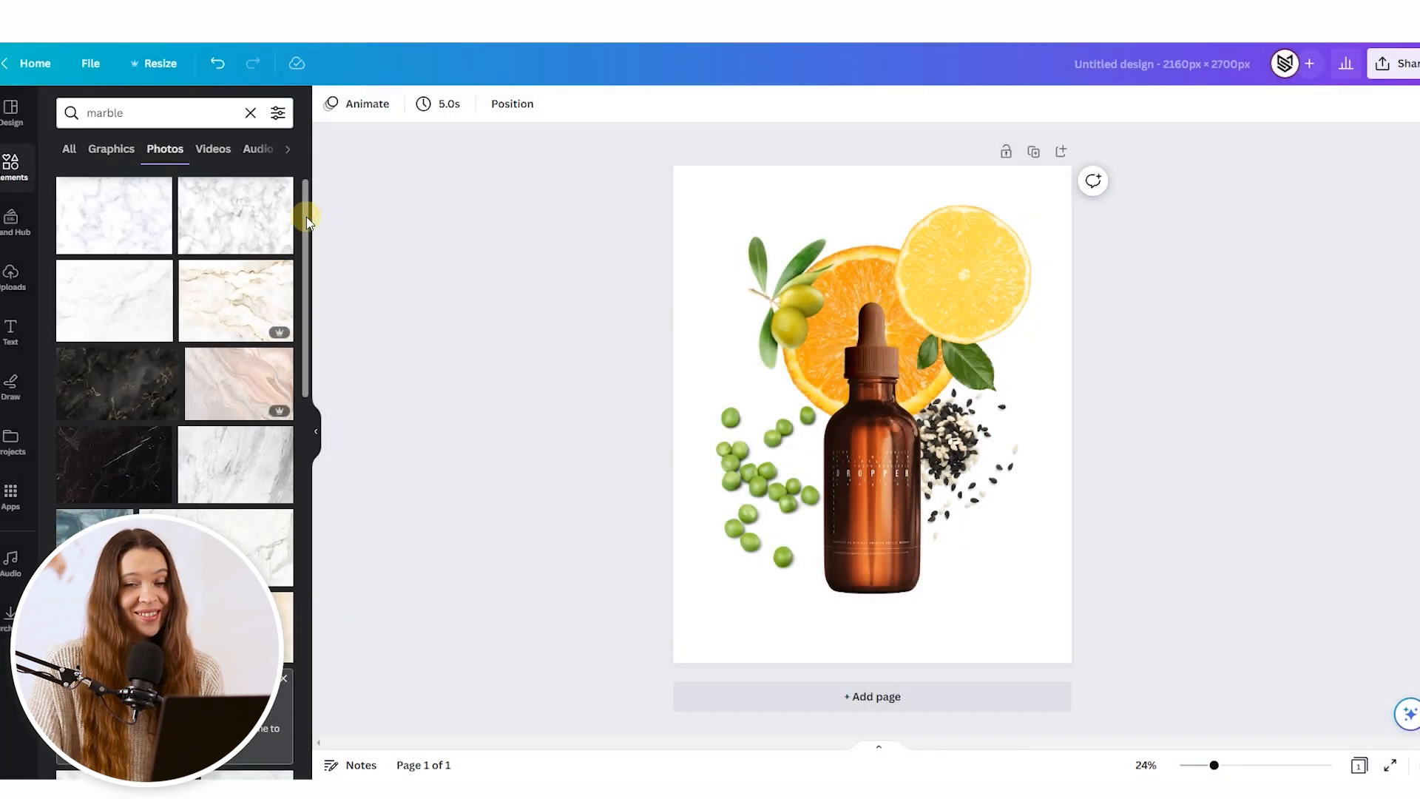
left_click_drag(114, 216, 872, 413)
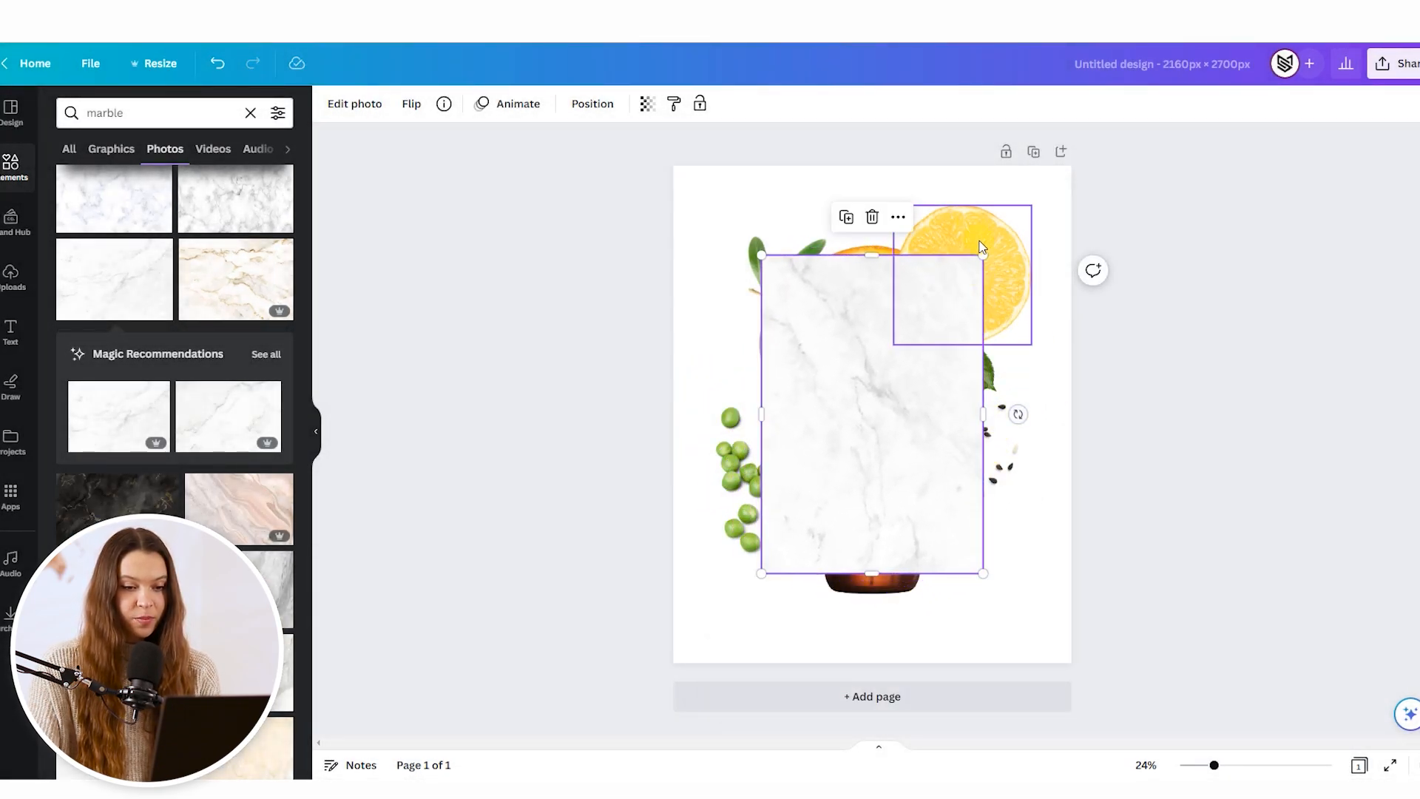
left_click_drag(983, 253, 1060, 145)
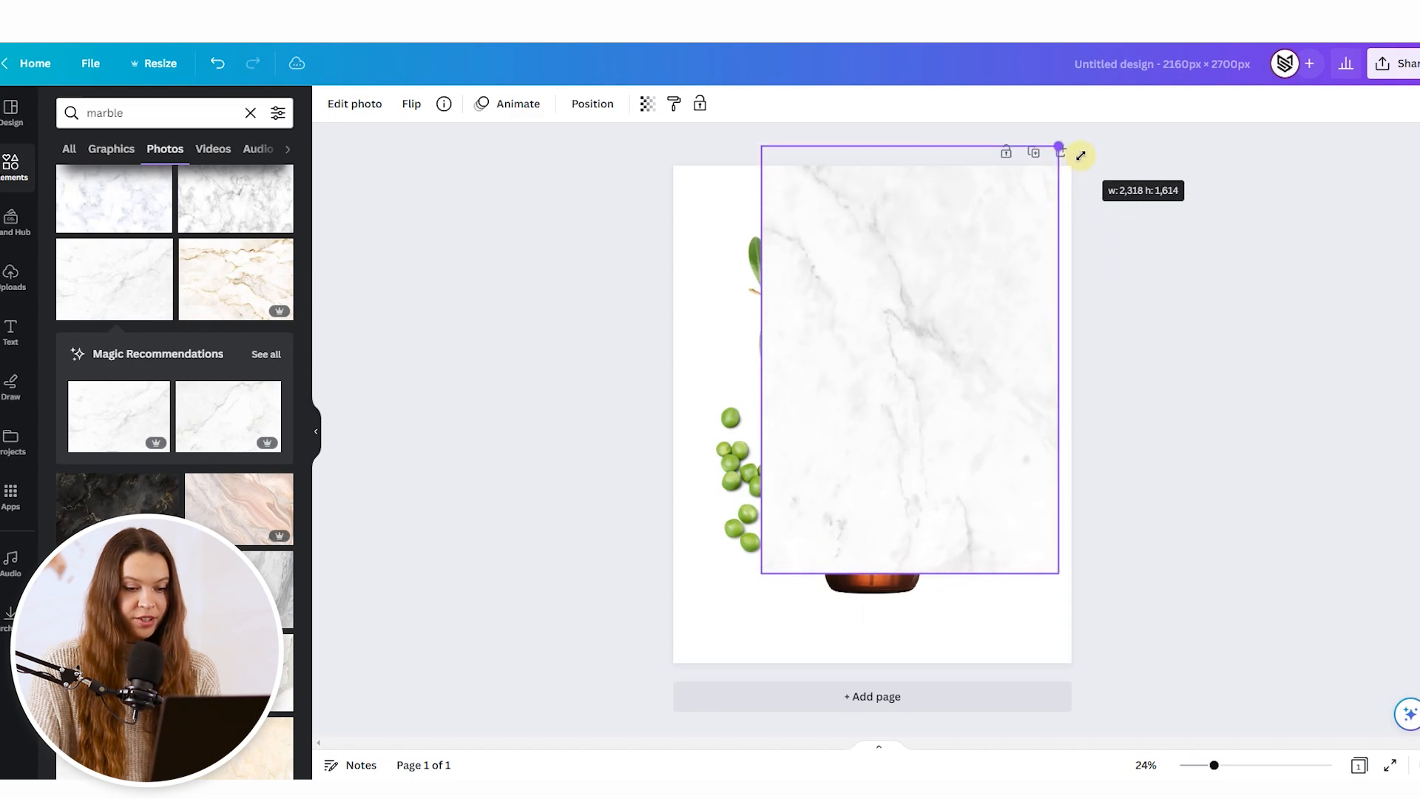
Send the marble photo back two layers behind the arranged elements.
left_click(592, 102)
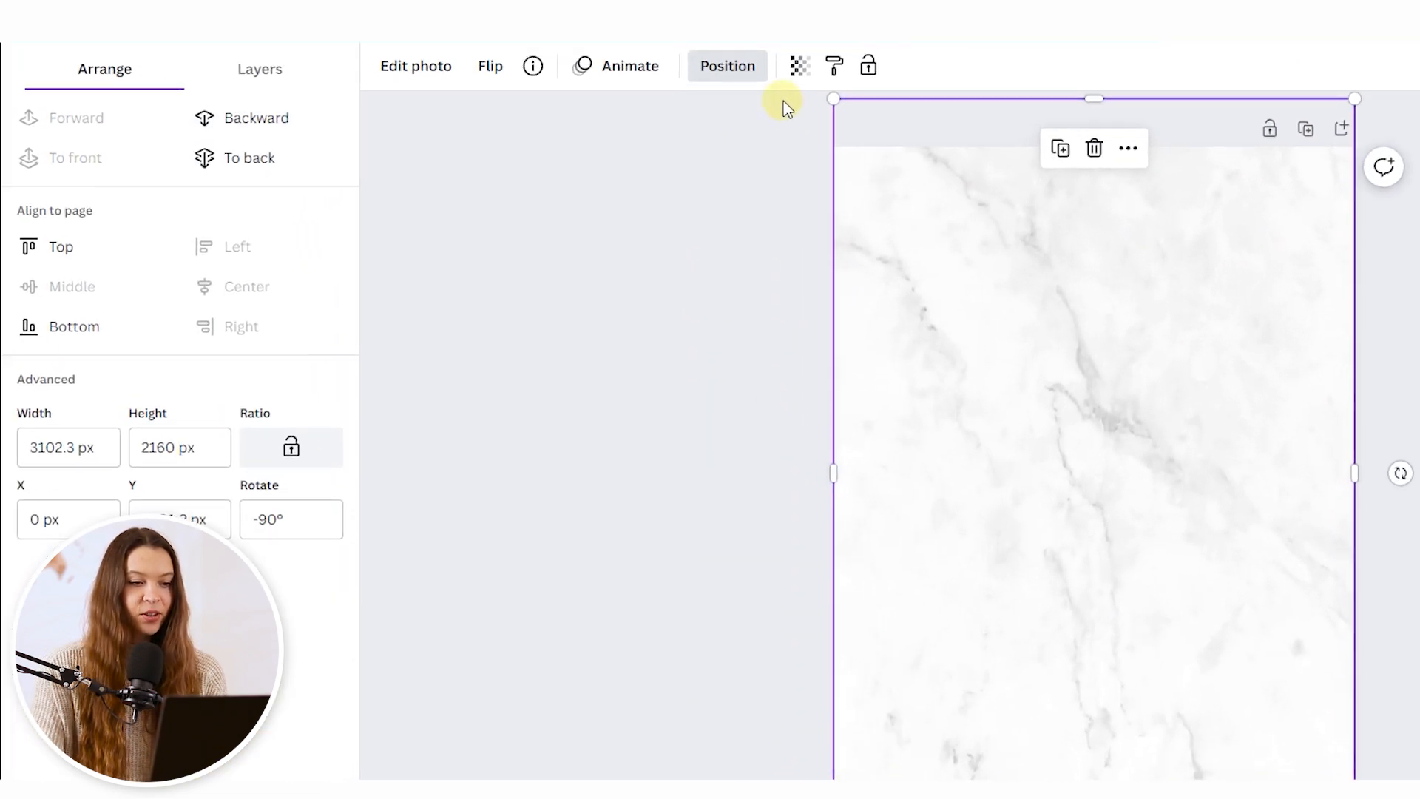
left_click(254, 118)
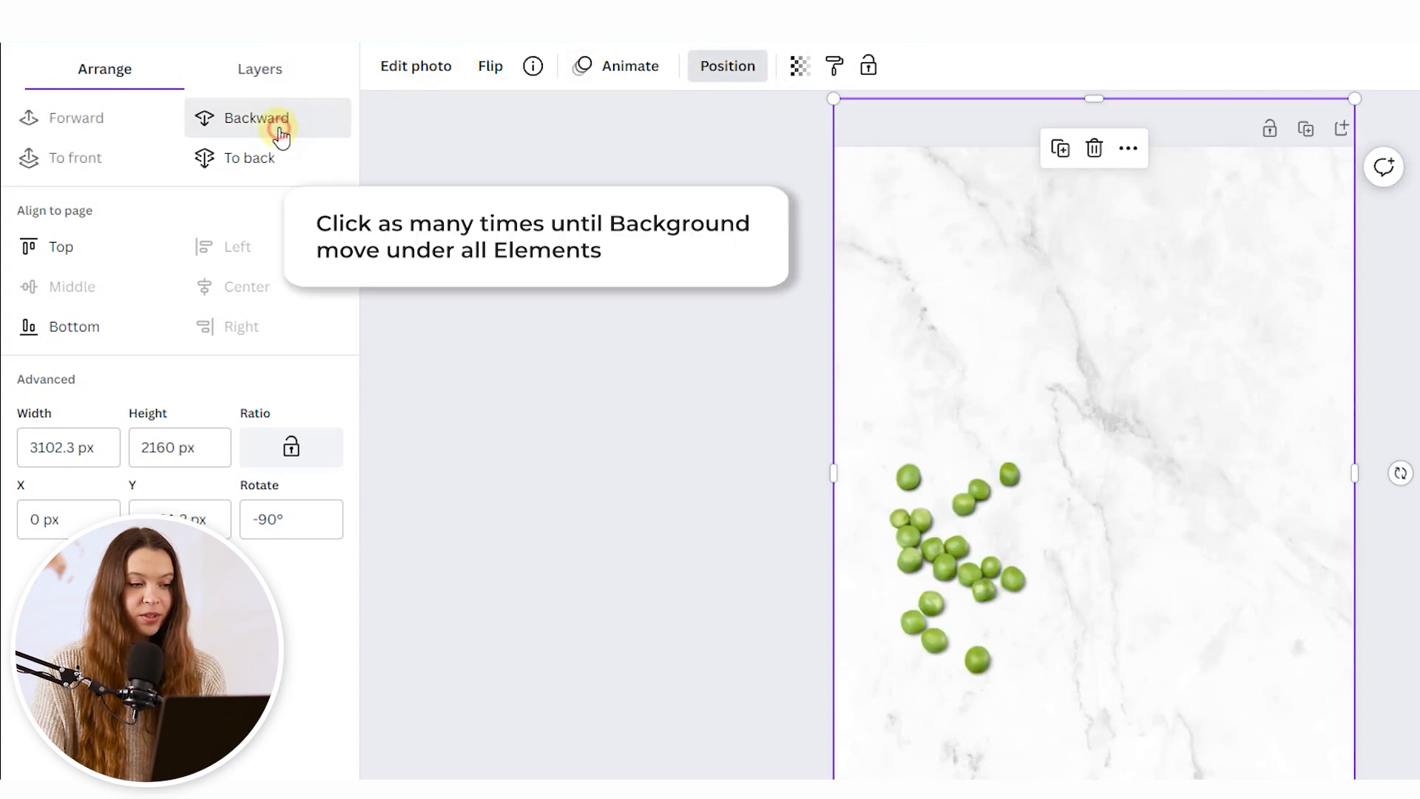
left_click(255, 118)
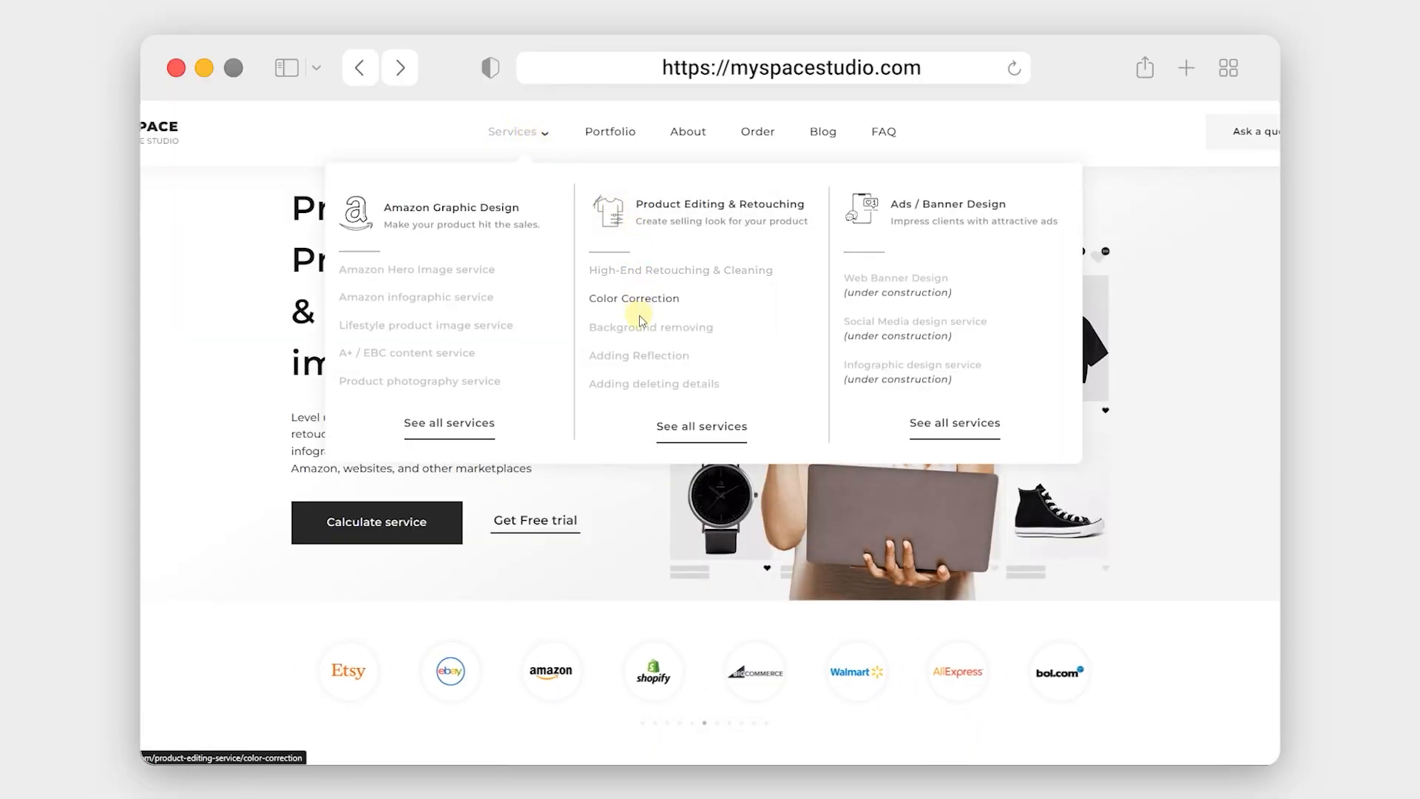
Open the Background removal service page and send a request.
left_click(651, 327)
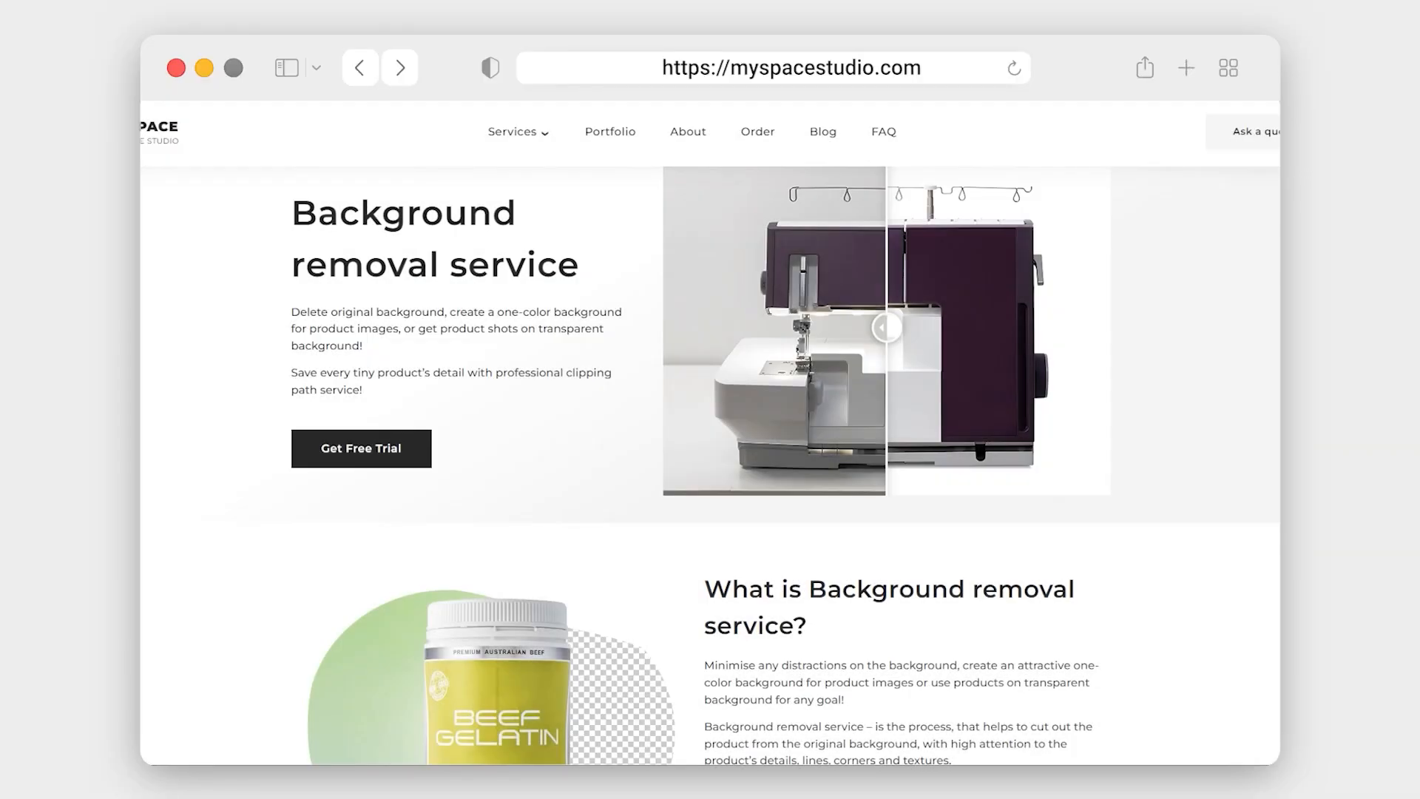
scroll("down", 3)
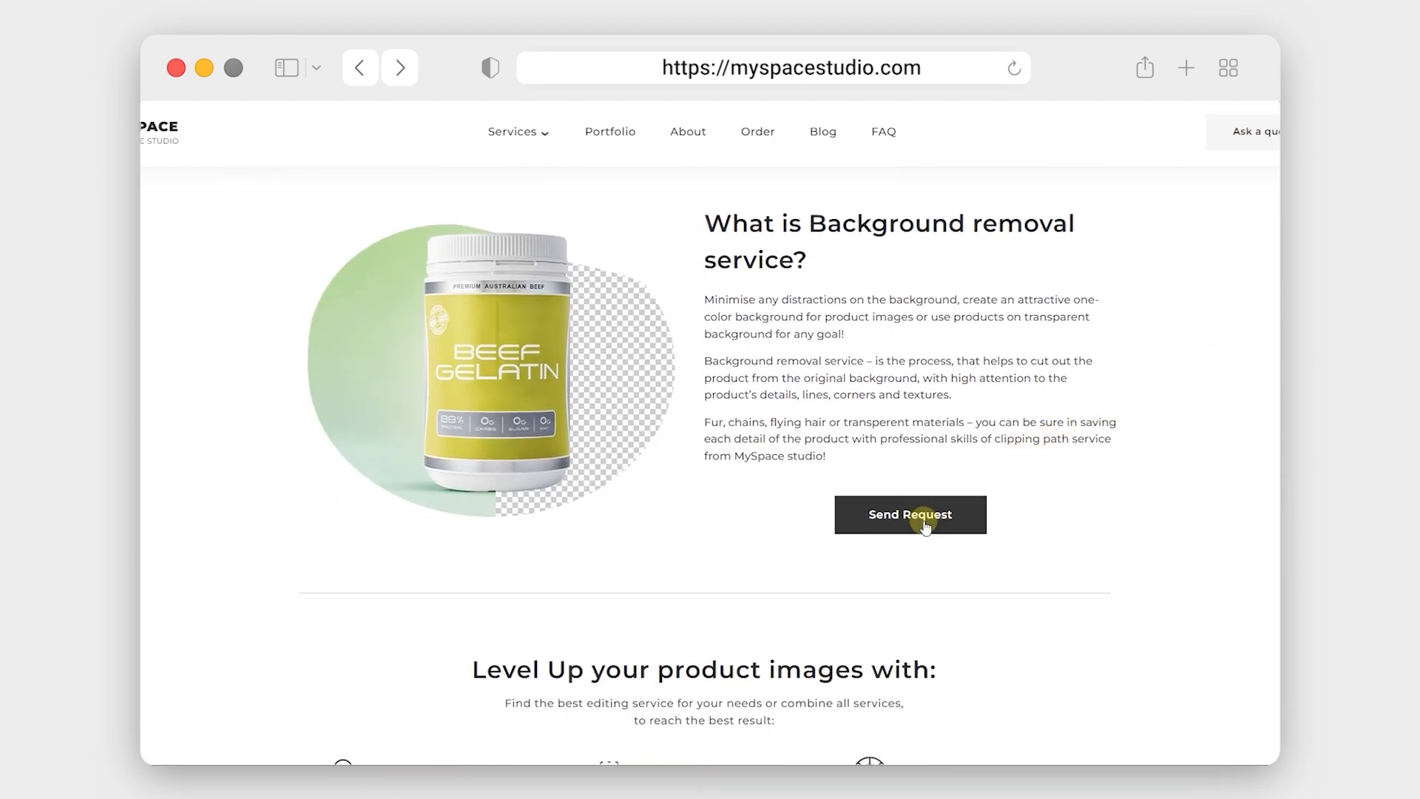
left_click(909, 515)
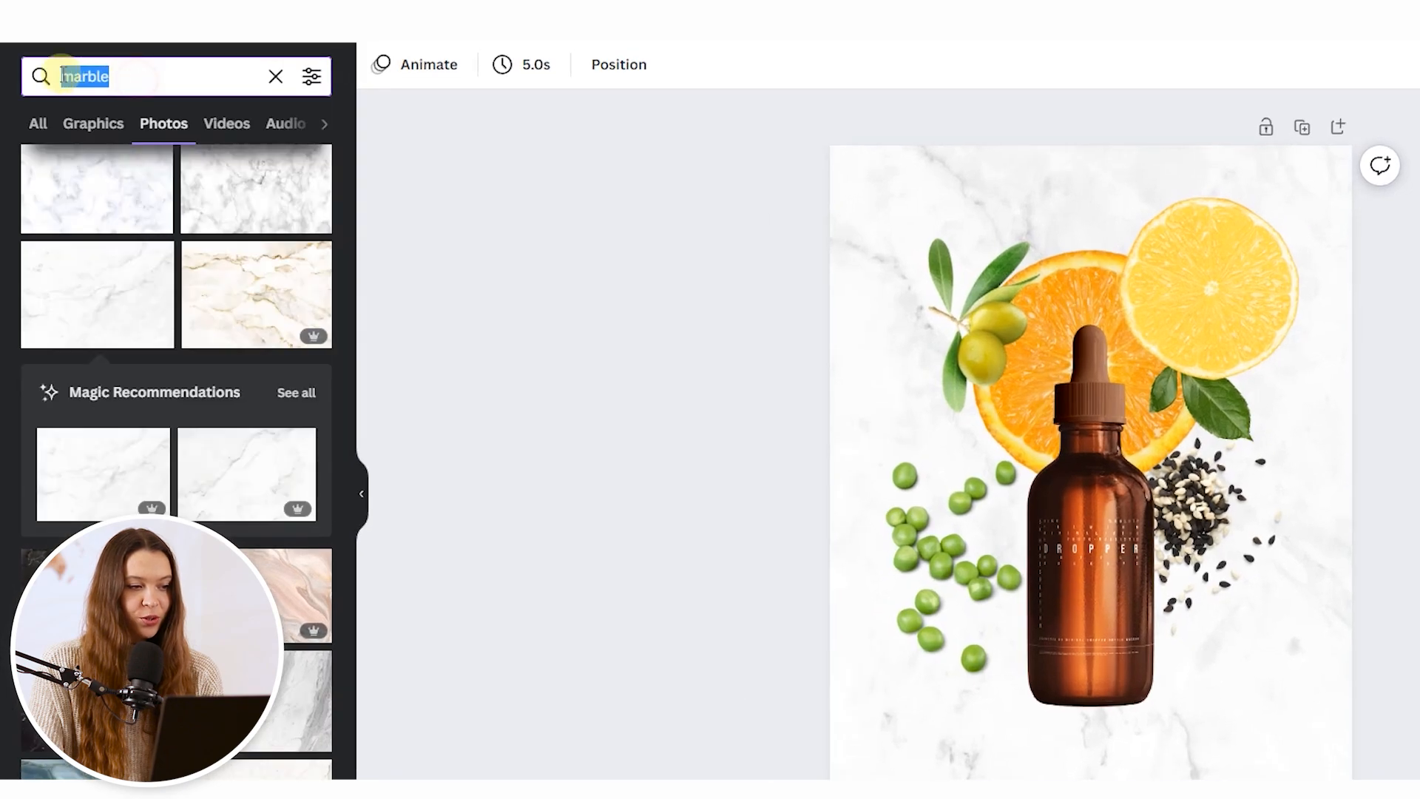
Search 'shadow' under Graphics and select the shadow behind the bottle for layering.
type("shadow")
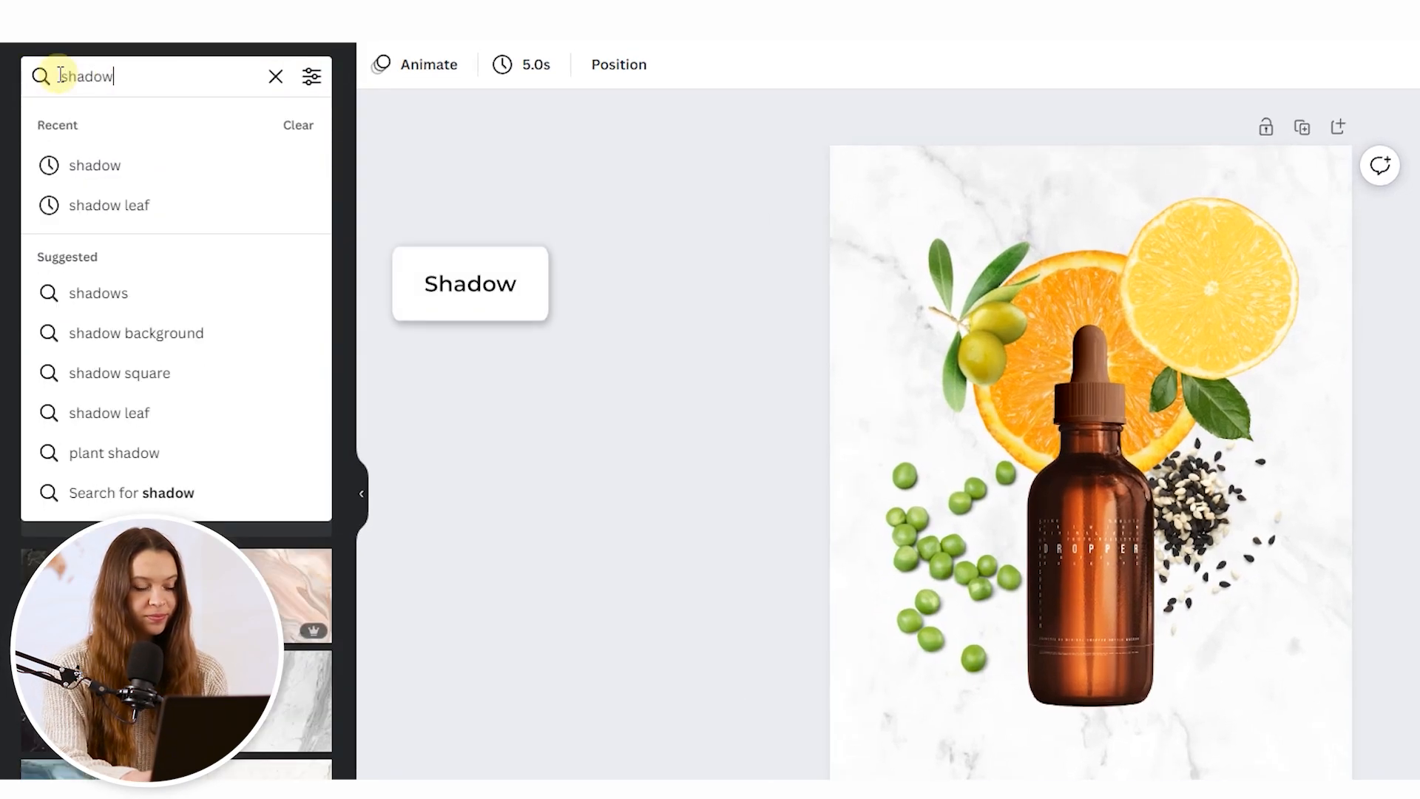
left_click(92, 124)
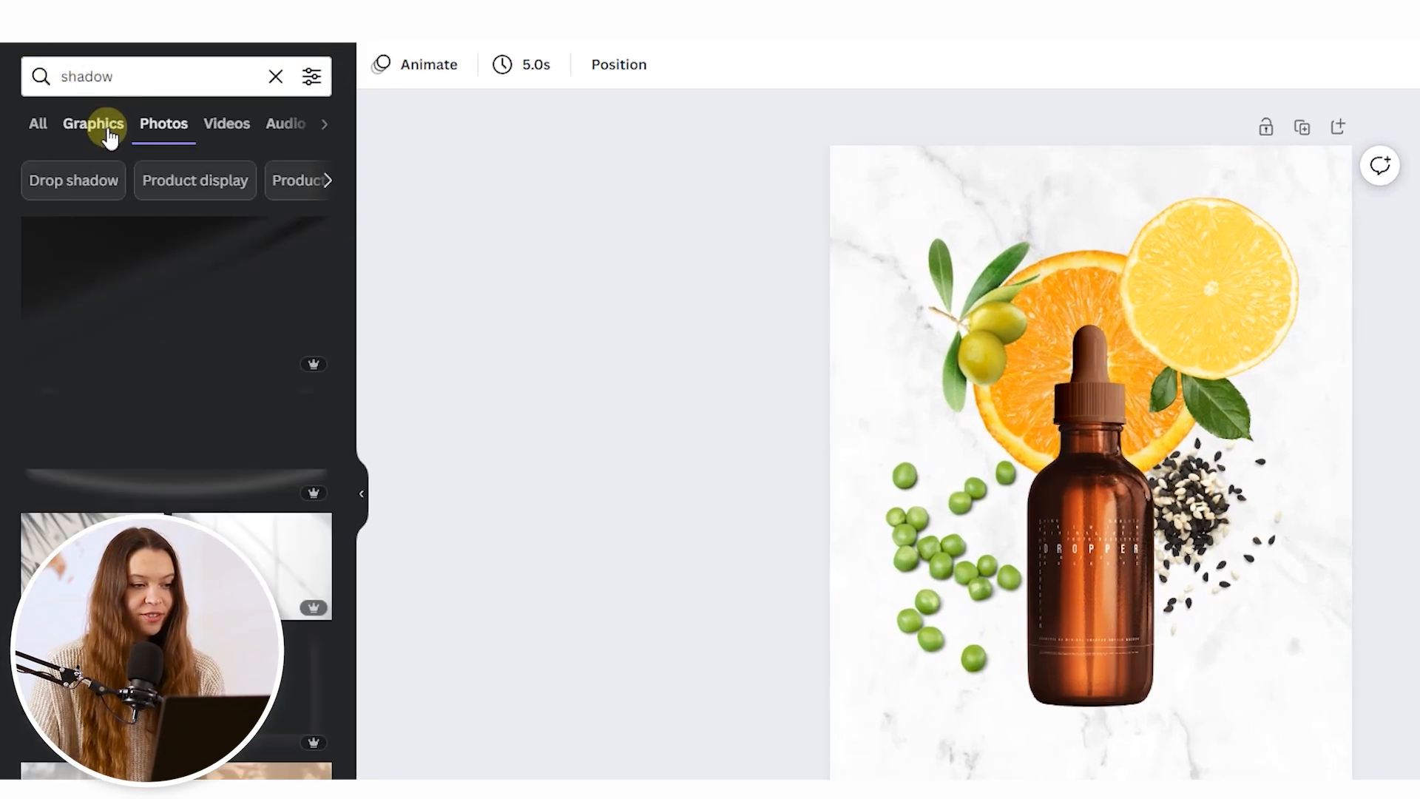
left_click(93, 124)
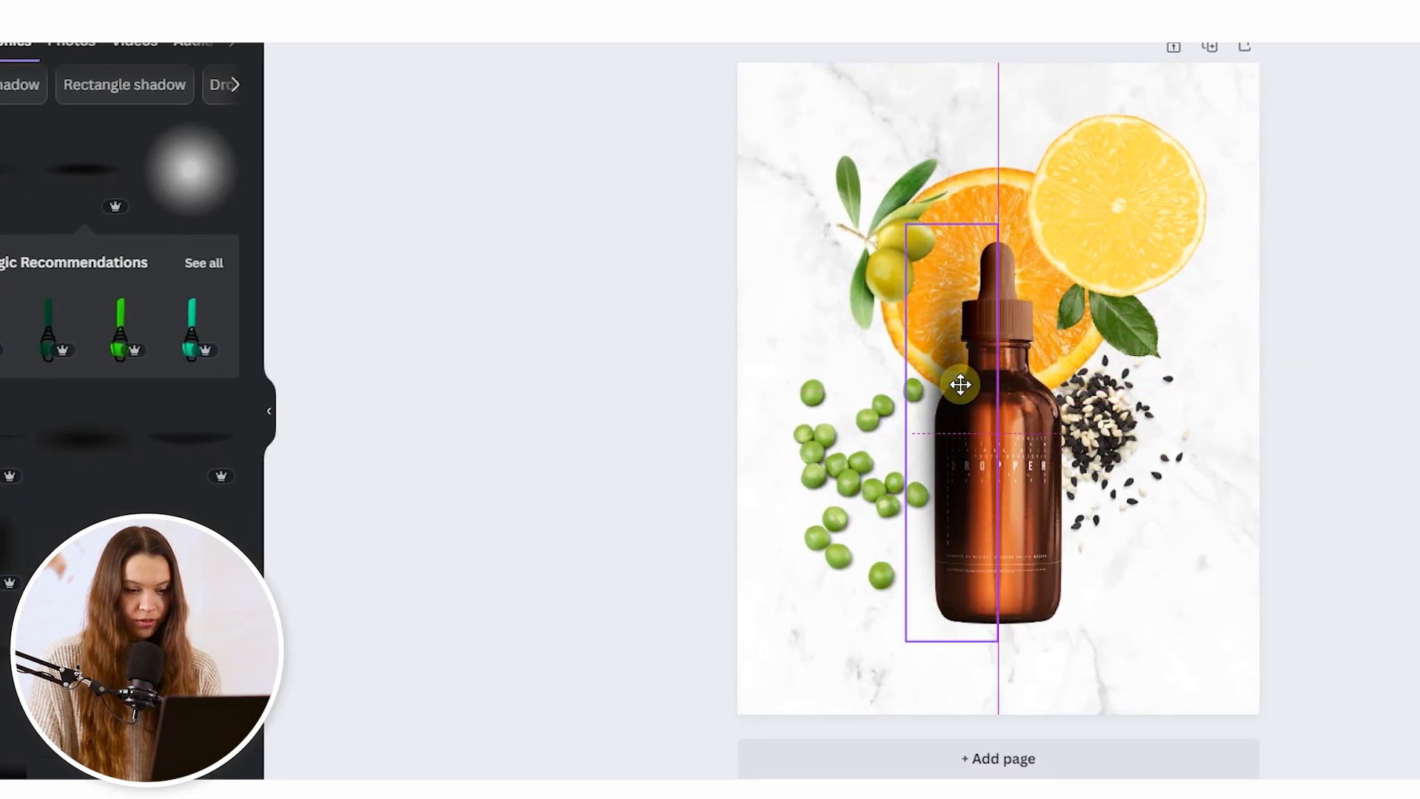
left_click(723, 65)
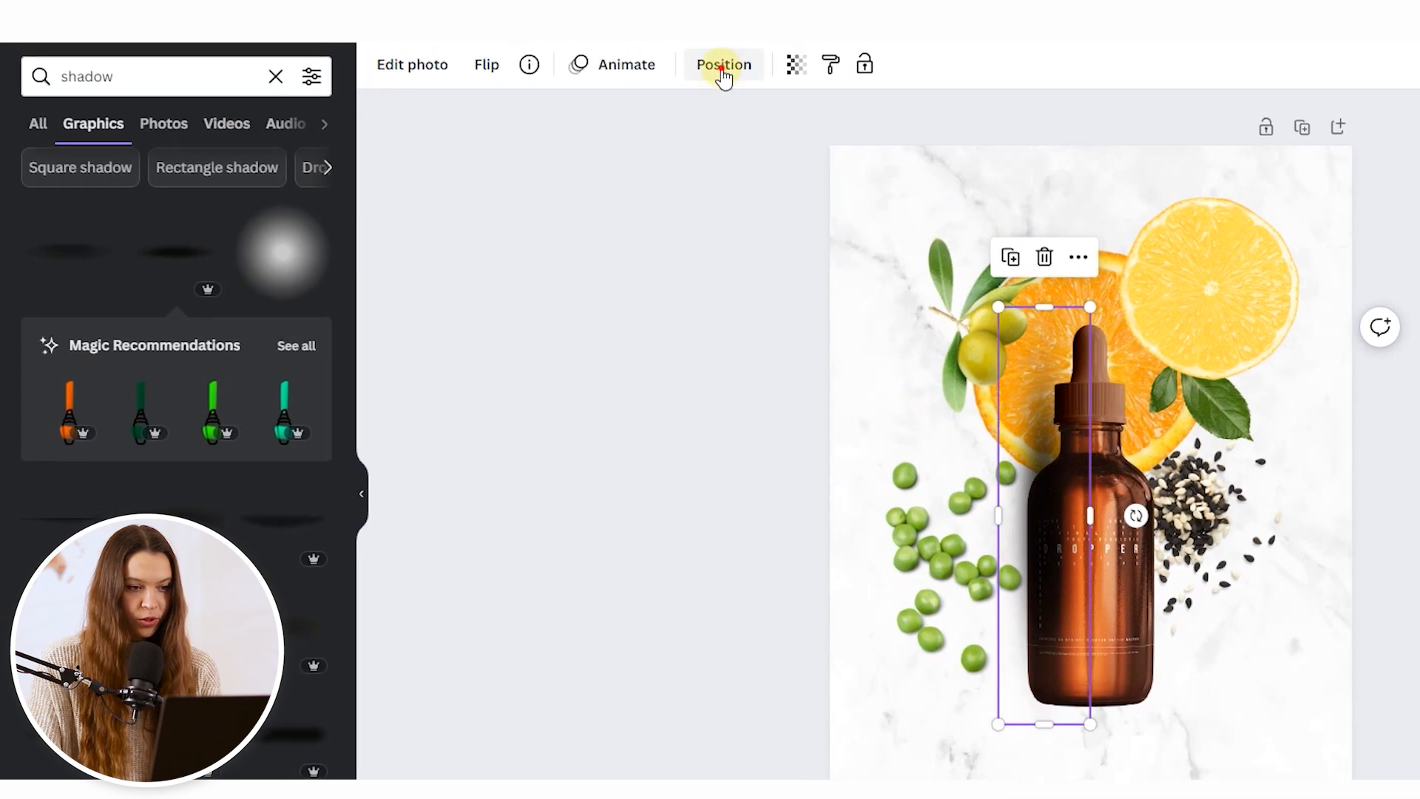
left_click(722, 64)
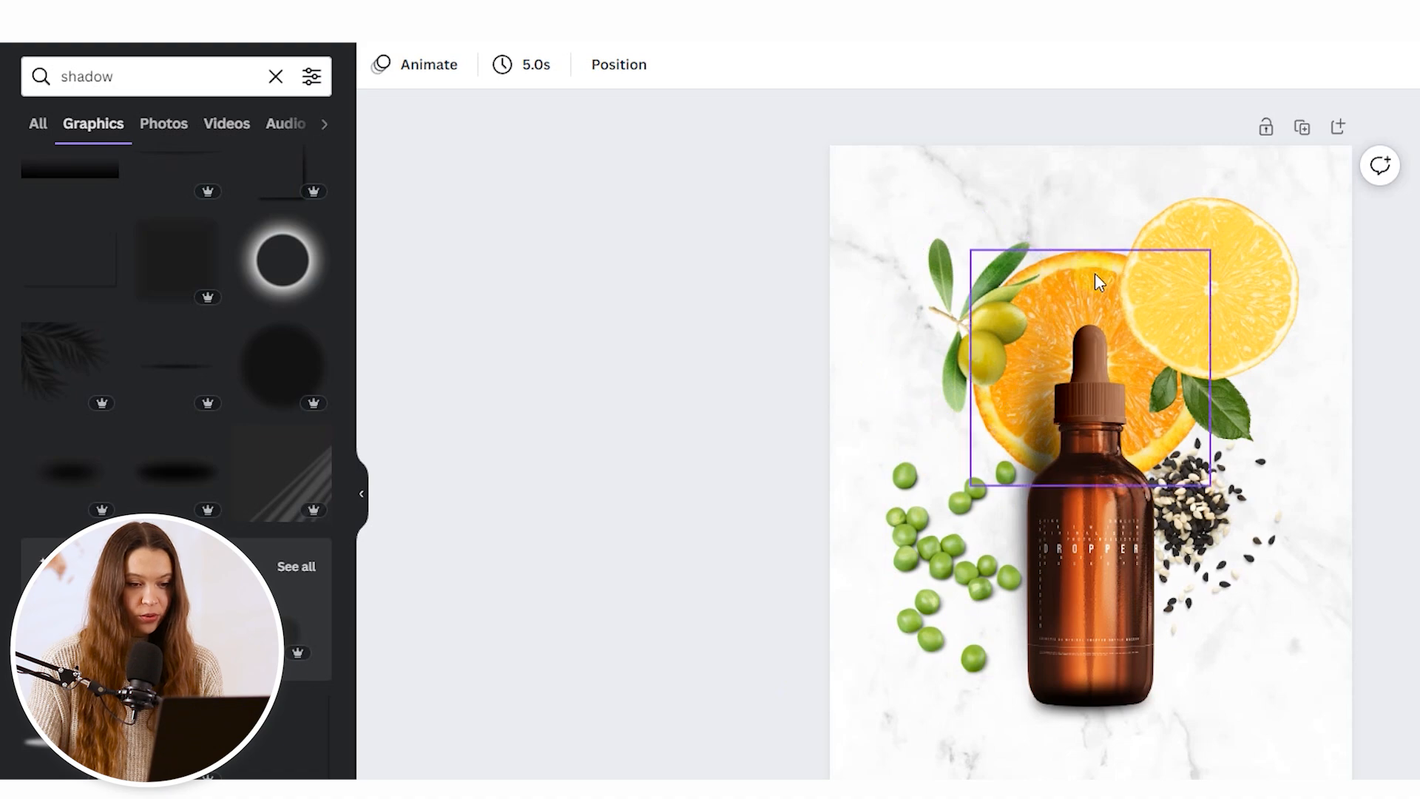
Place soft shadow graphics under the orange slice, the lemon and leaves, and the olive sprig.
left_click(1092, 281)
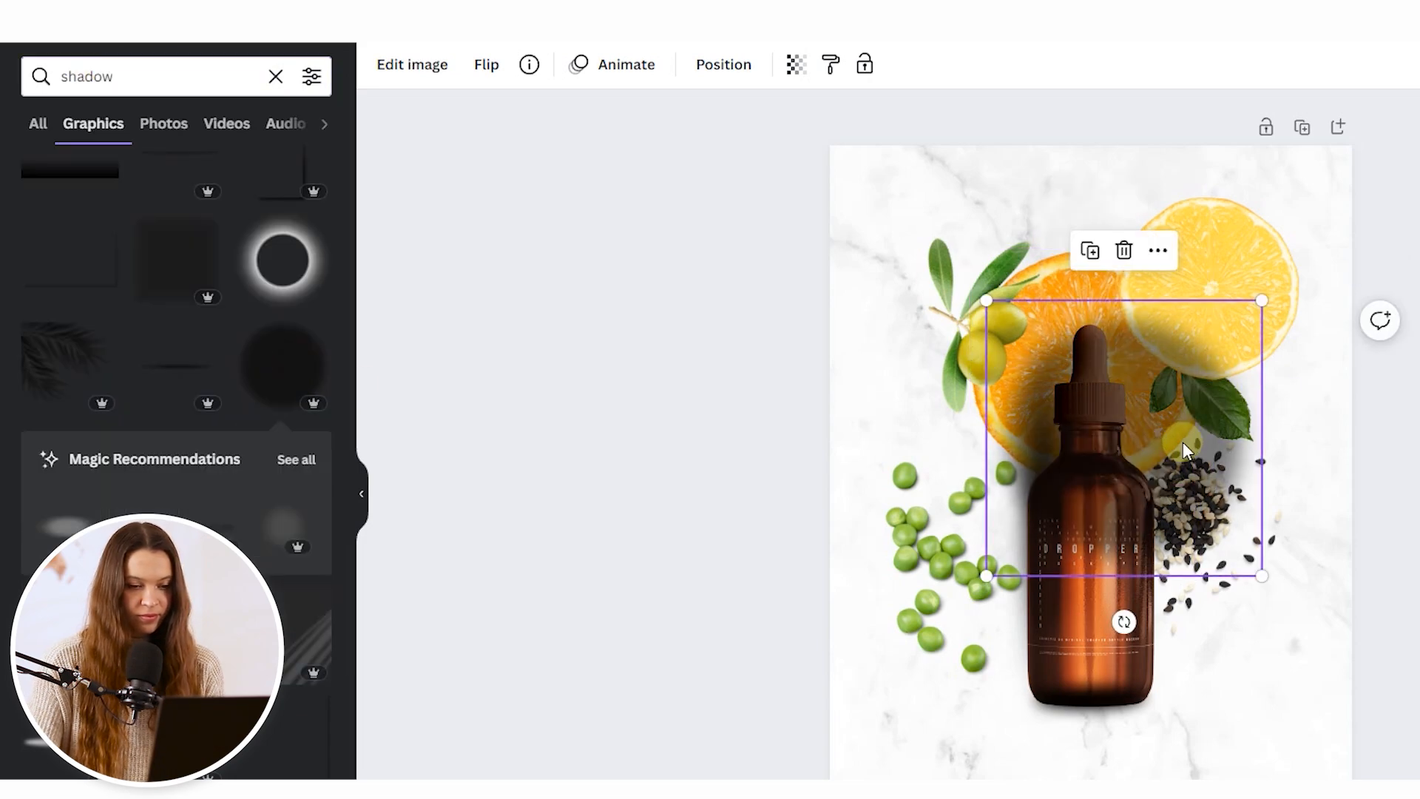
left_click(722, 64)
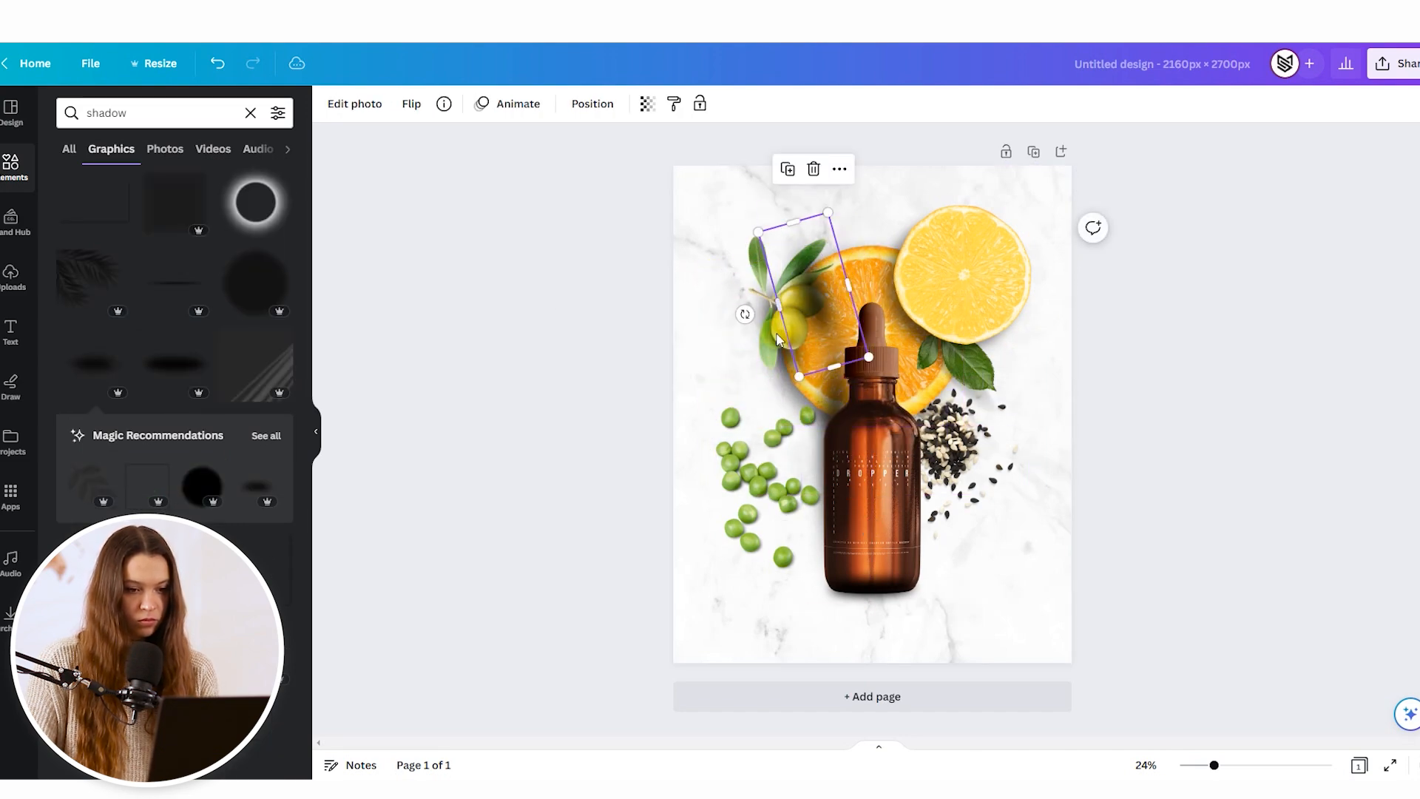
left_click(592, 103)
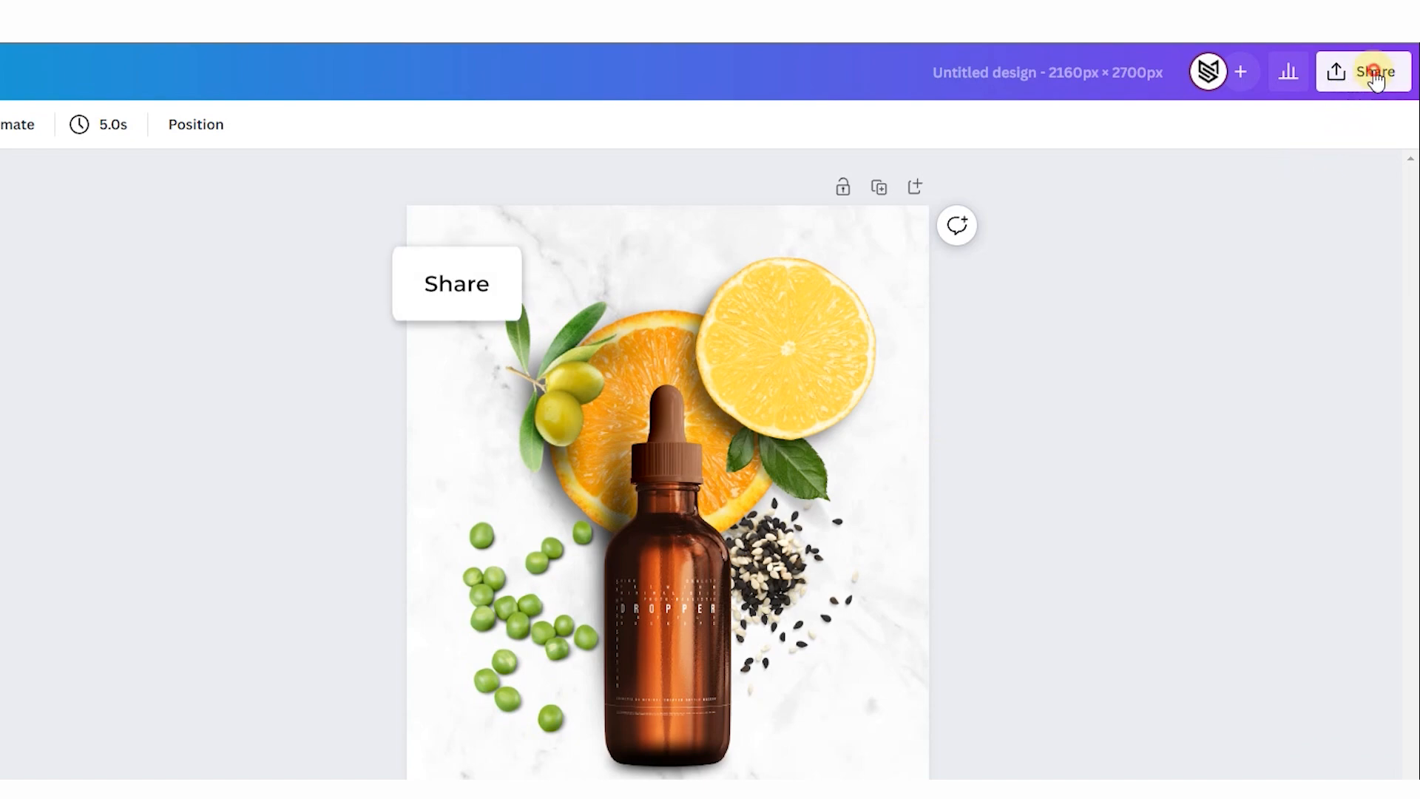
Download the flat-lay design with the file type switched from PNG to JPG.
left_click(1371, 72)
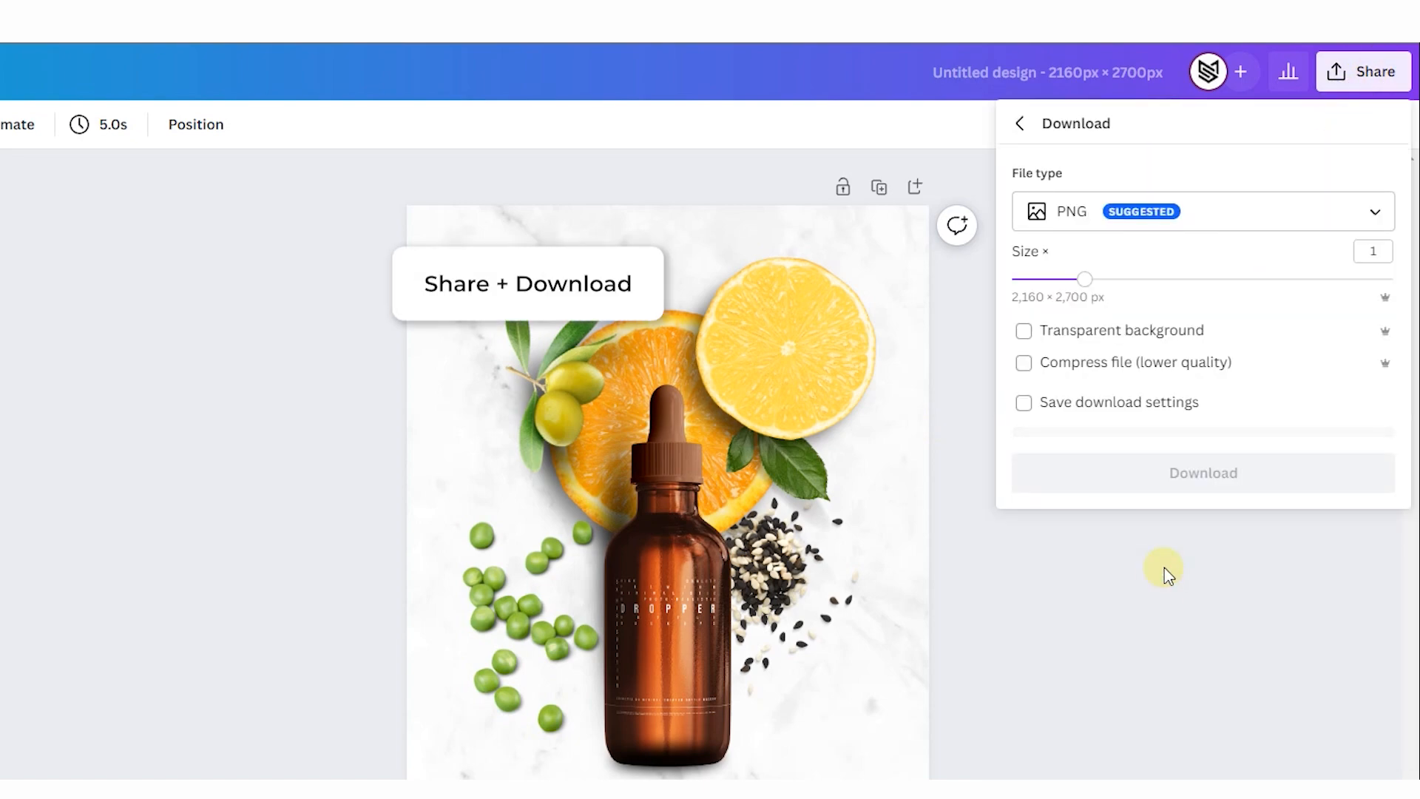
left_click(1201, 211)
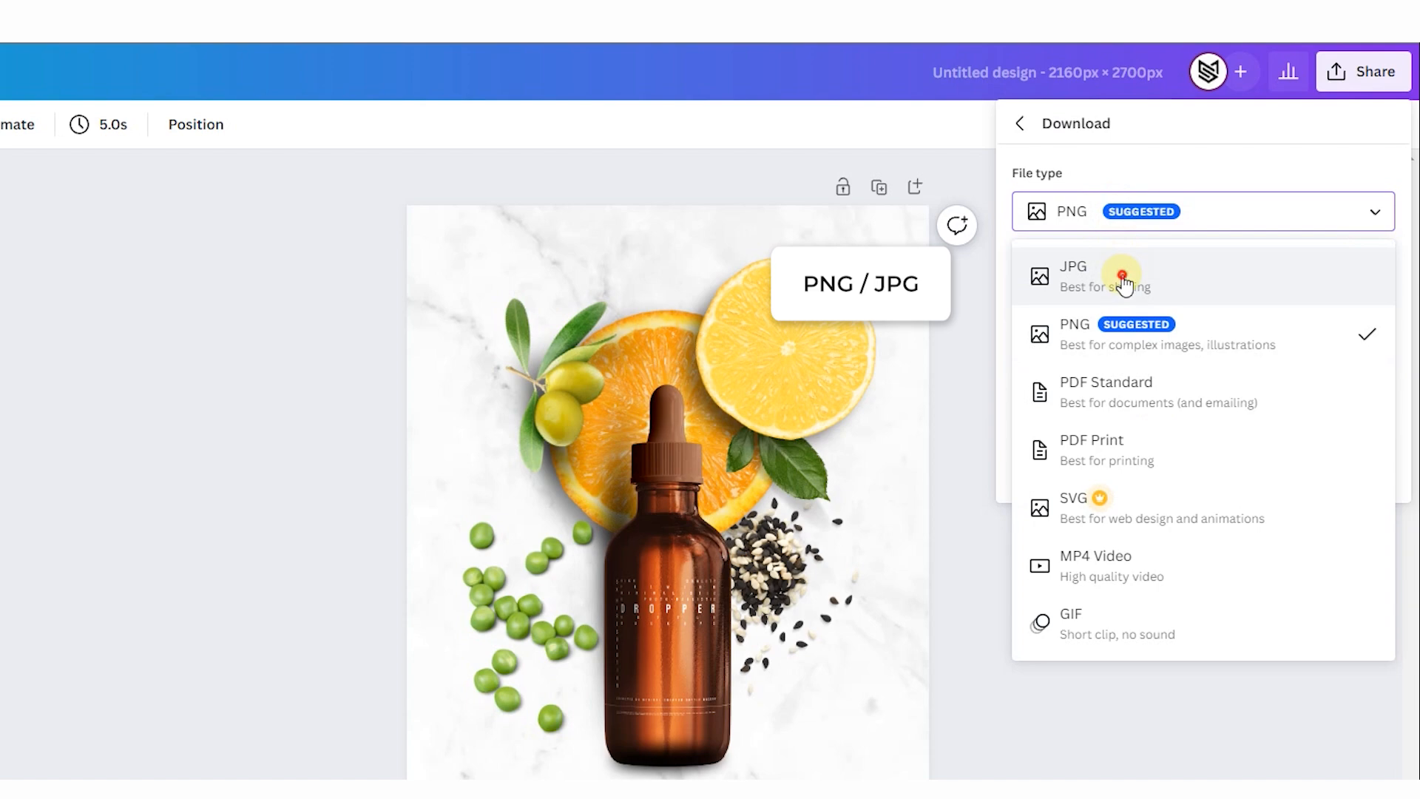
left_click(1072, 275)
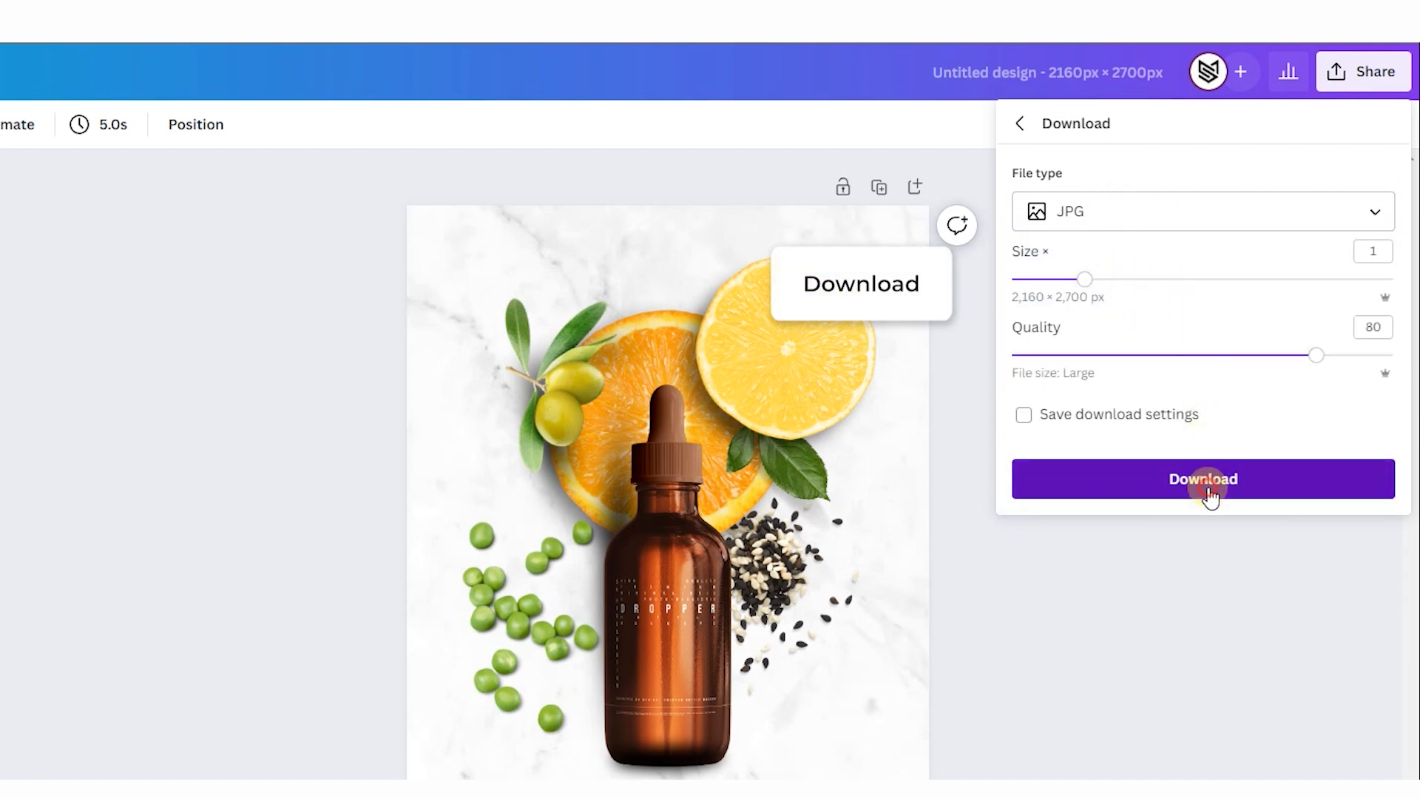
left_click(1202, 479)
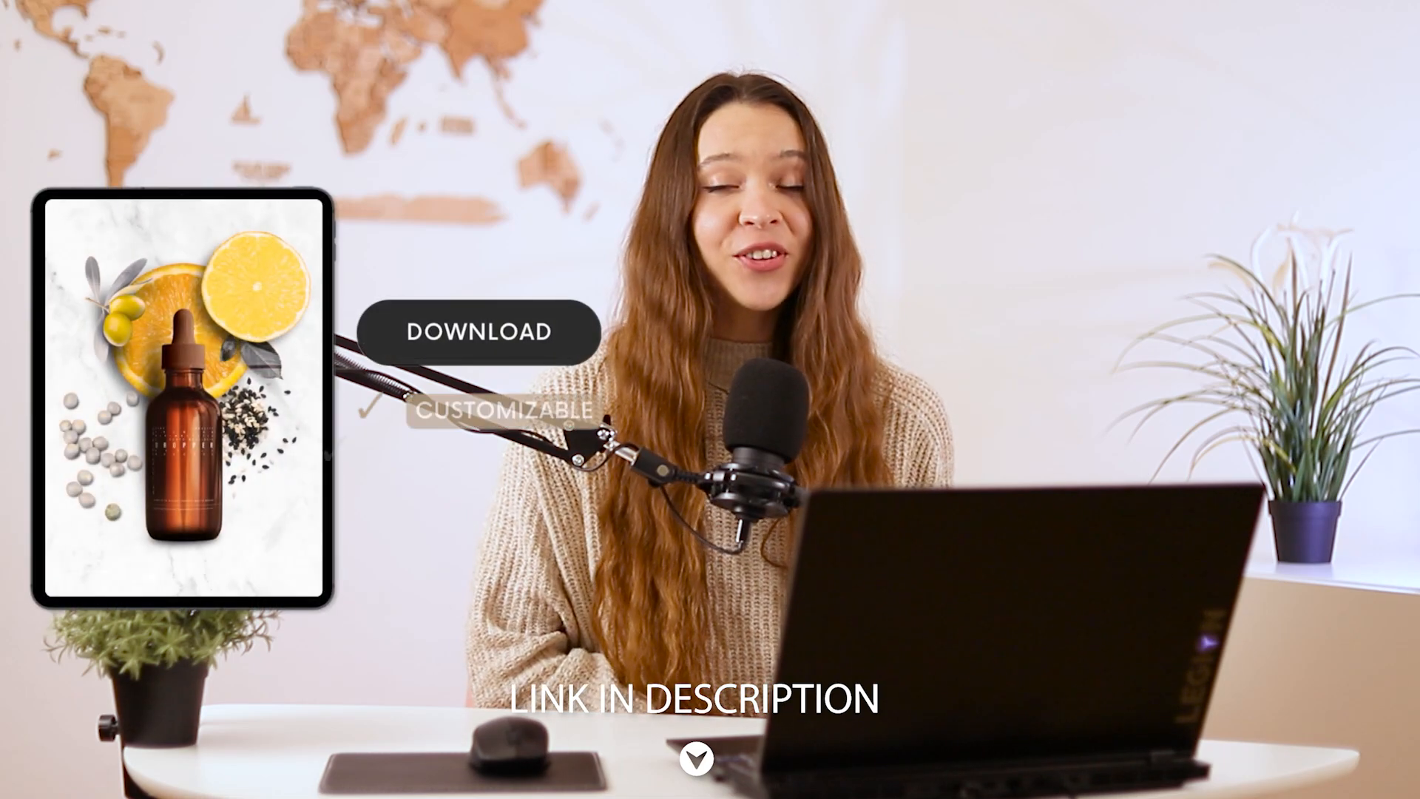